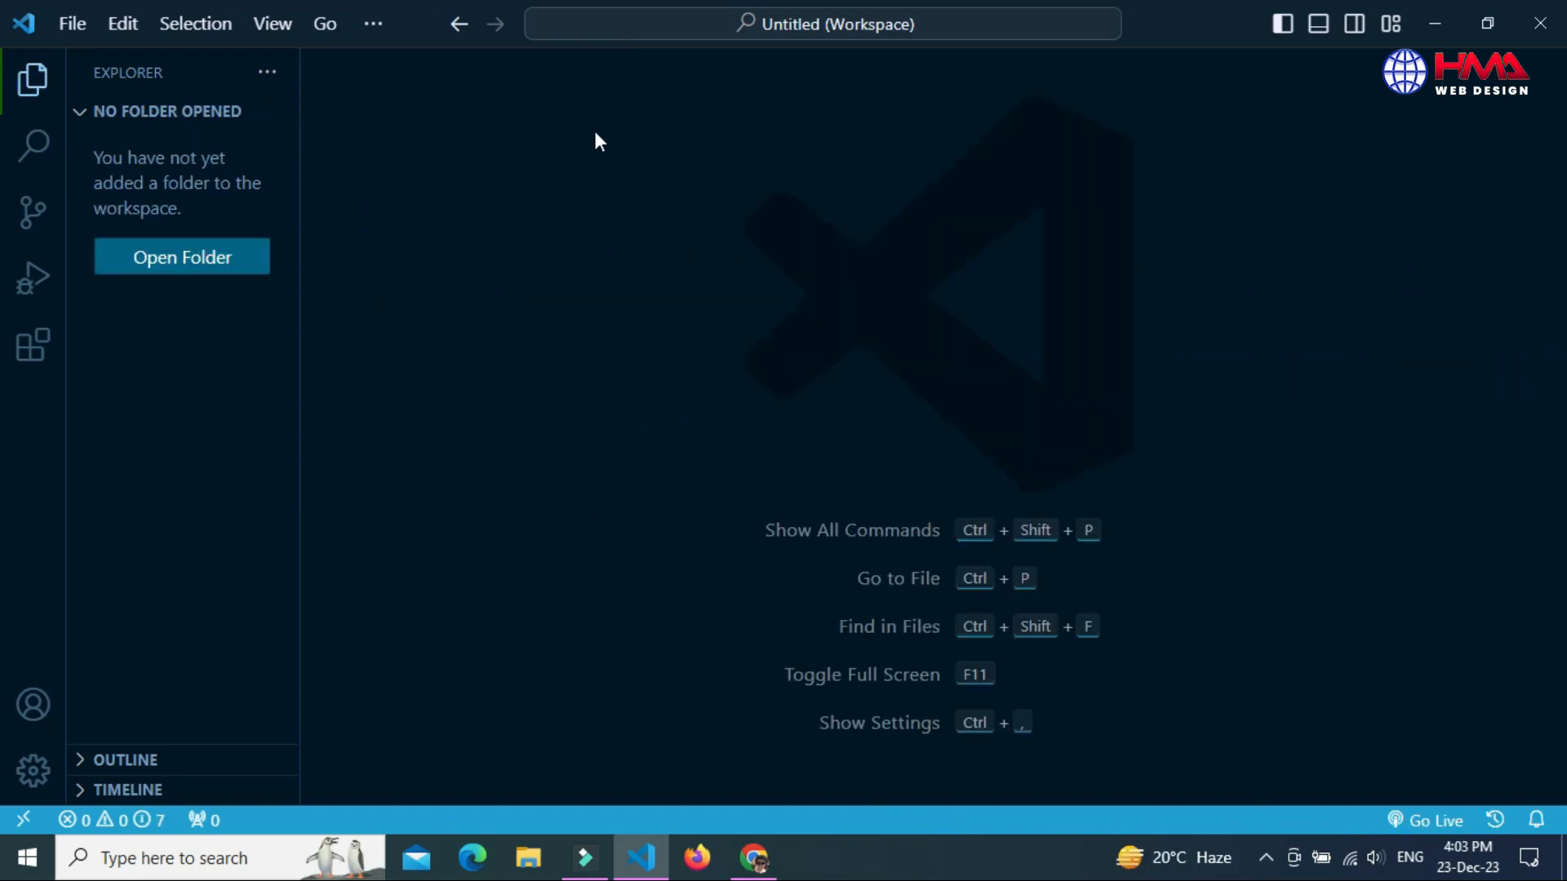
{"action": "mouse_move", "coordinate": [182, 257]}
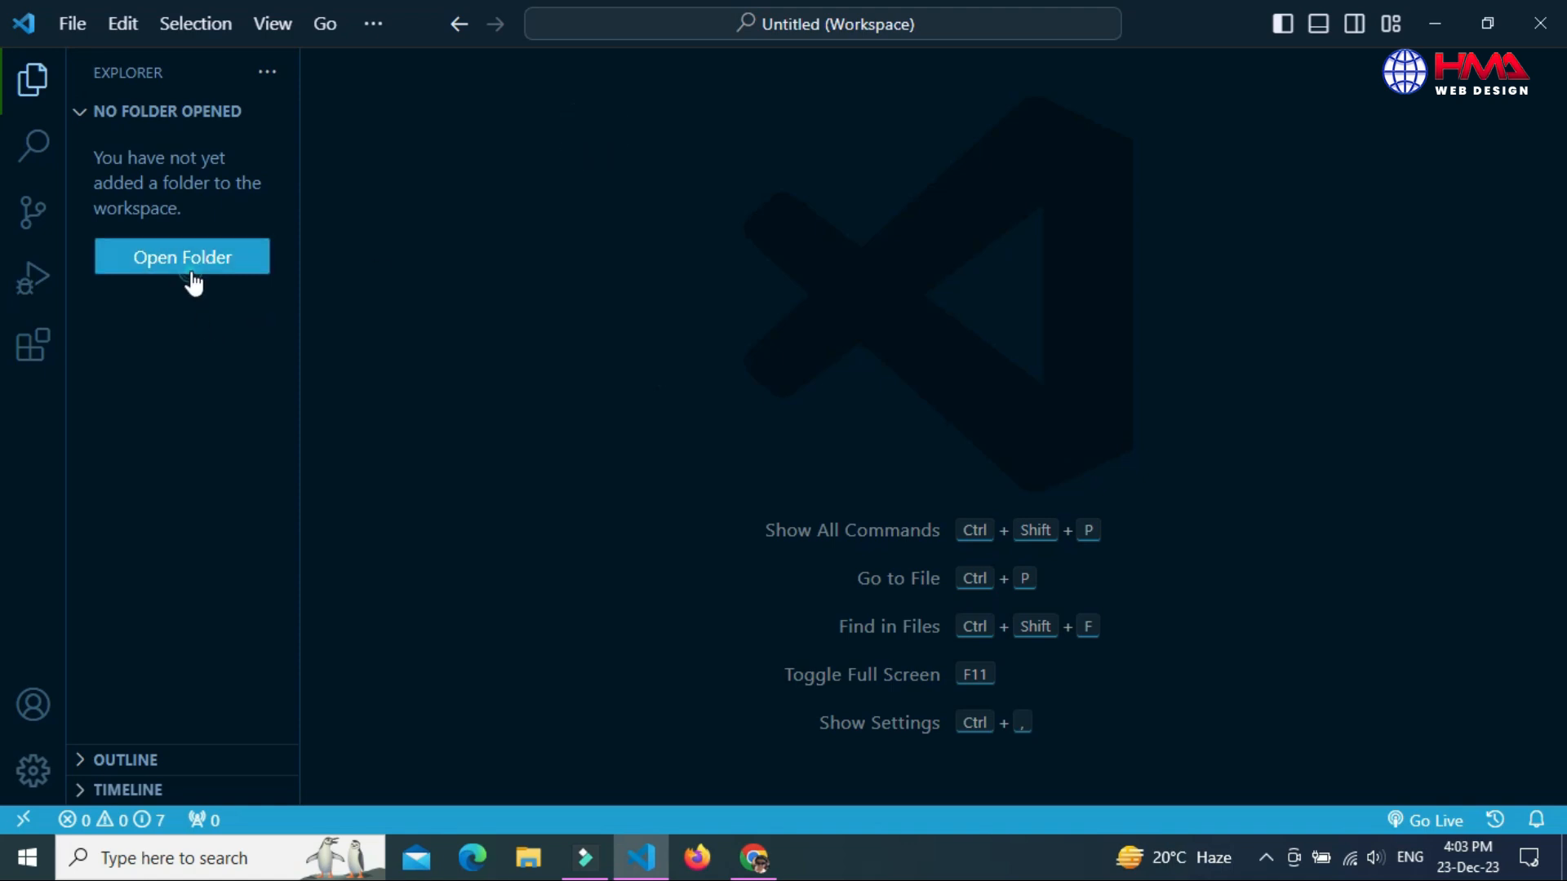
Create a new folder named myPeactice on the Desktop in the folder dialog and enter it
{"action": "left_click", "coordinate": [181, 257]}
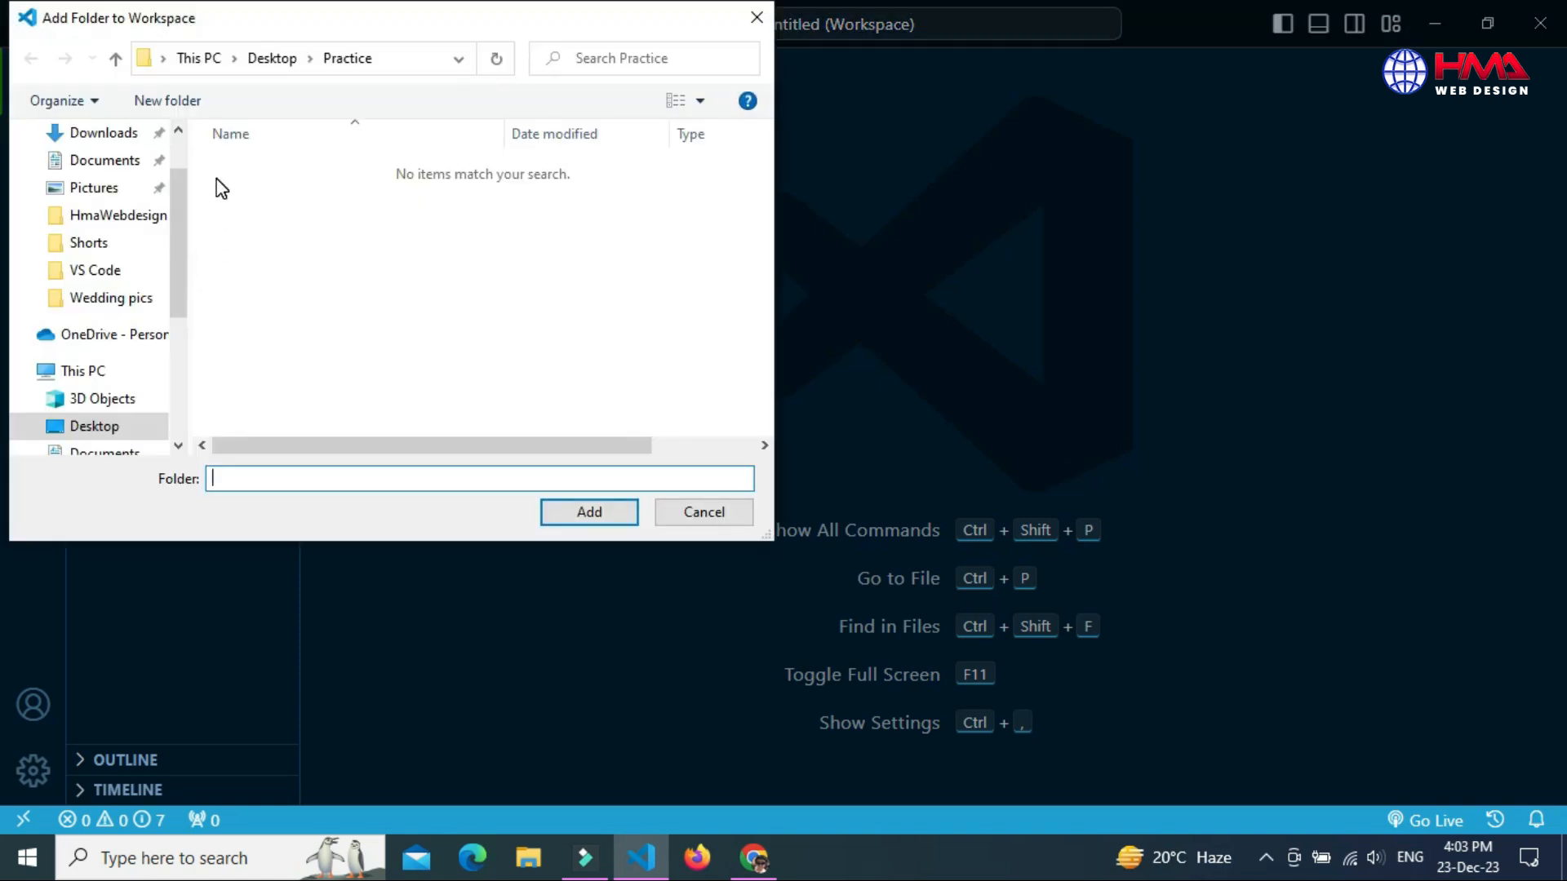
{"action": "left_click", "coordinate": [271, 58]}
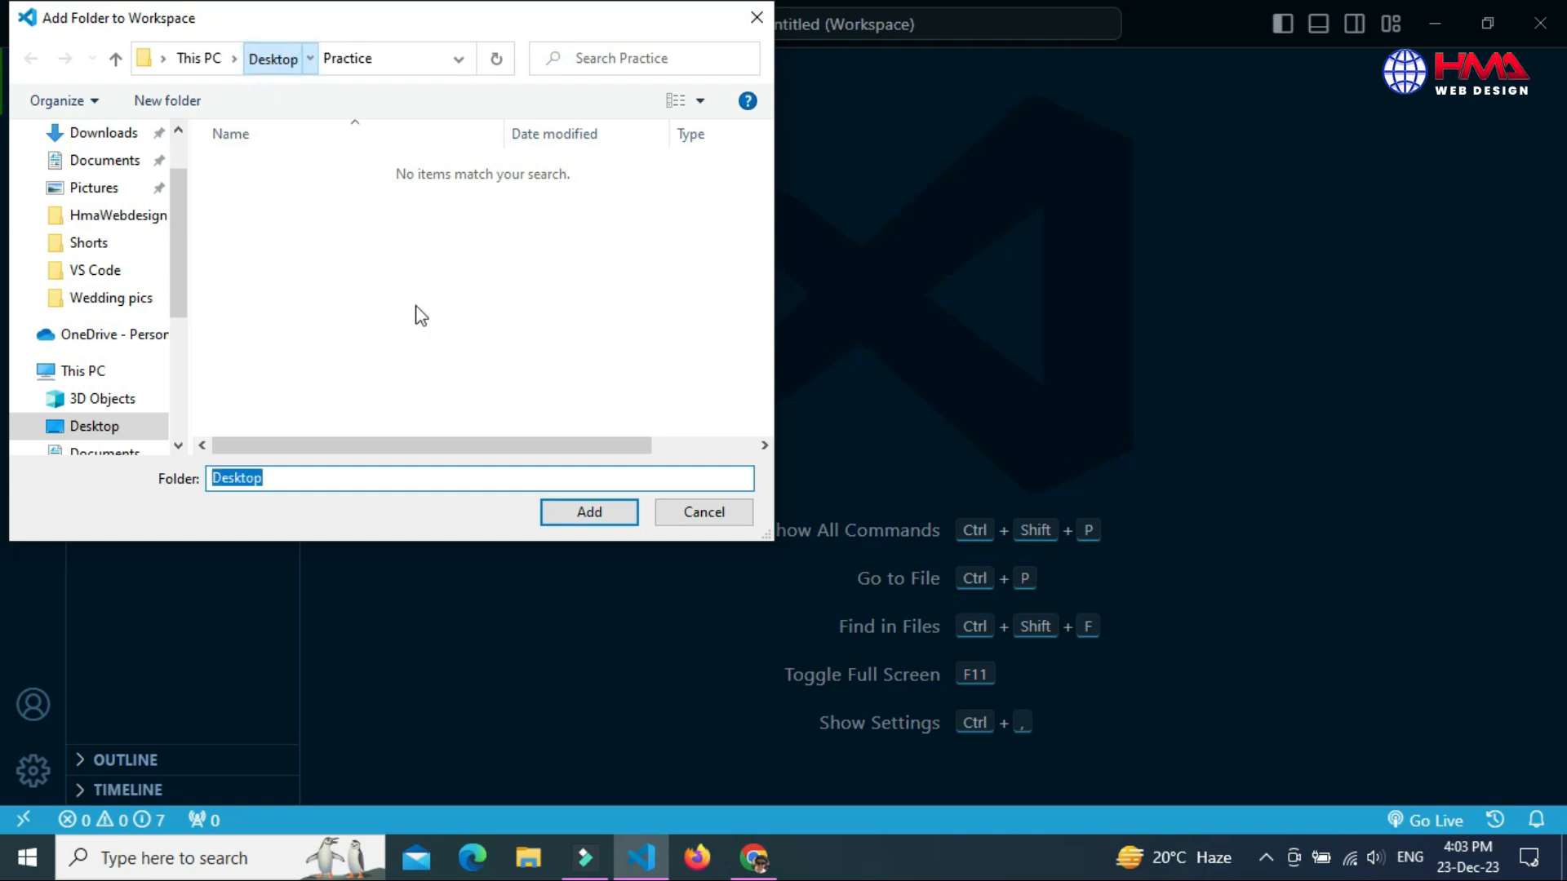
{"action": "left_click", "coordinate": [271, 58]}
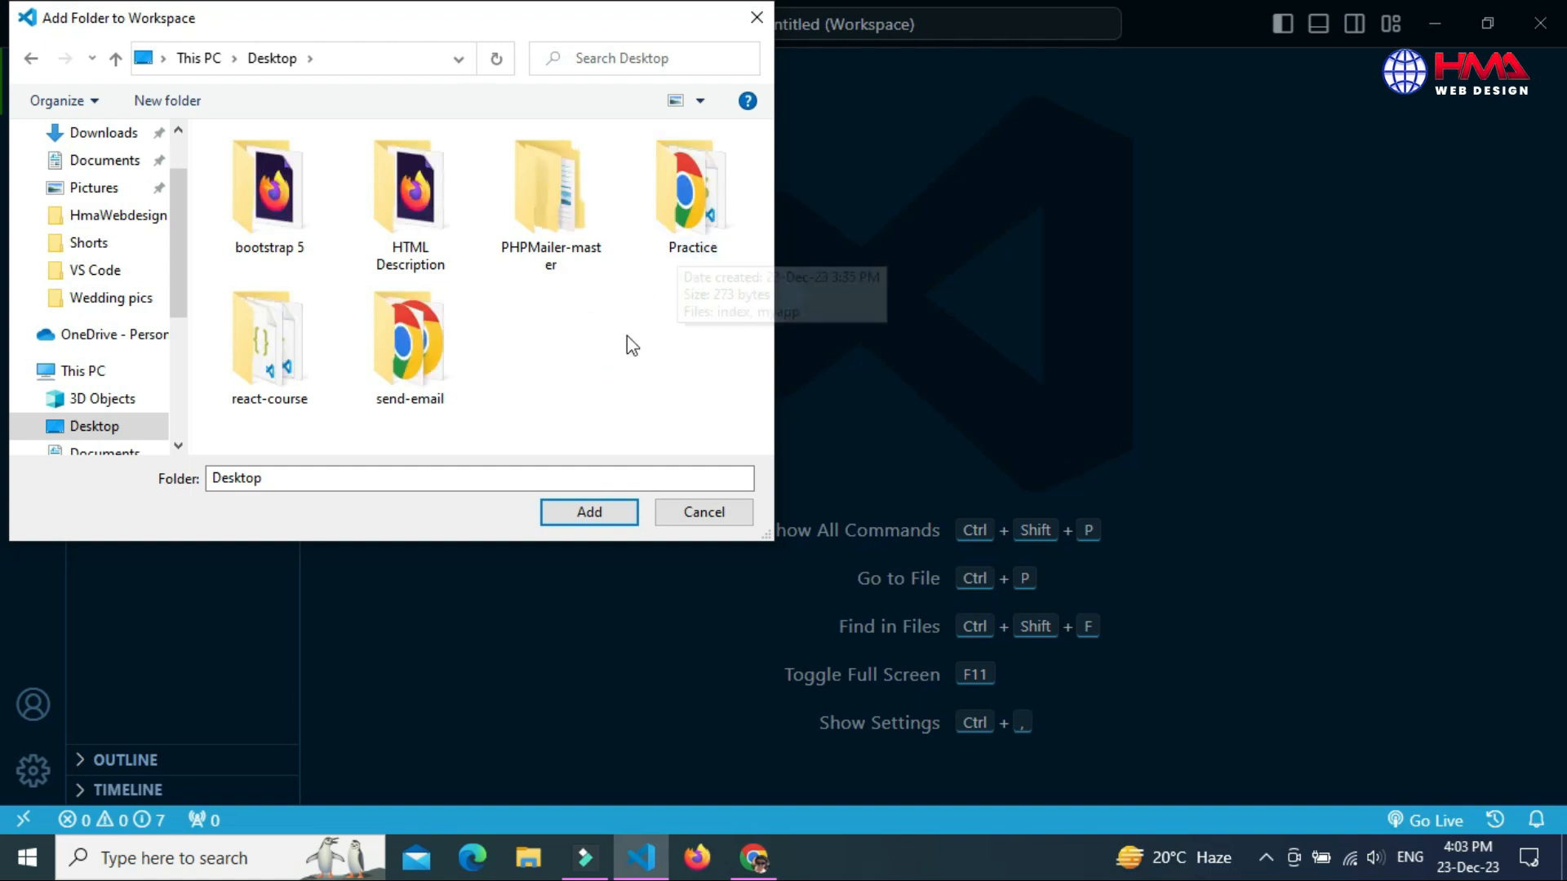
{"action": "right_click", "coordinate": [629, 344]}
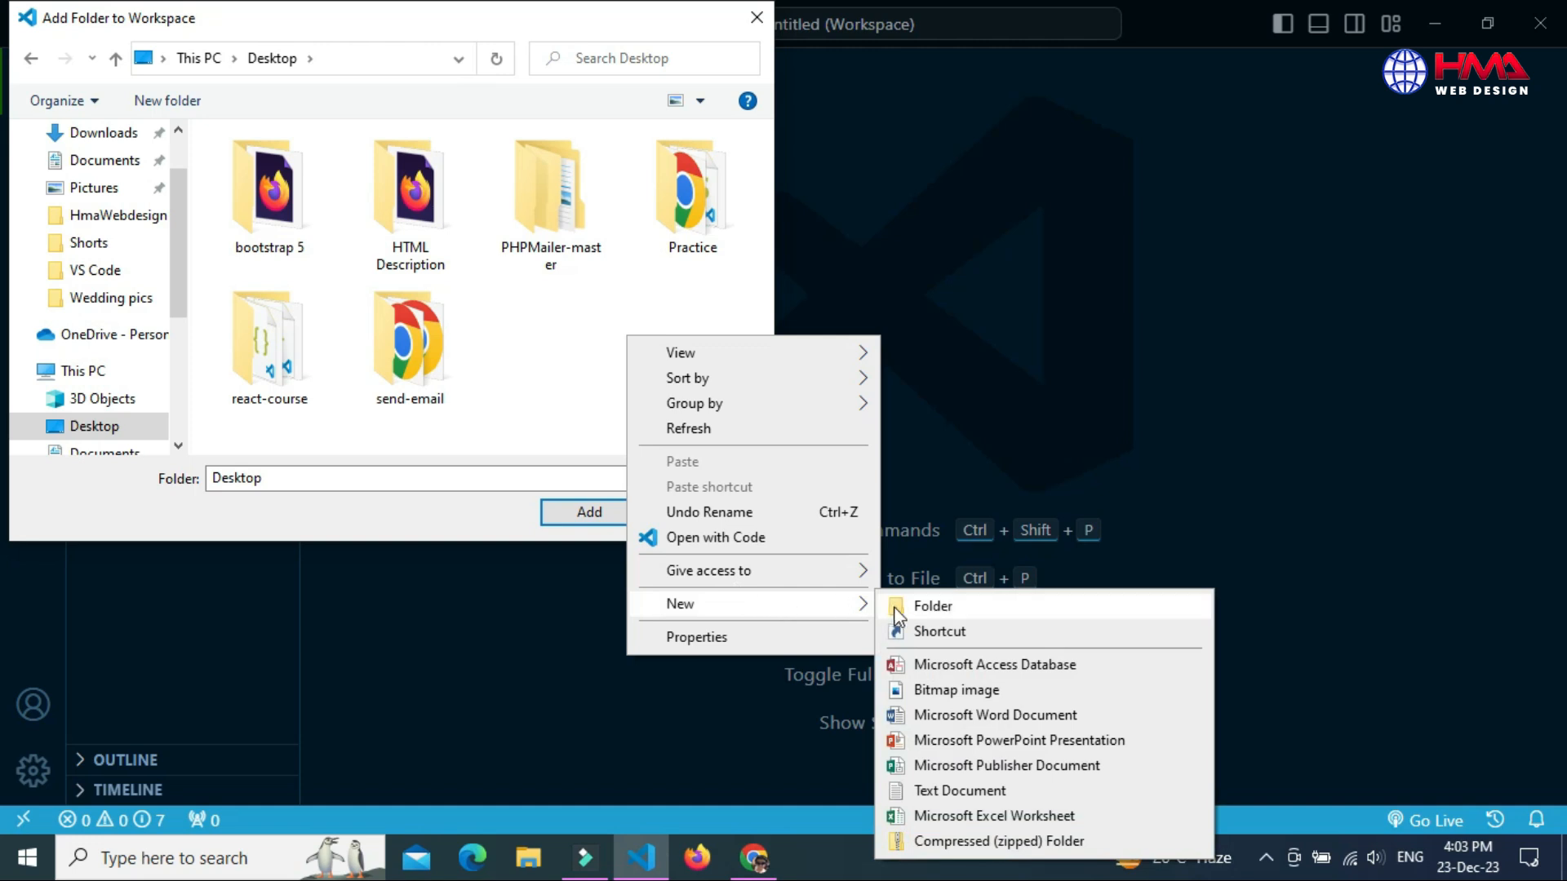
{"action": "left_click", "coordinate": [931, 605]}
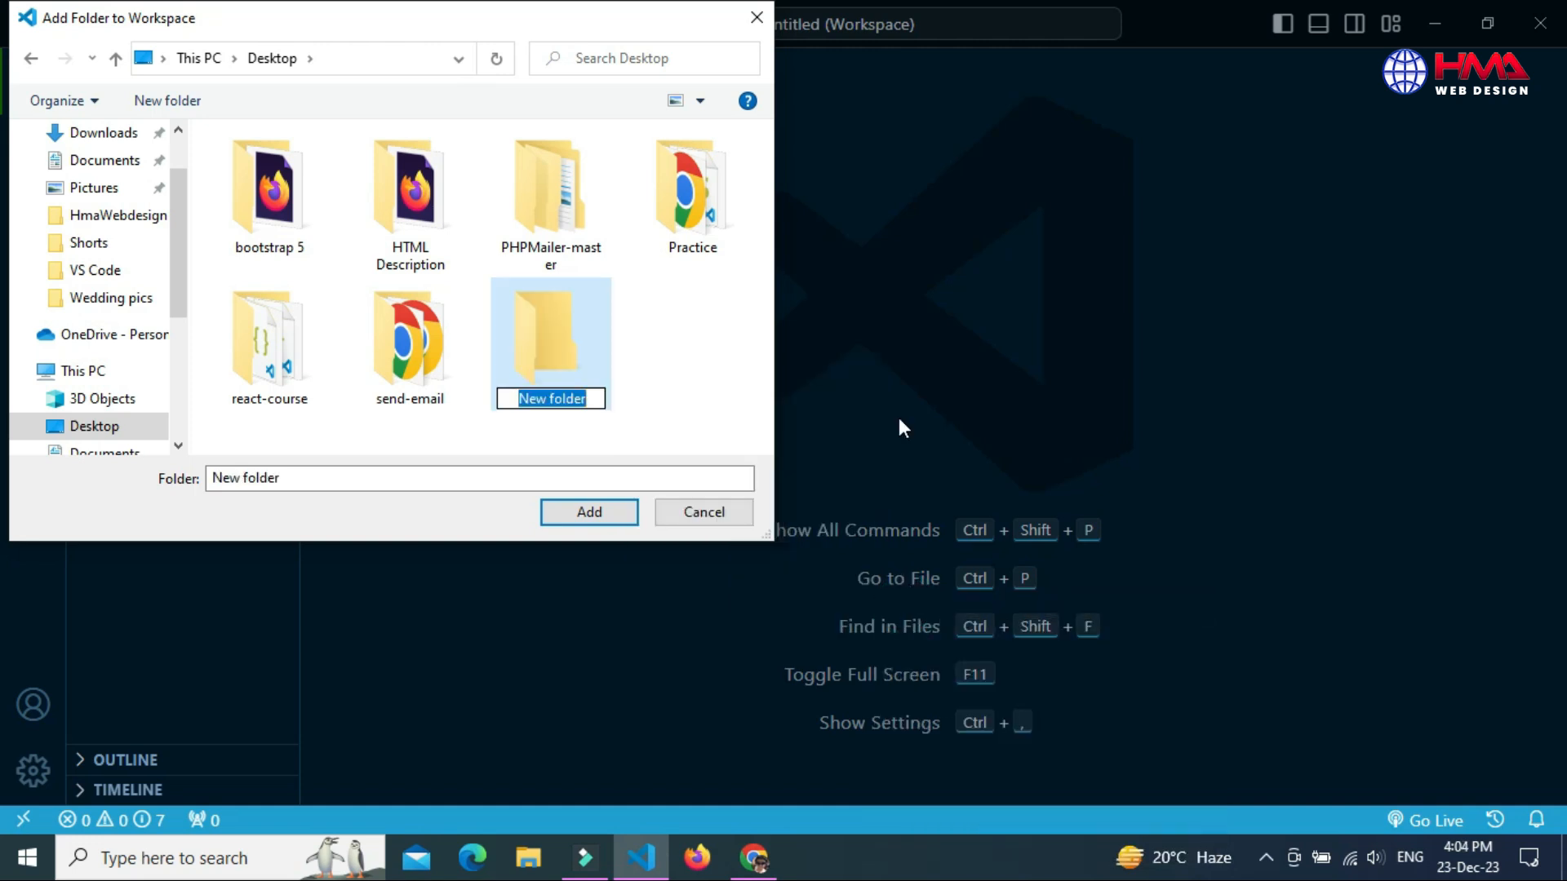
{"action": "type", "text": "myPeactice"}
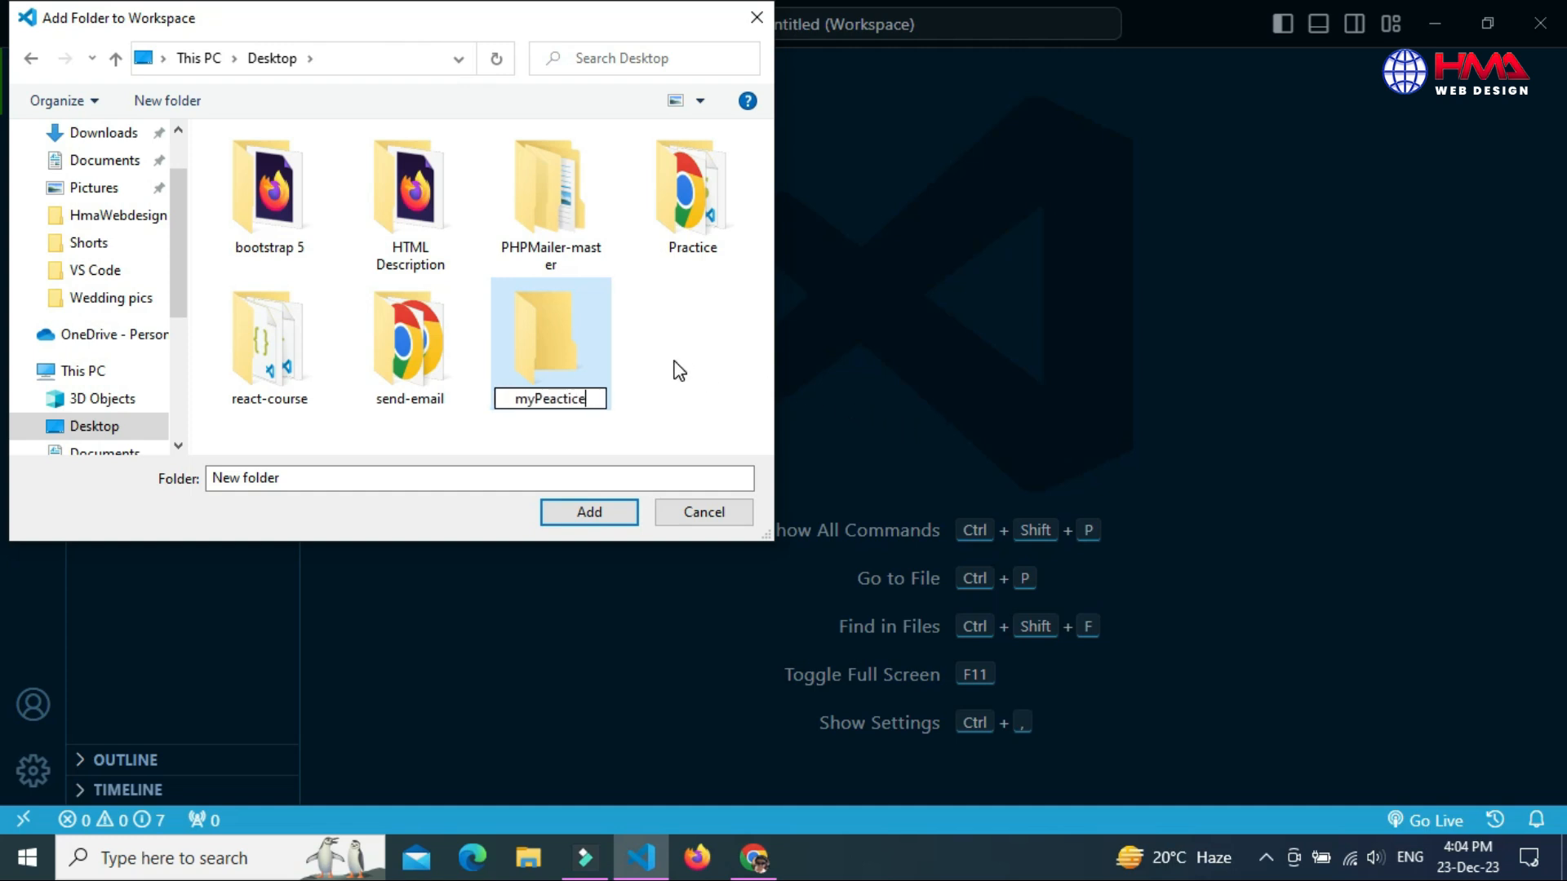
{"action": "mouse_move", "coordinate": [570, 345]}
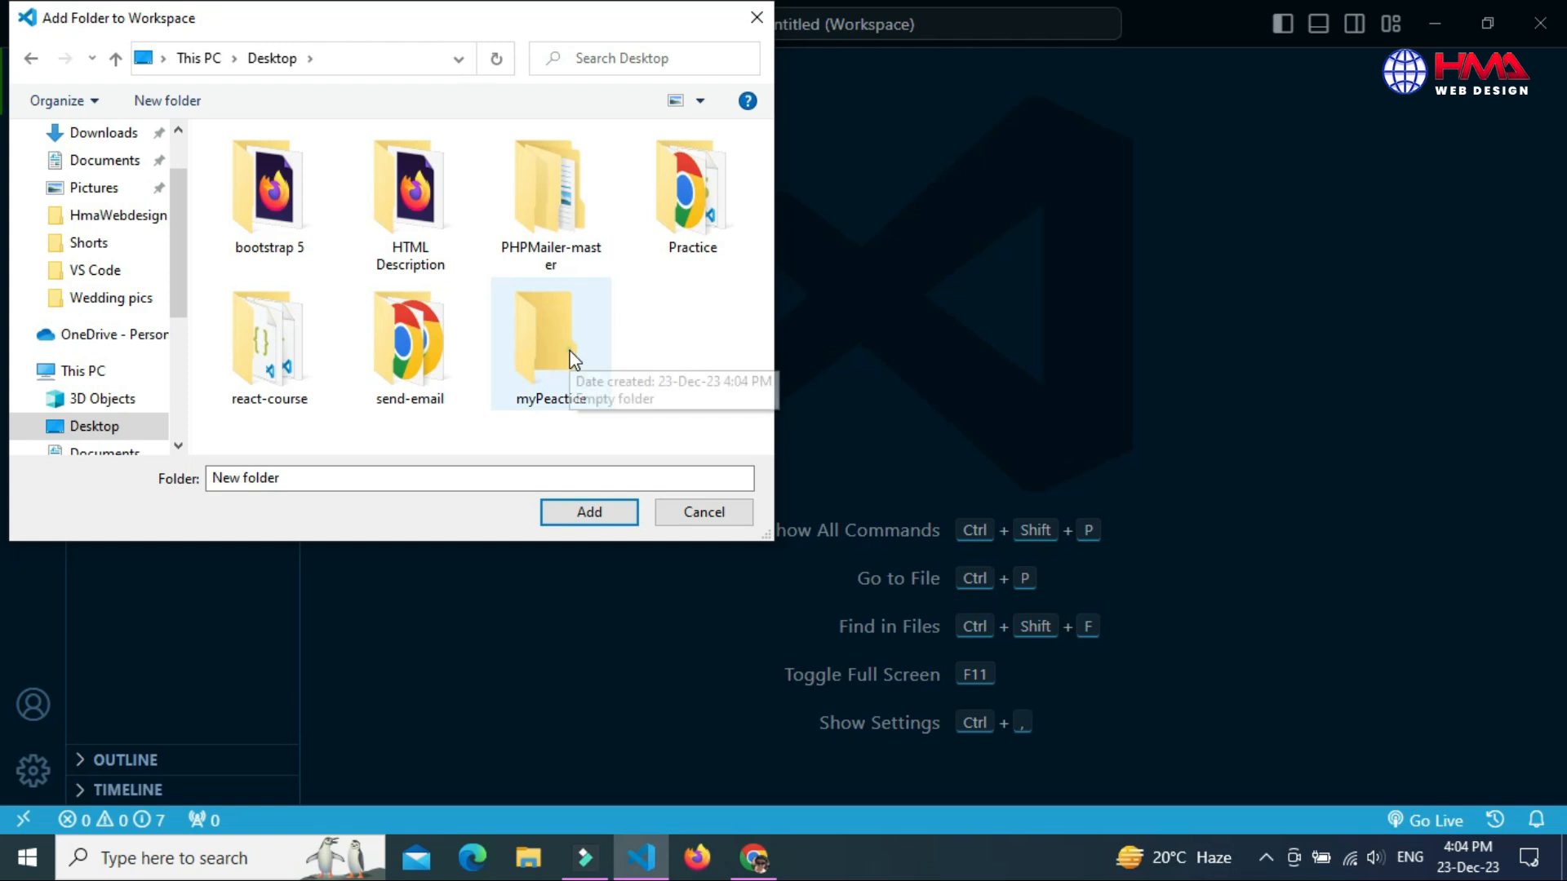
{"action": "double_click", "coordinate": [551, 340]}
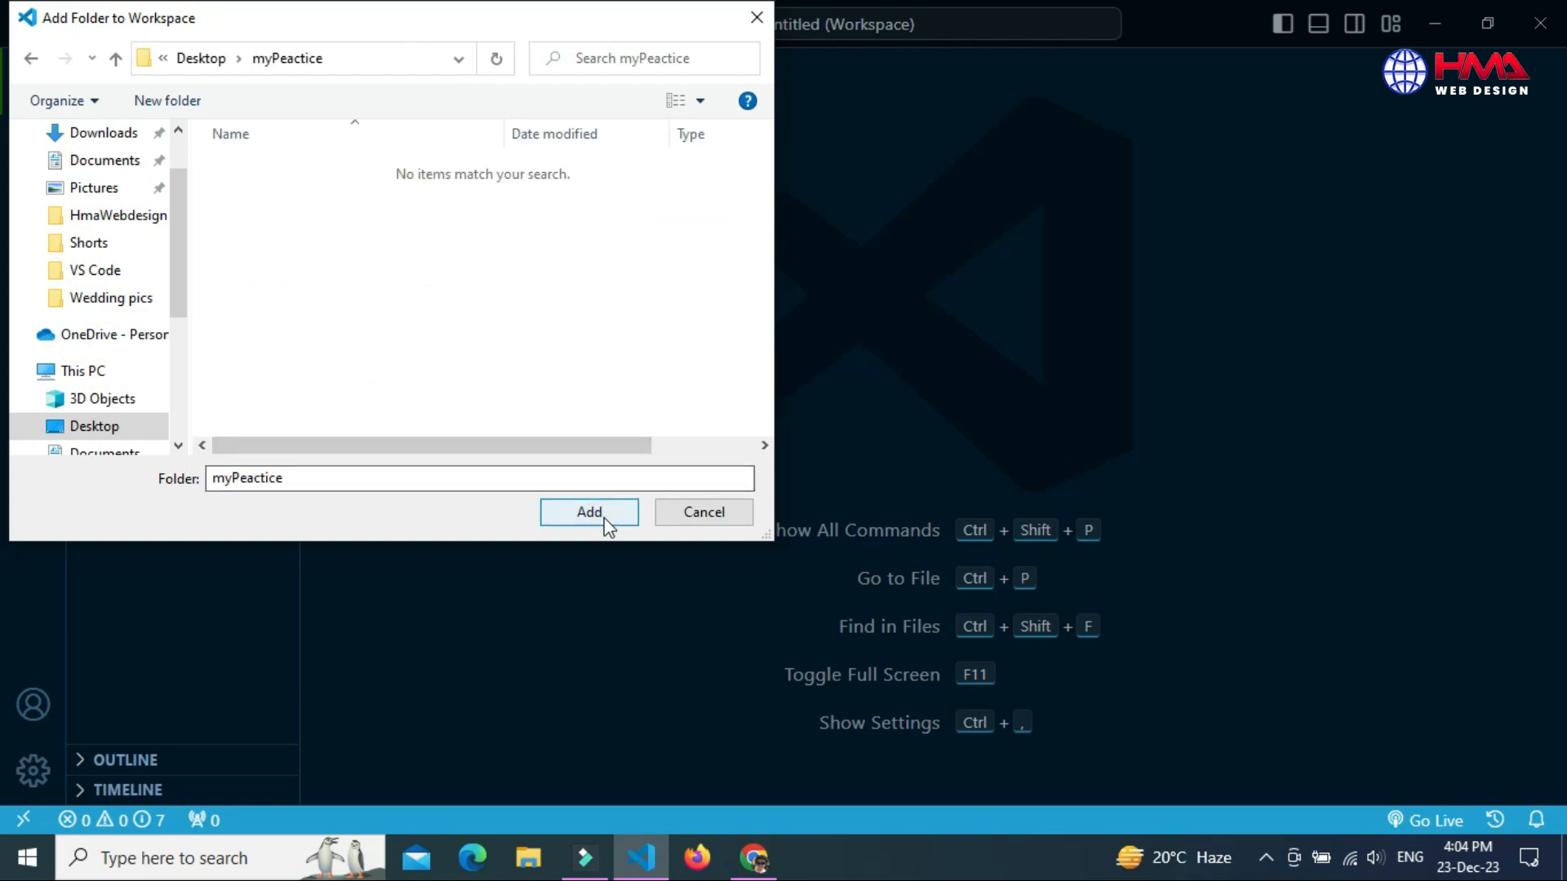
Add the myPeactice folder to the workspace and create a new file named index.html
{"action": "left_click", "coordinate": [589, 511]}
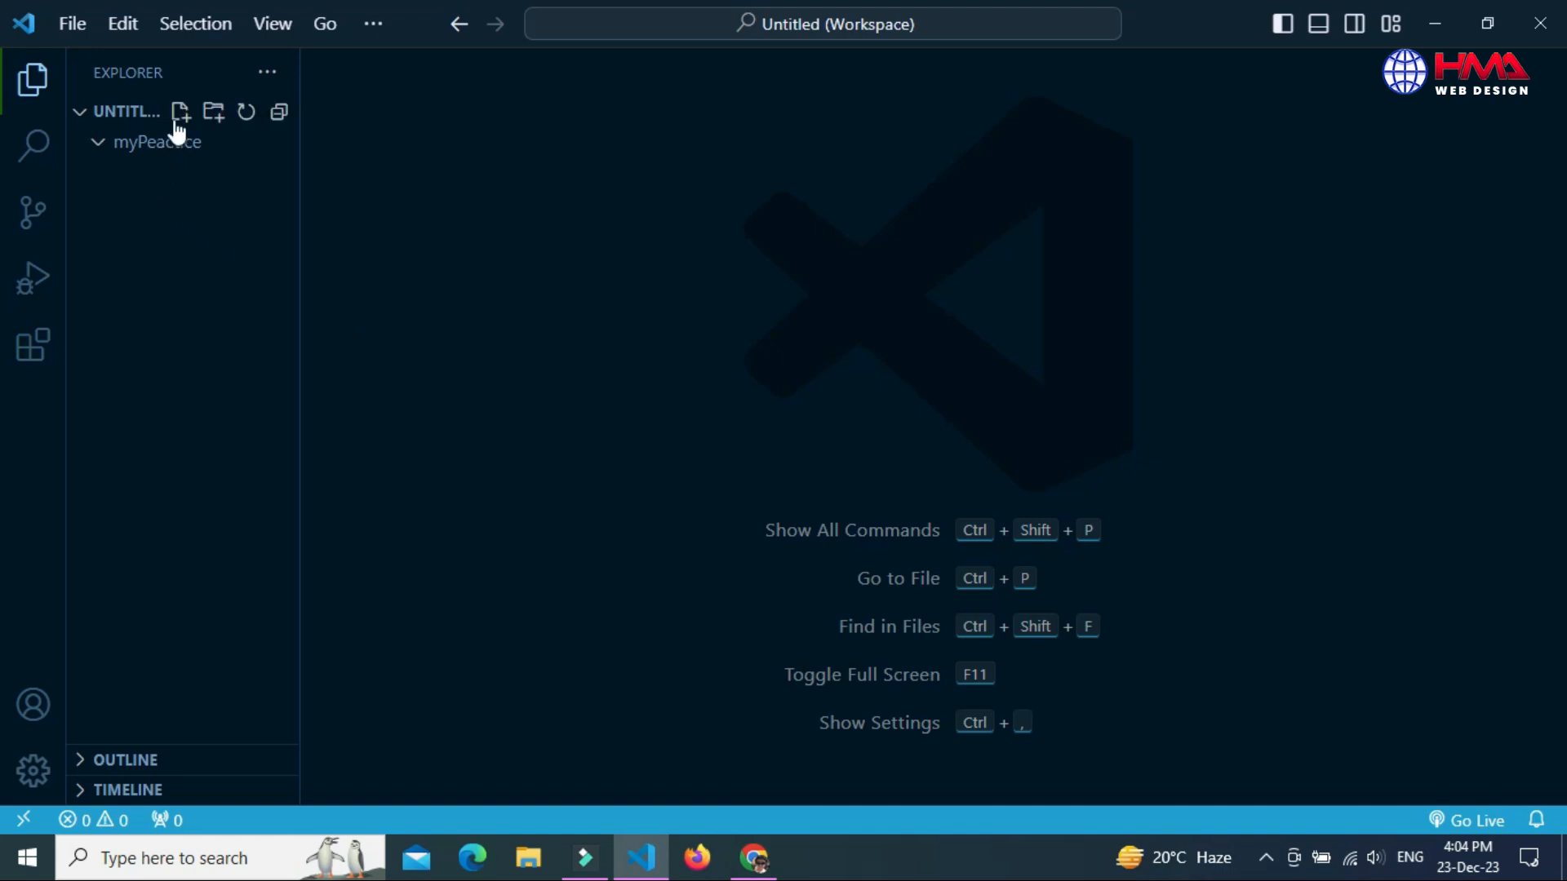
{"action": "type", "text": "inde"}
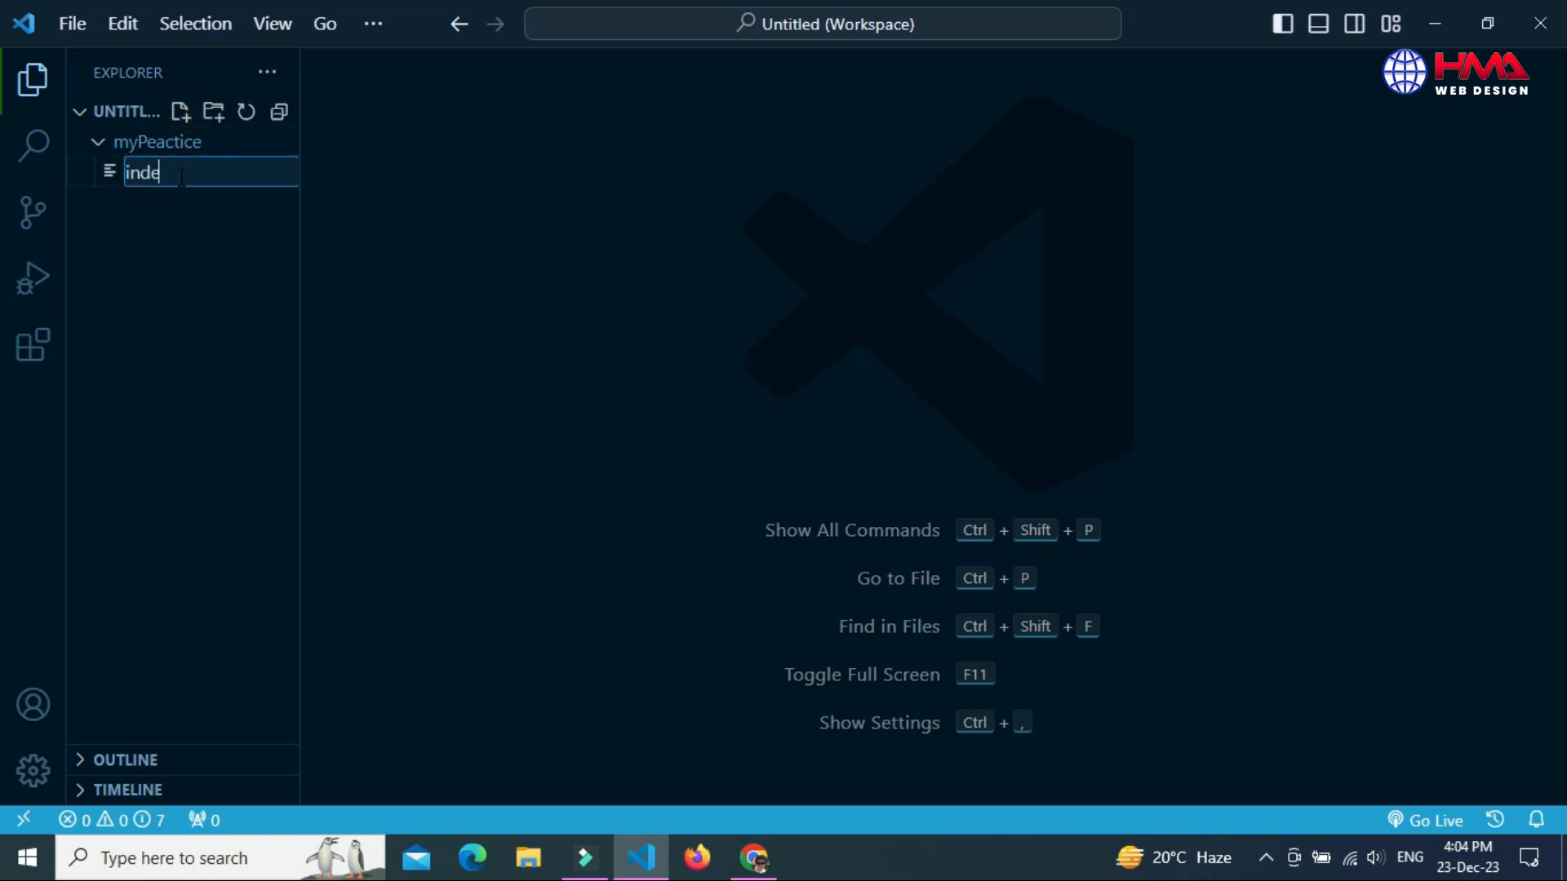
{"action": "type", "text": "x.html"}
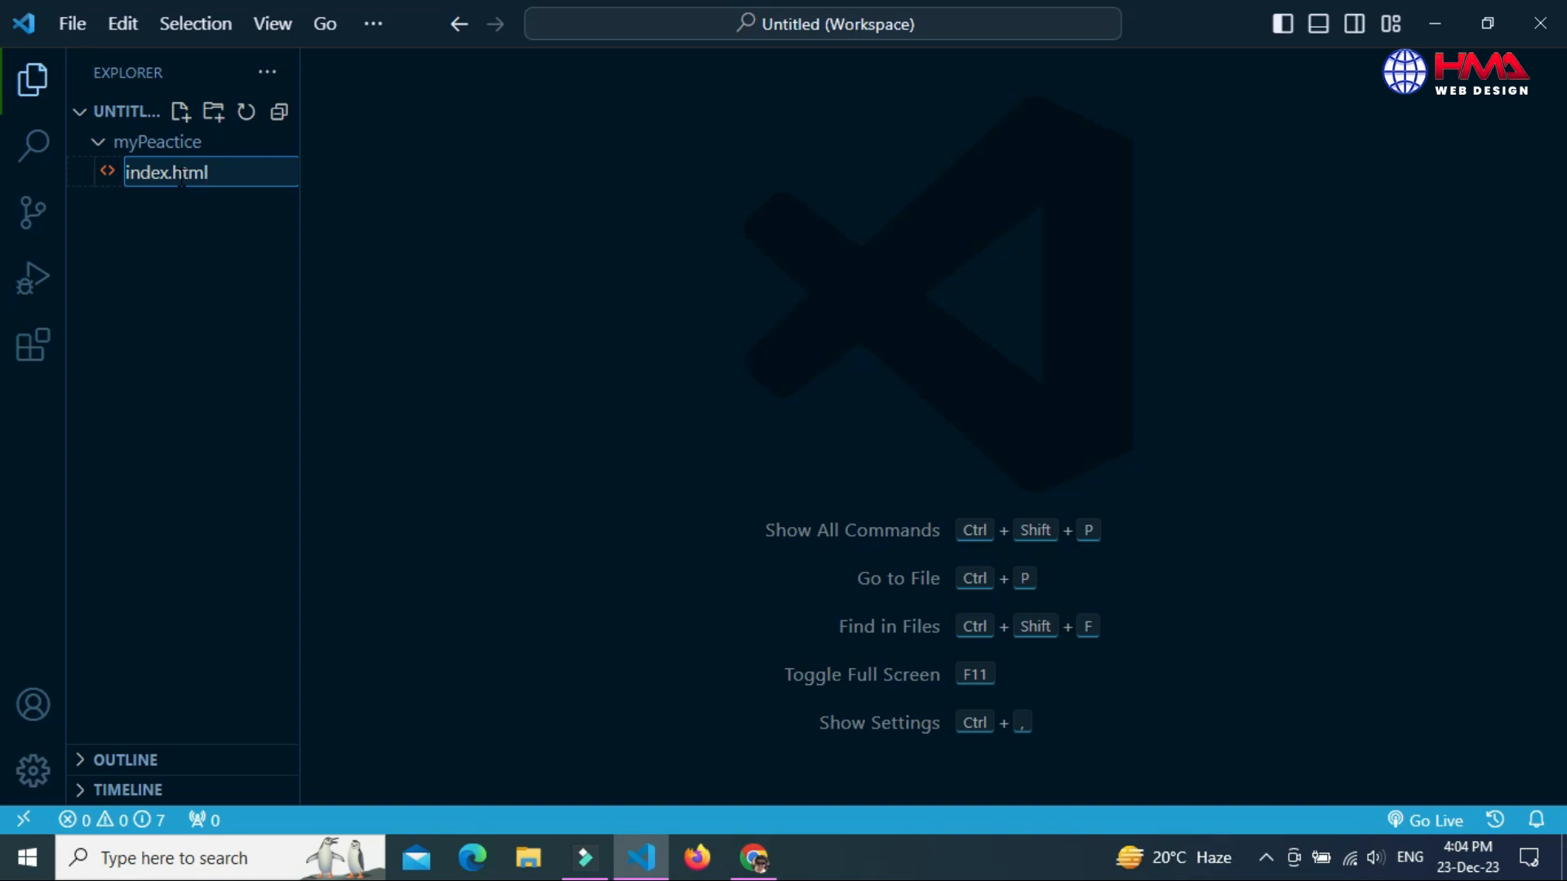
{"action": "key", "text": "Enter"}
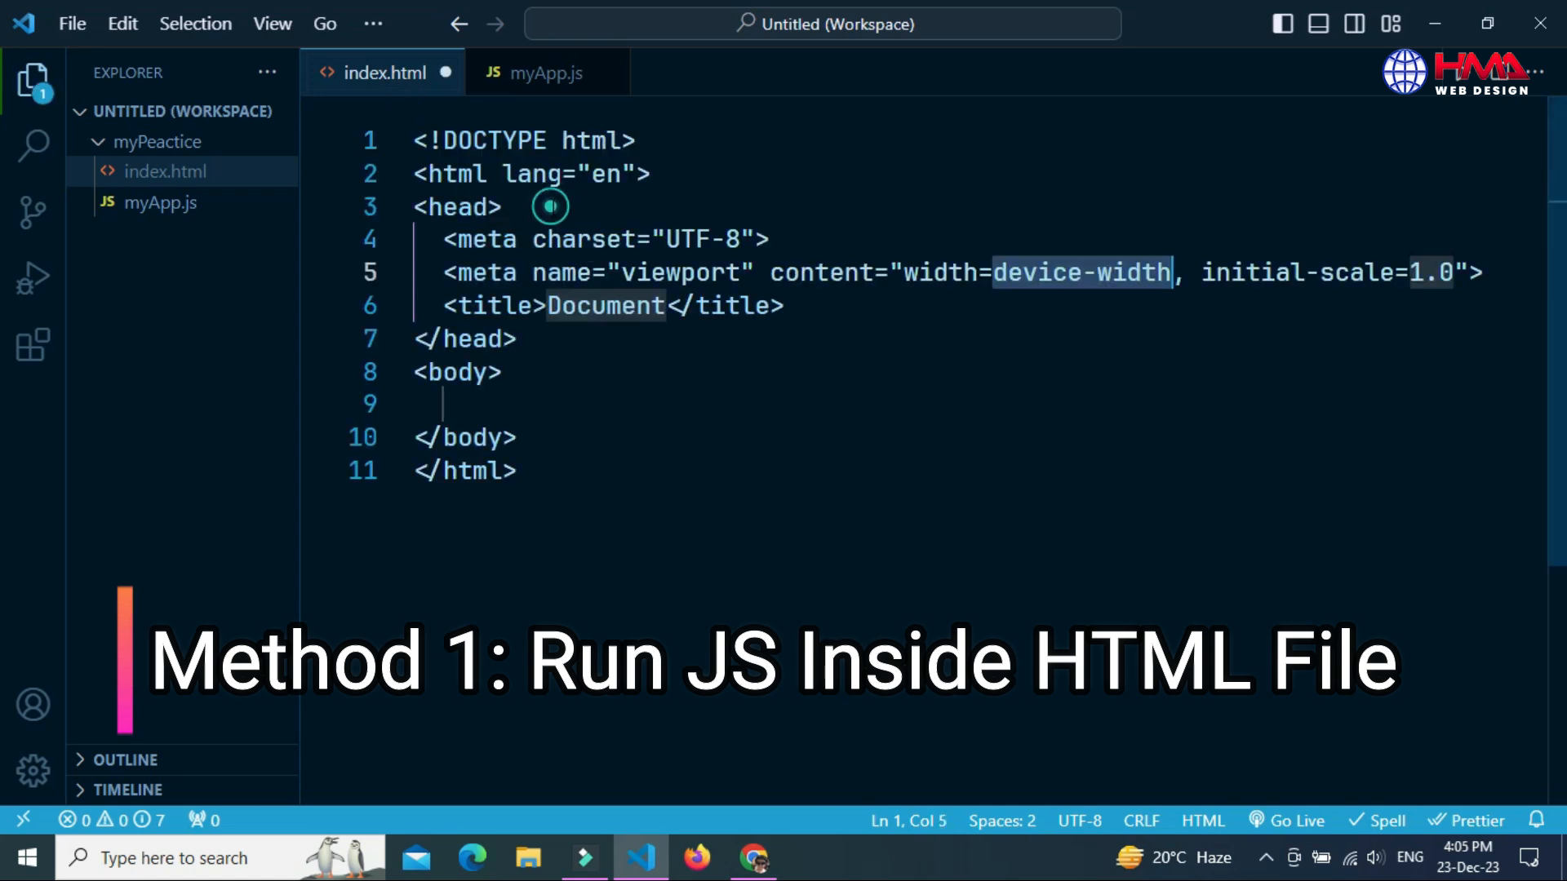
Type an <h1>JavaScript Basics!</h1> heading into the body of index.html
{"action": "type", "text": "<h1>J</h1>"}
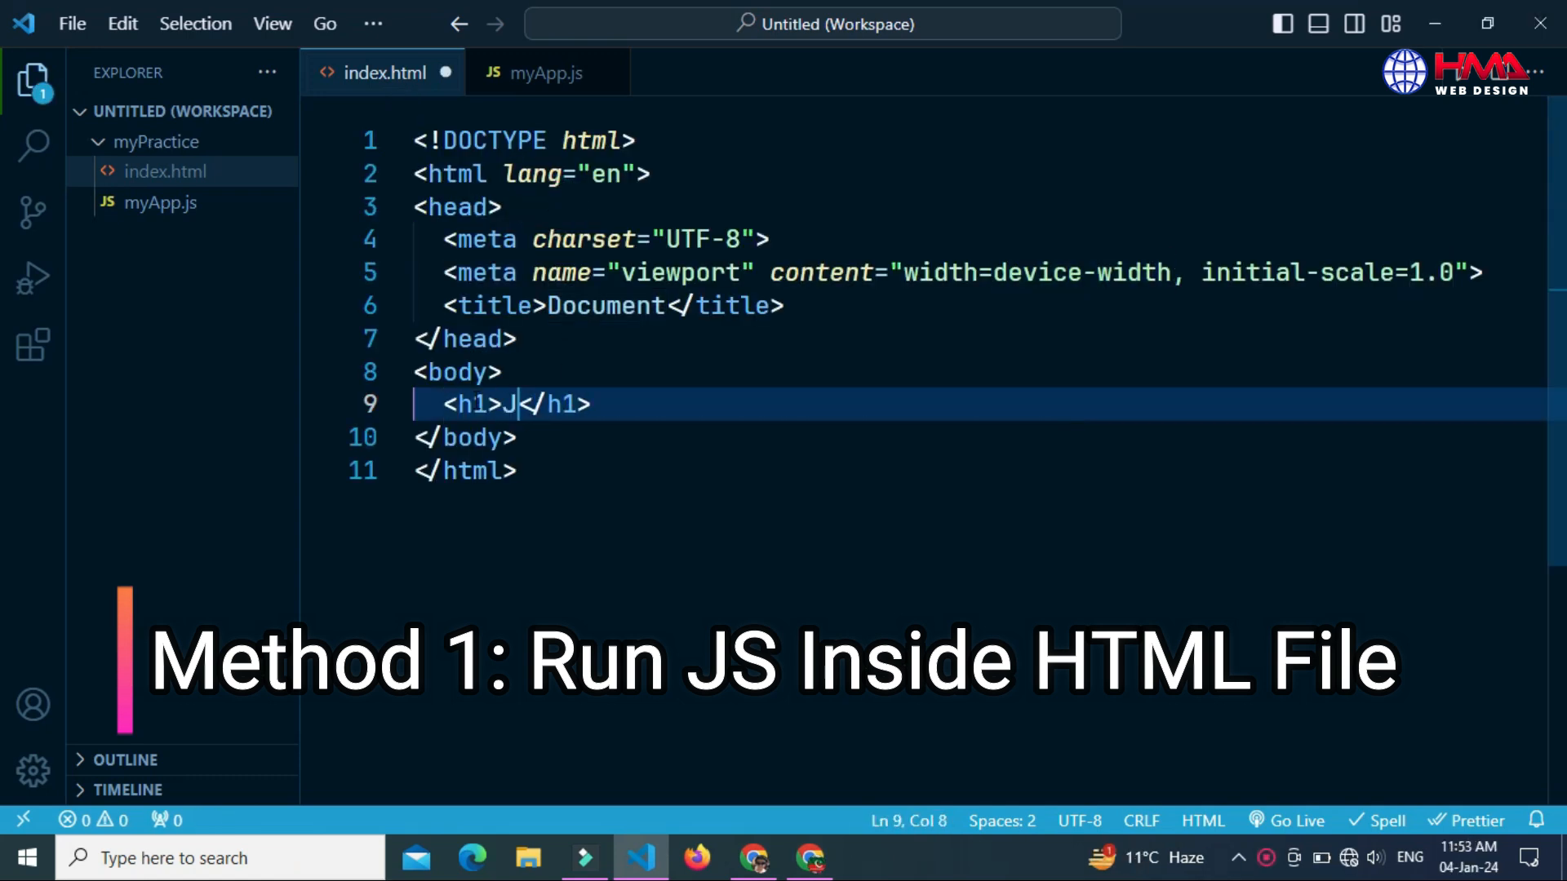
{"action": "type", "text": "avaScr"}
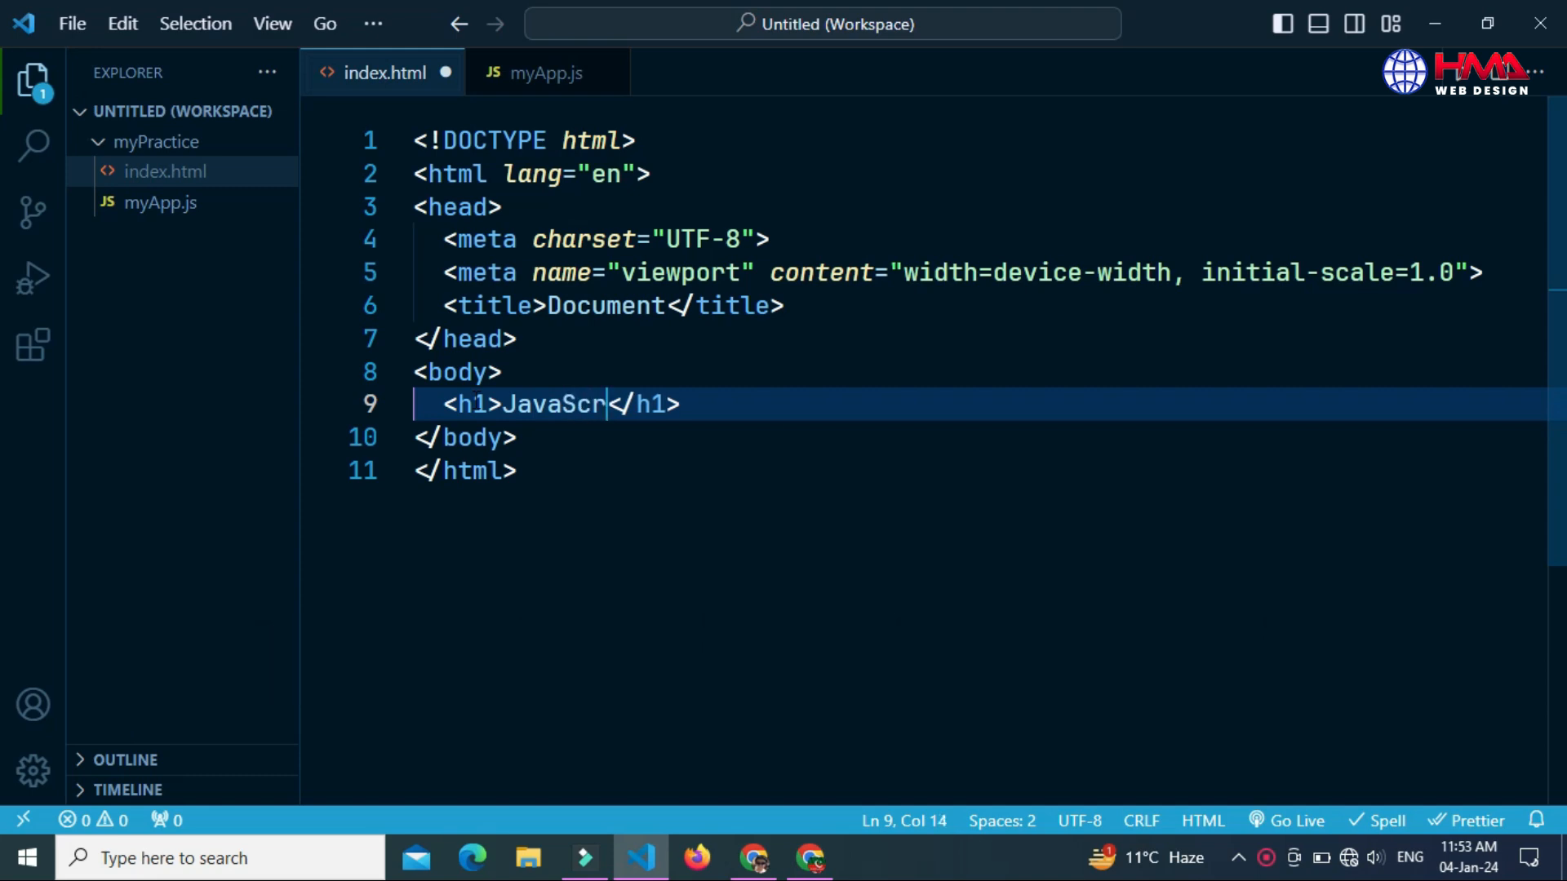
{"action": "type", "text": "ipt Basic"}
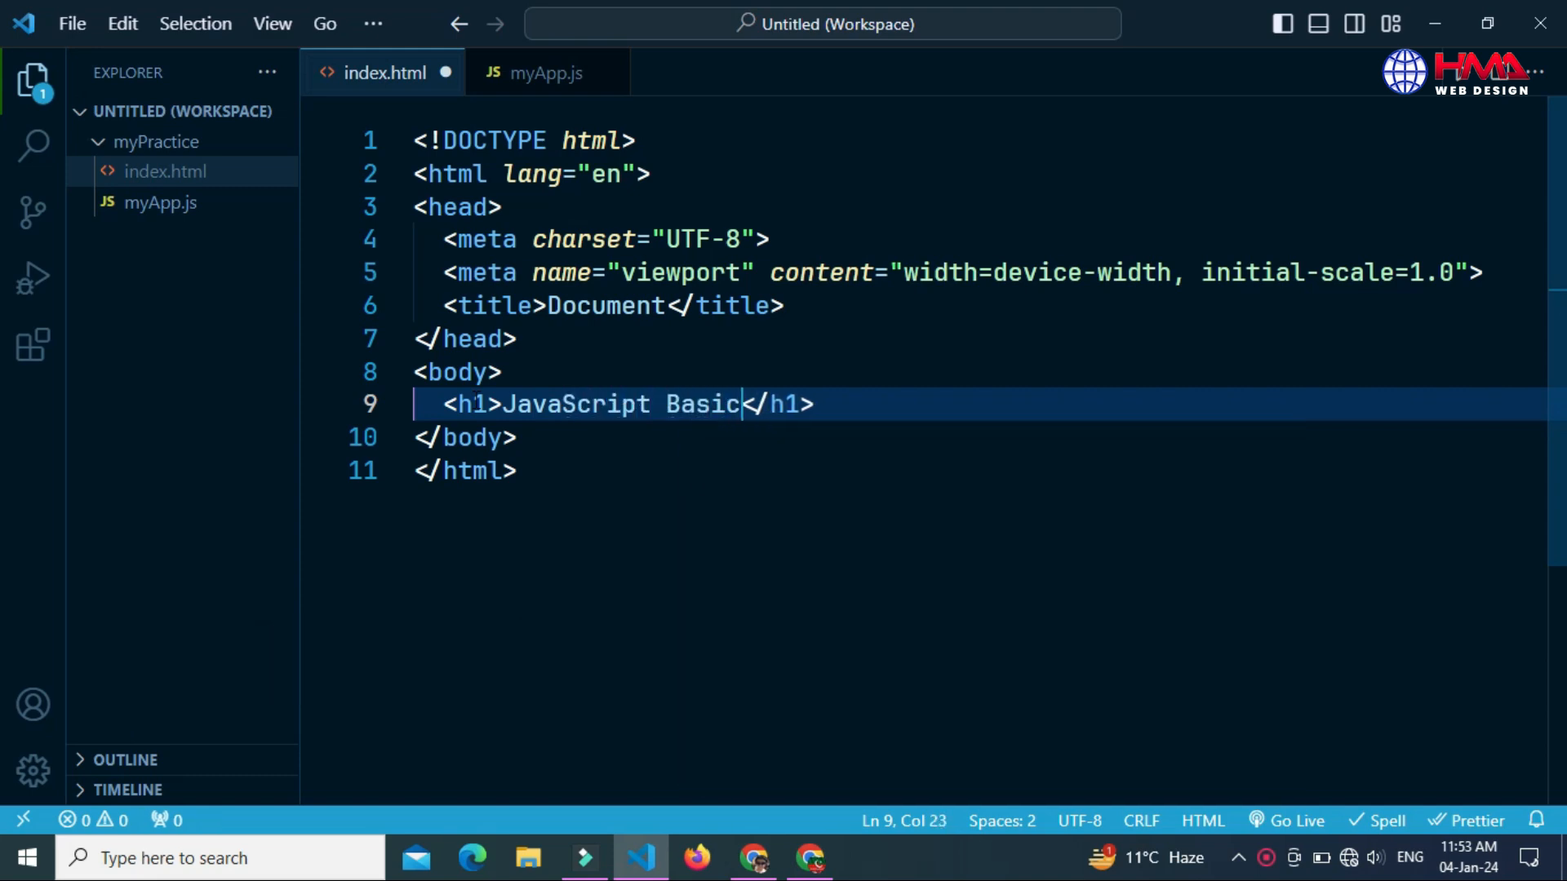
{"action": "type", "text": "s!"}
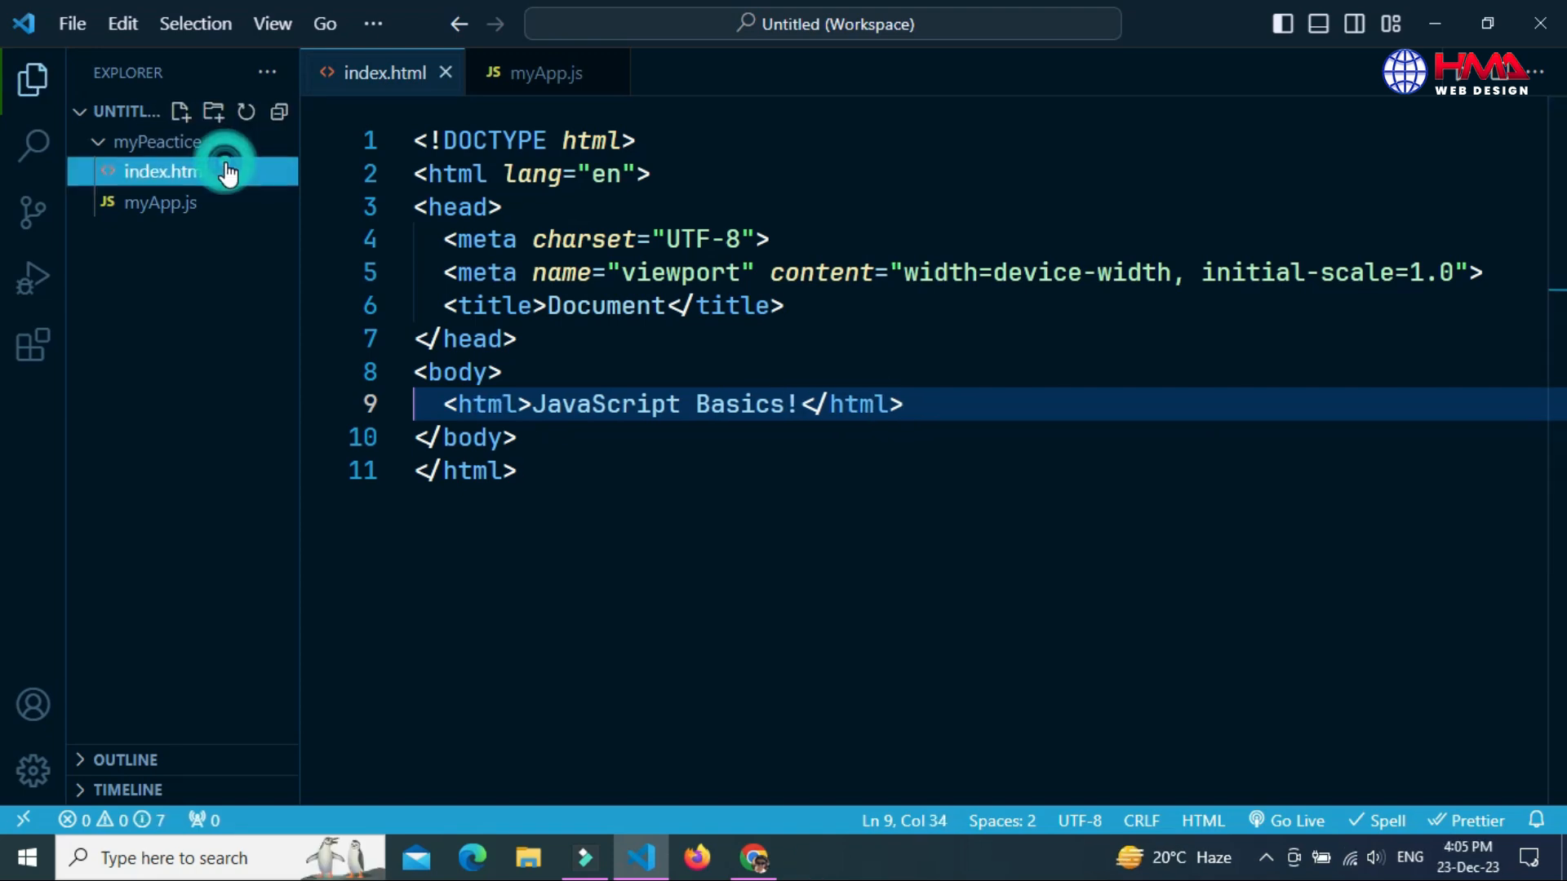
Launch index.html with Live Server from its Explorer context menu
{"action": "right_click", "coordinate": [154, 171]}
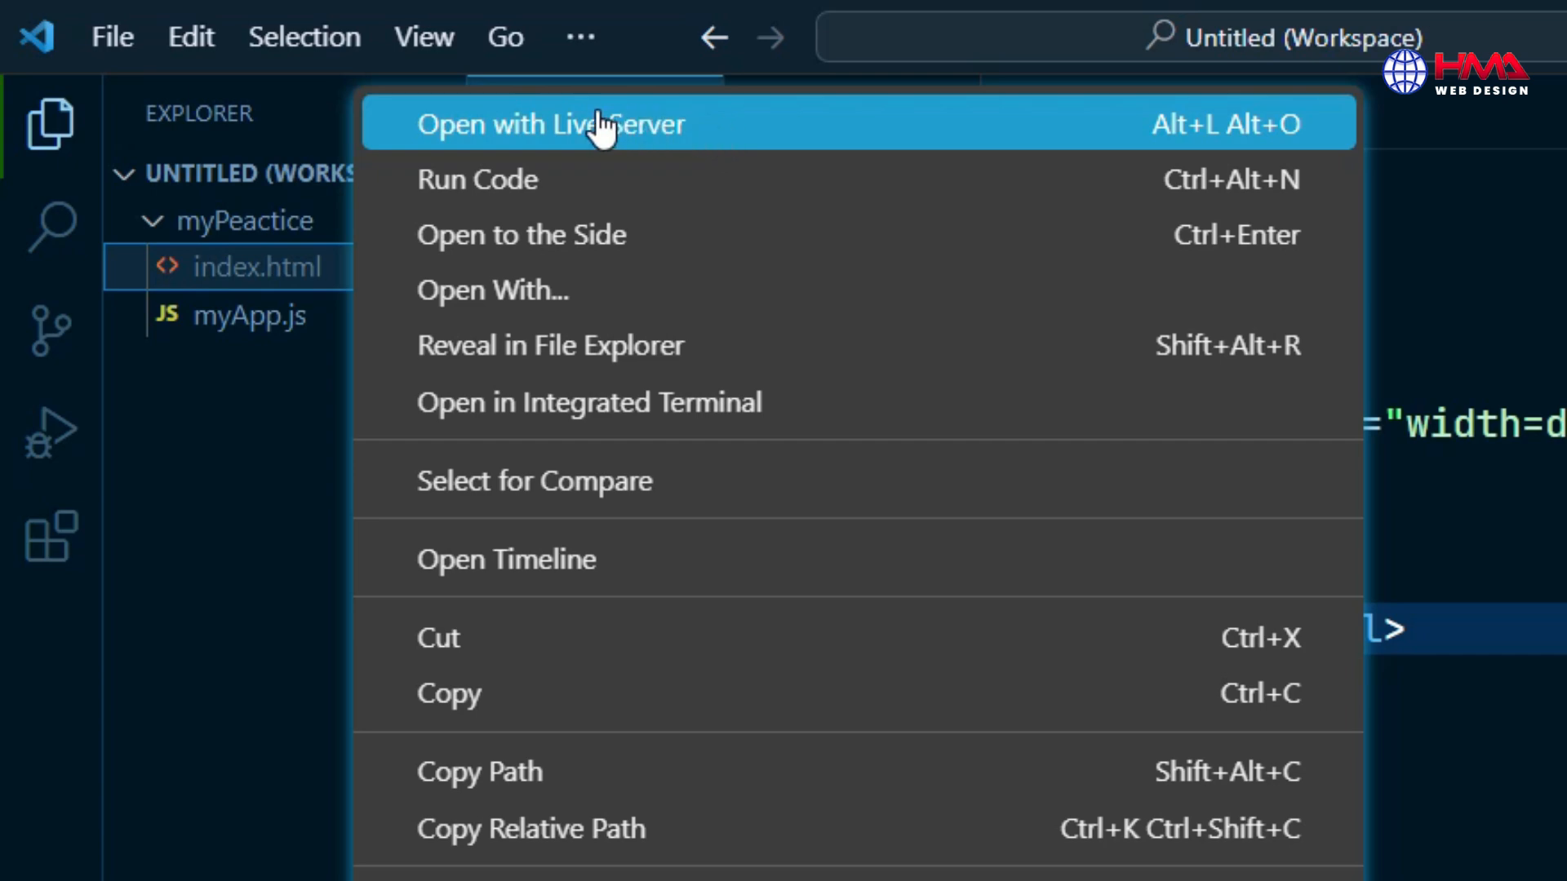
{"action": "mouse_move", "coordinate": [584, 130]}
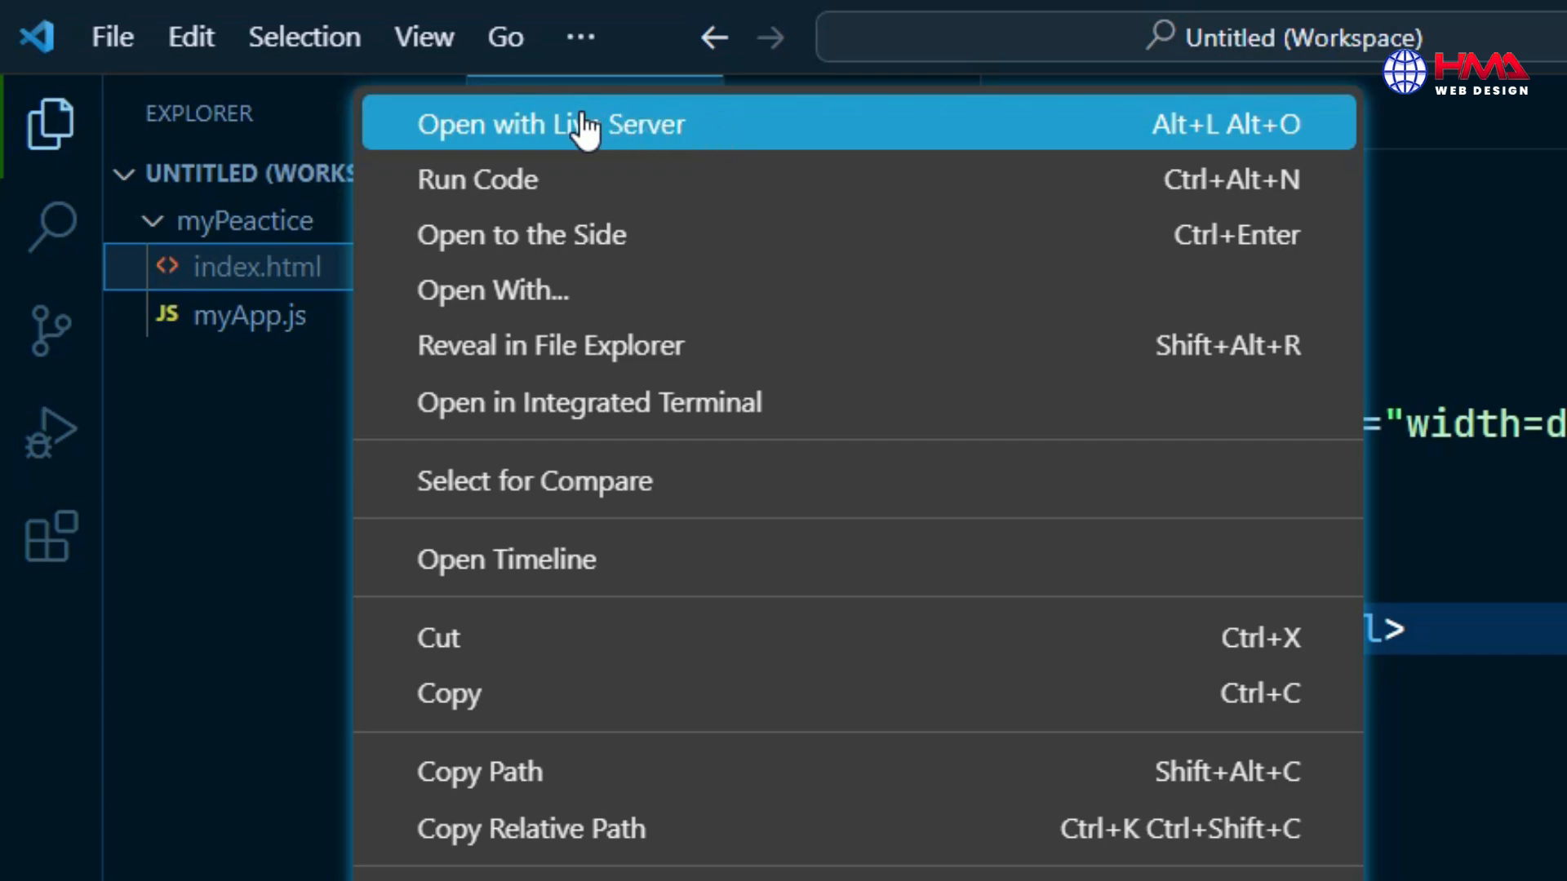
{"action": "mouse_move", "coordinate": [50, 550]}
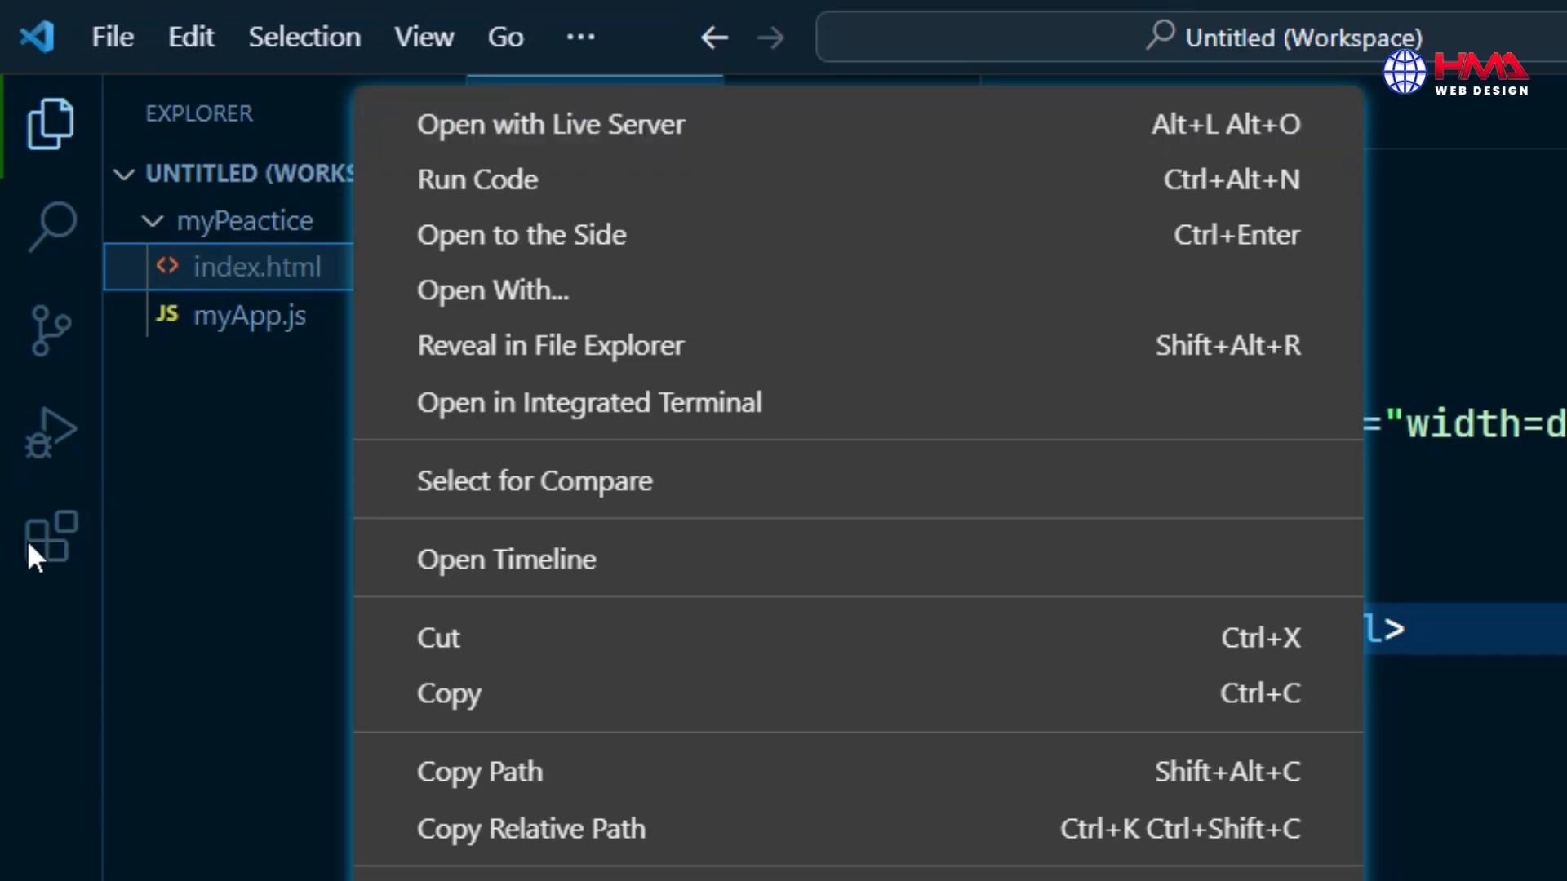
{"action": "left_click", "coordinate": [48, 535]}
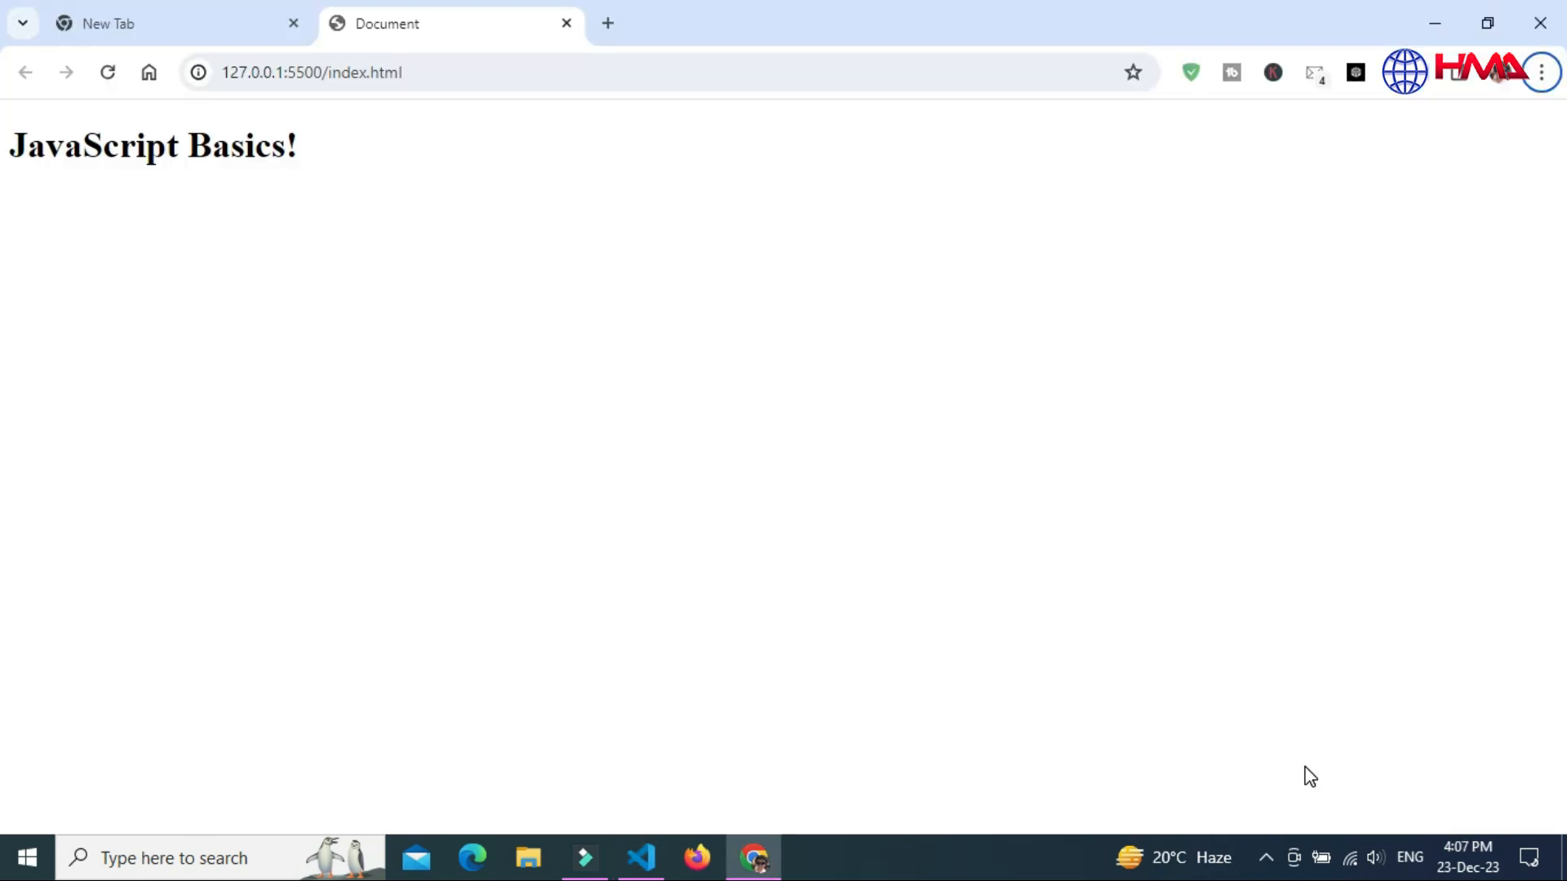
{"action": "mouse_move", "coordinate": [1526, 119]}
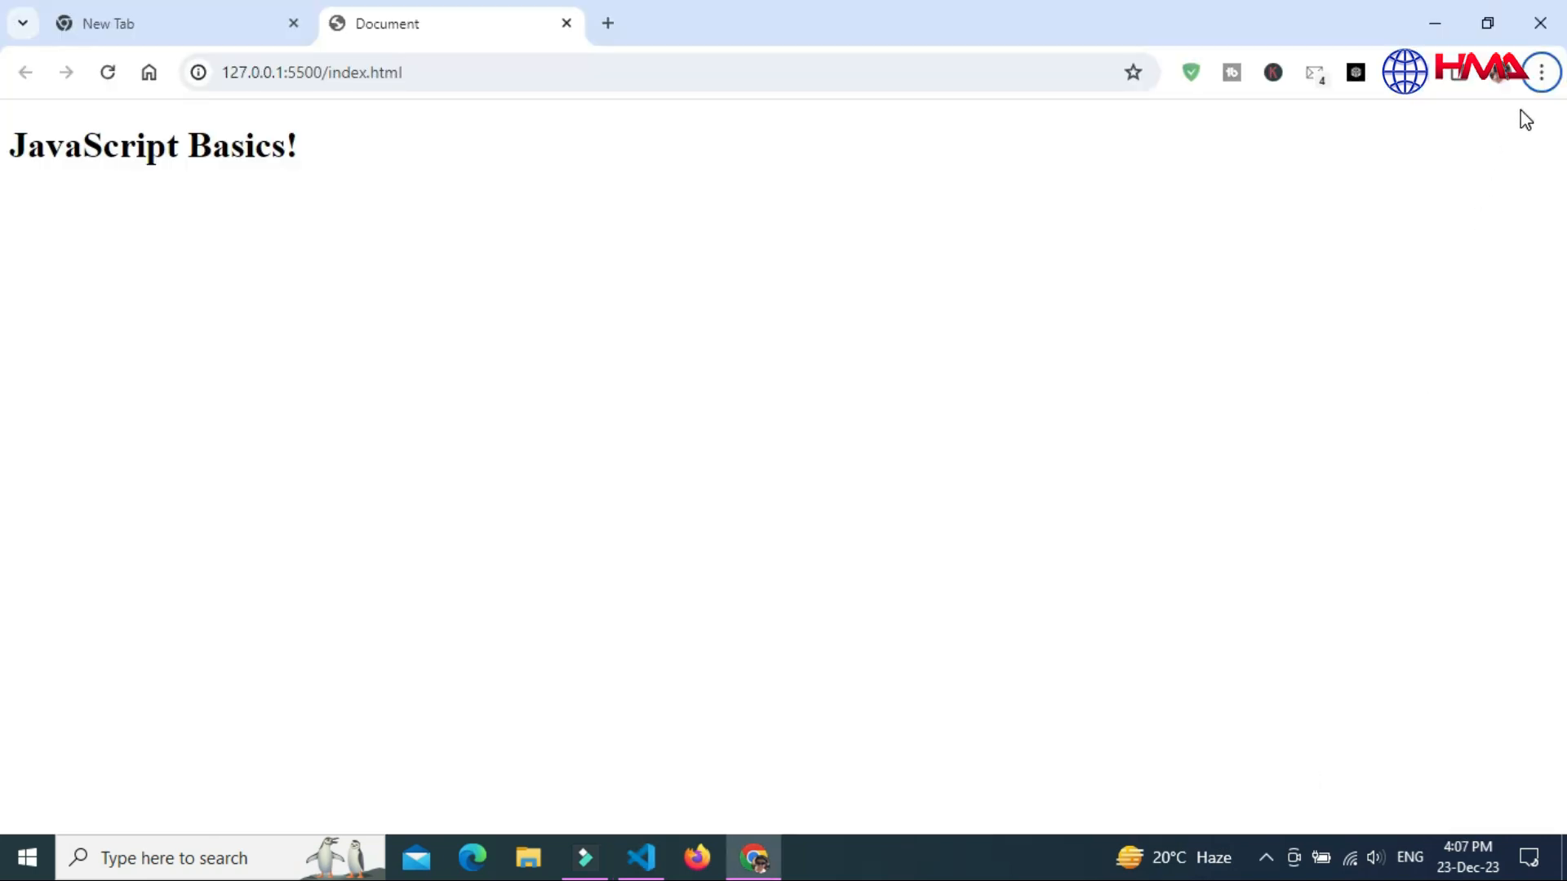
Open Chrome's Developer tools from the More tools menu to show the Console
{"action": "left_click", "coordinate": [1540, 72]}
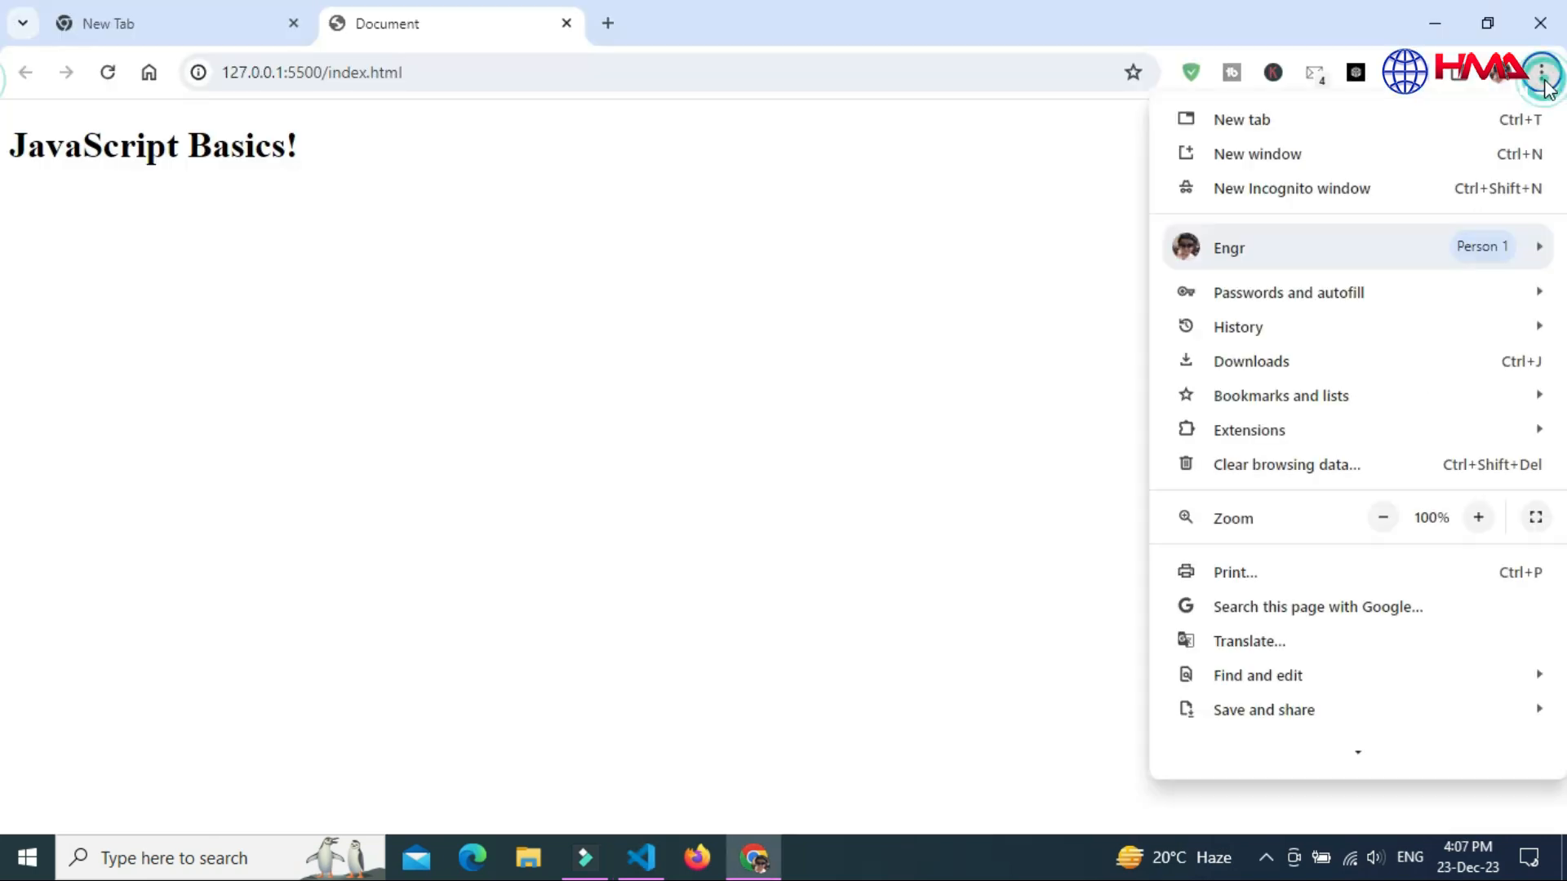
{"action": "scroll", "scroll_direction": "down", "scroll_amount": 3}
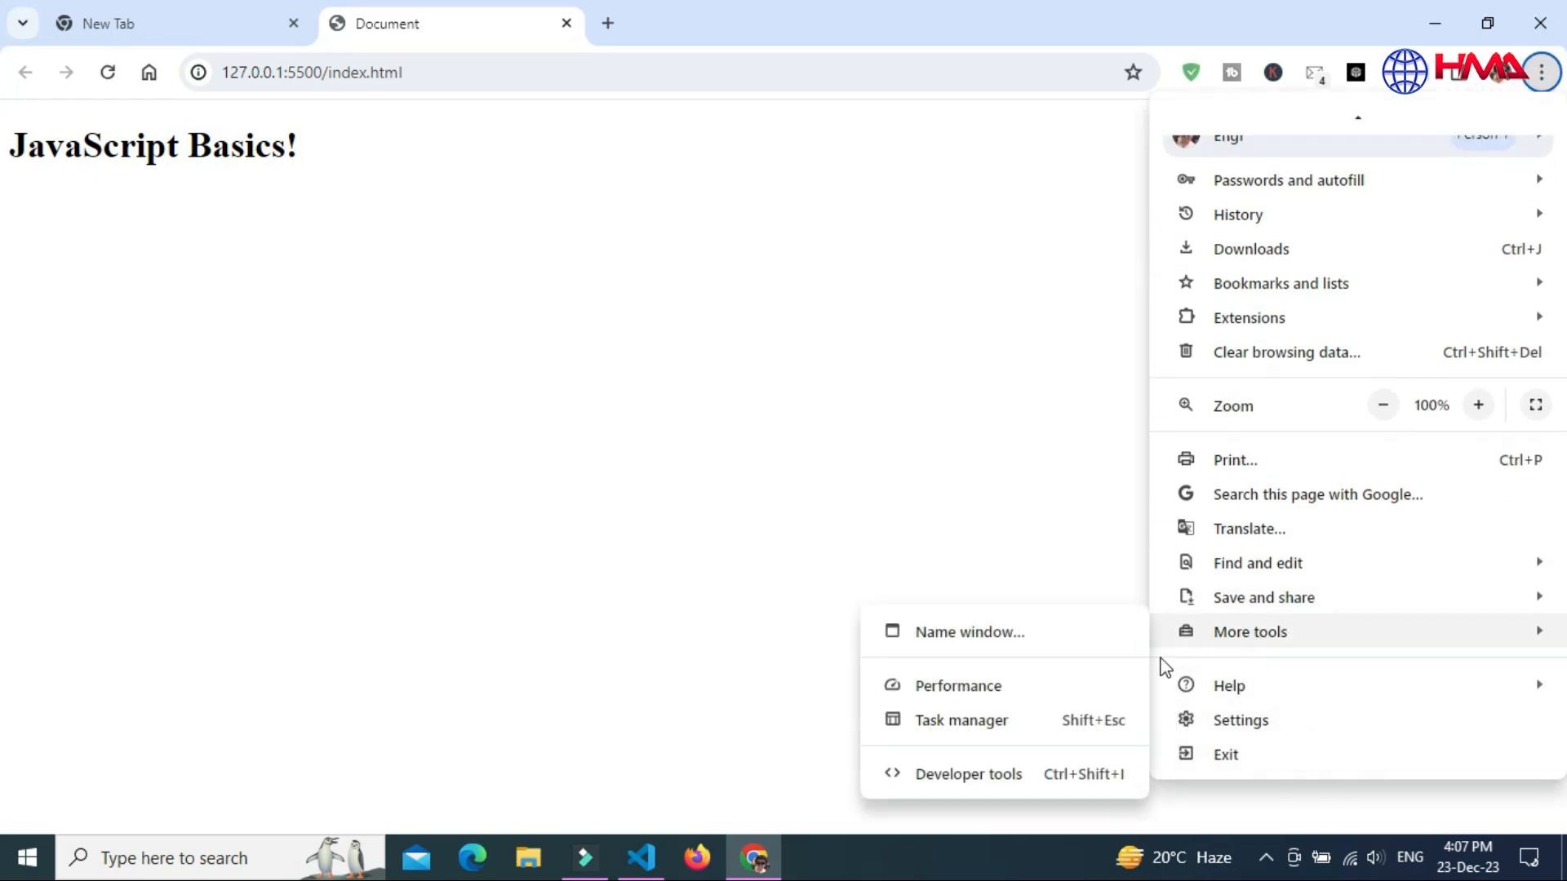
{"action": "left_click", "coordinate": [966, 774]}
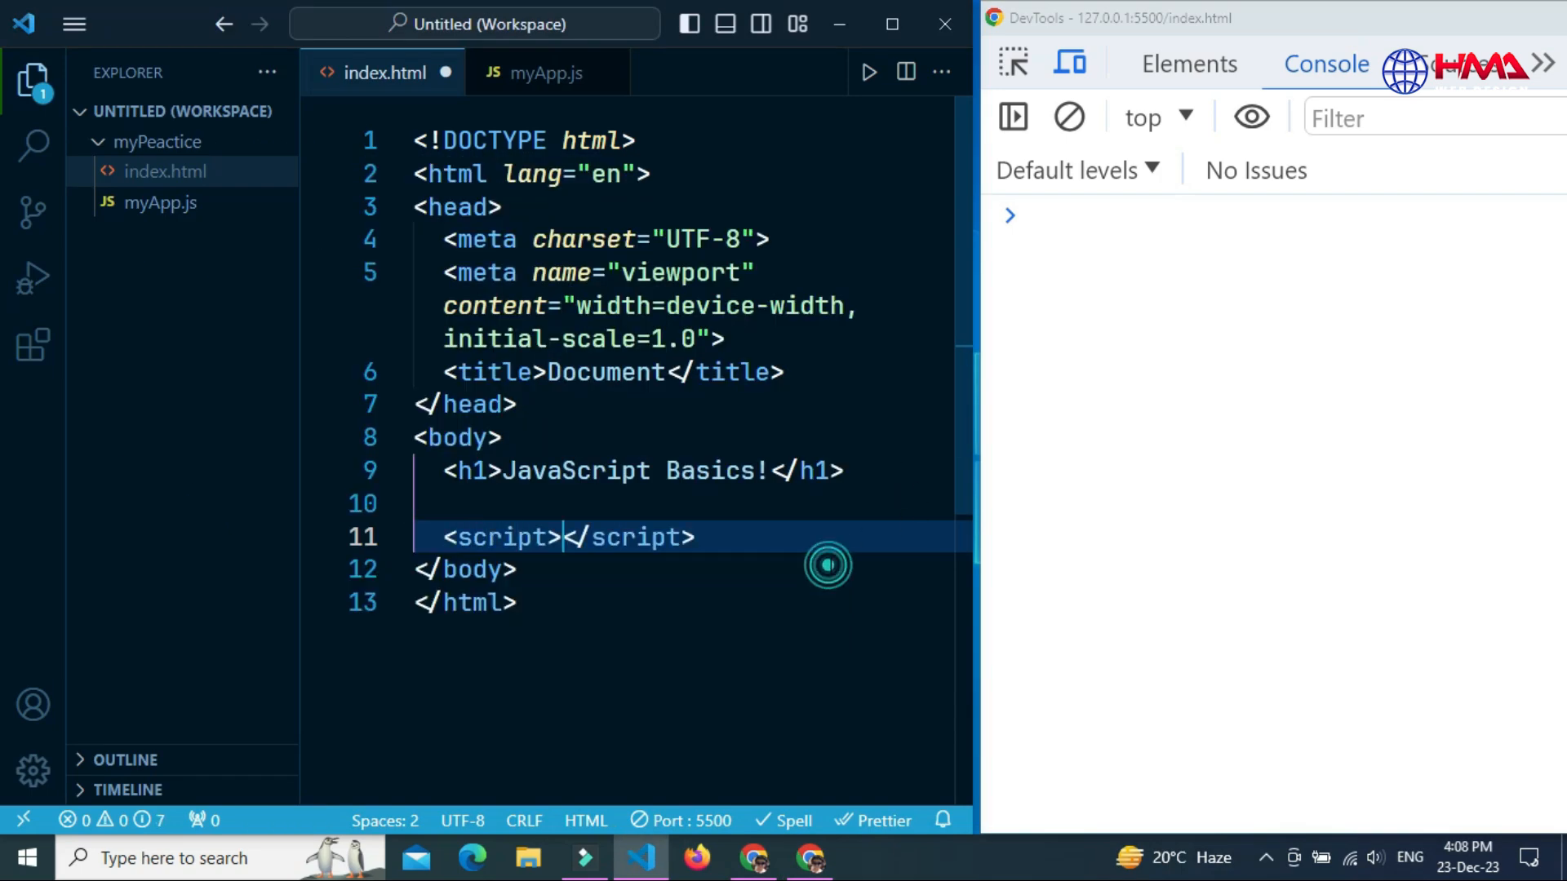
Add a script tag with src="myApp.js" before the closing body tag
{"action": "type", "text": "sc"}
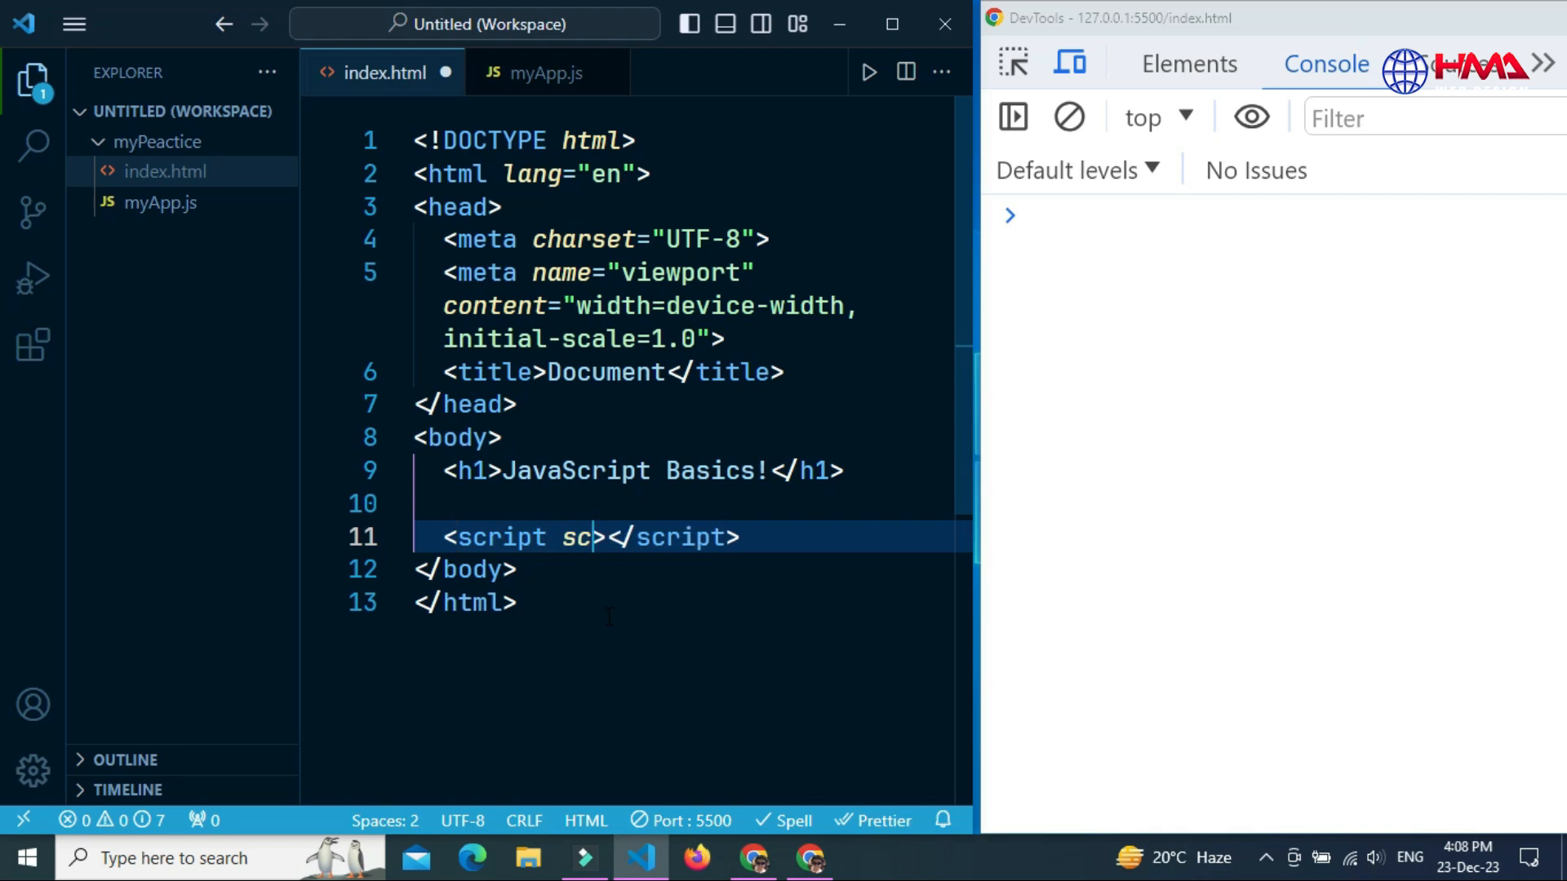
{"action": "type", "text": "rc=\""}
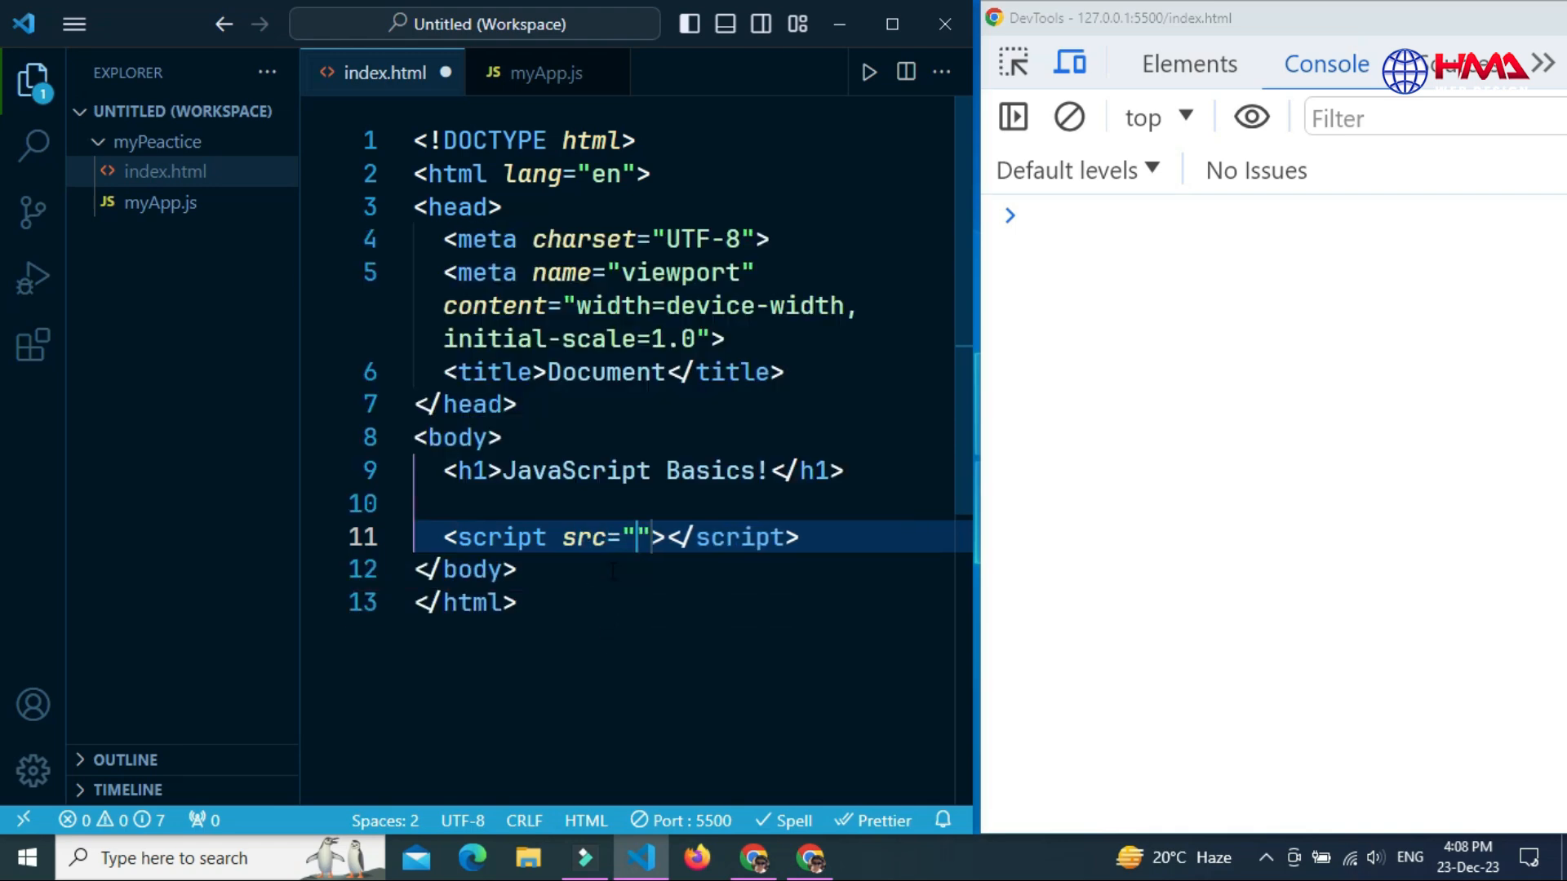
{"action": "type", "text": "myApp.js"}
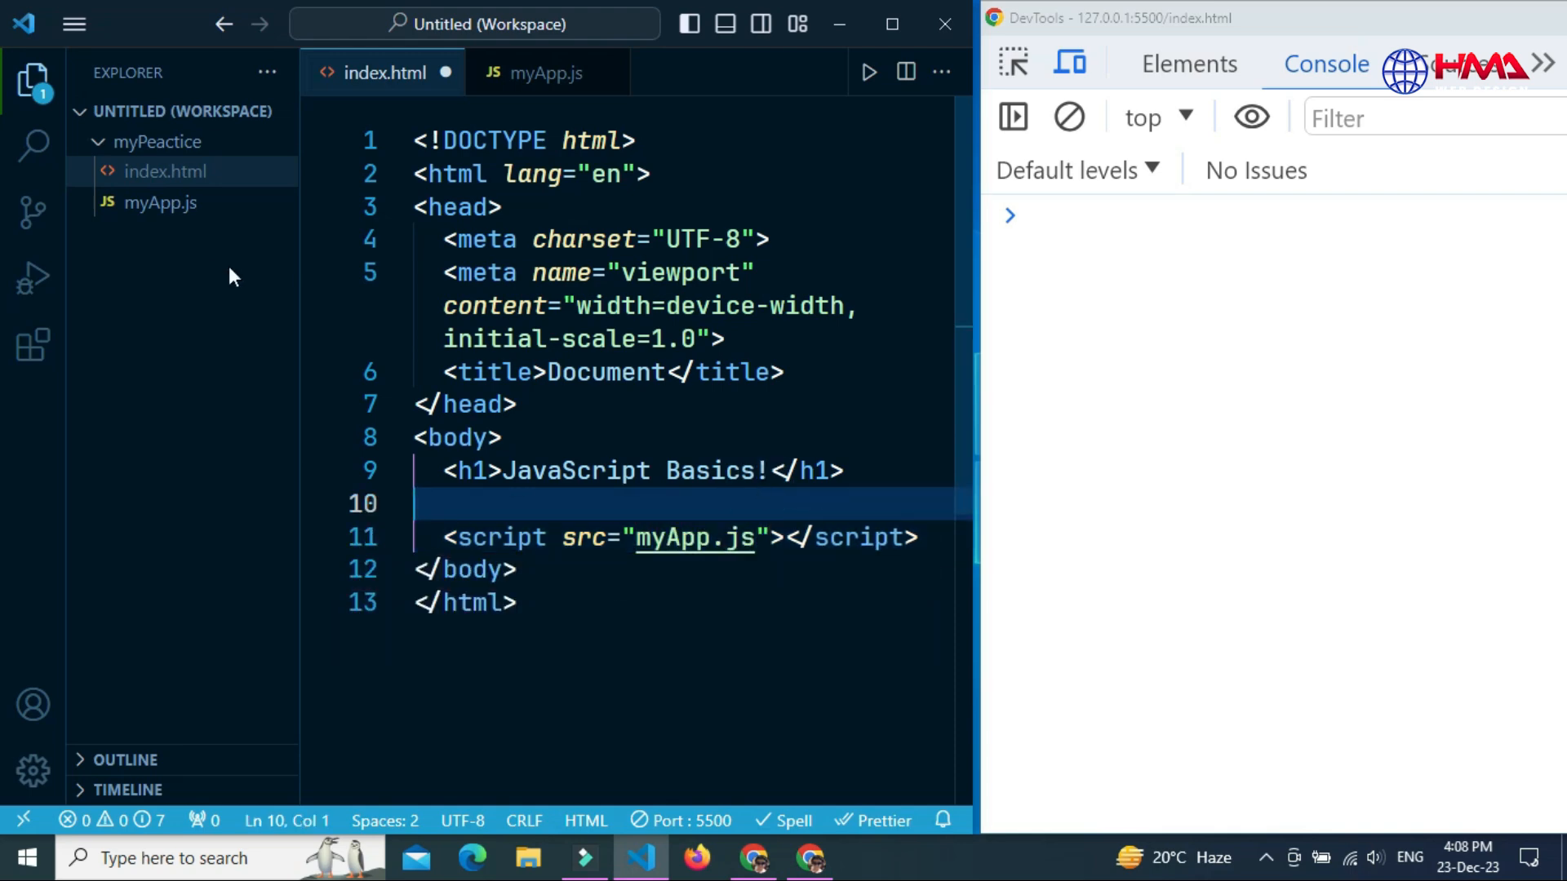
{"action": "type", "text": "script>"}
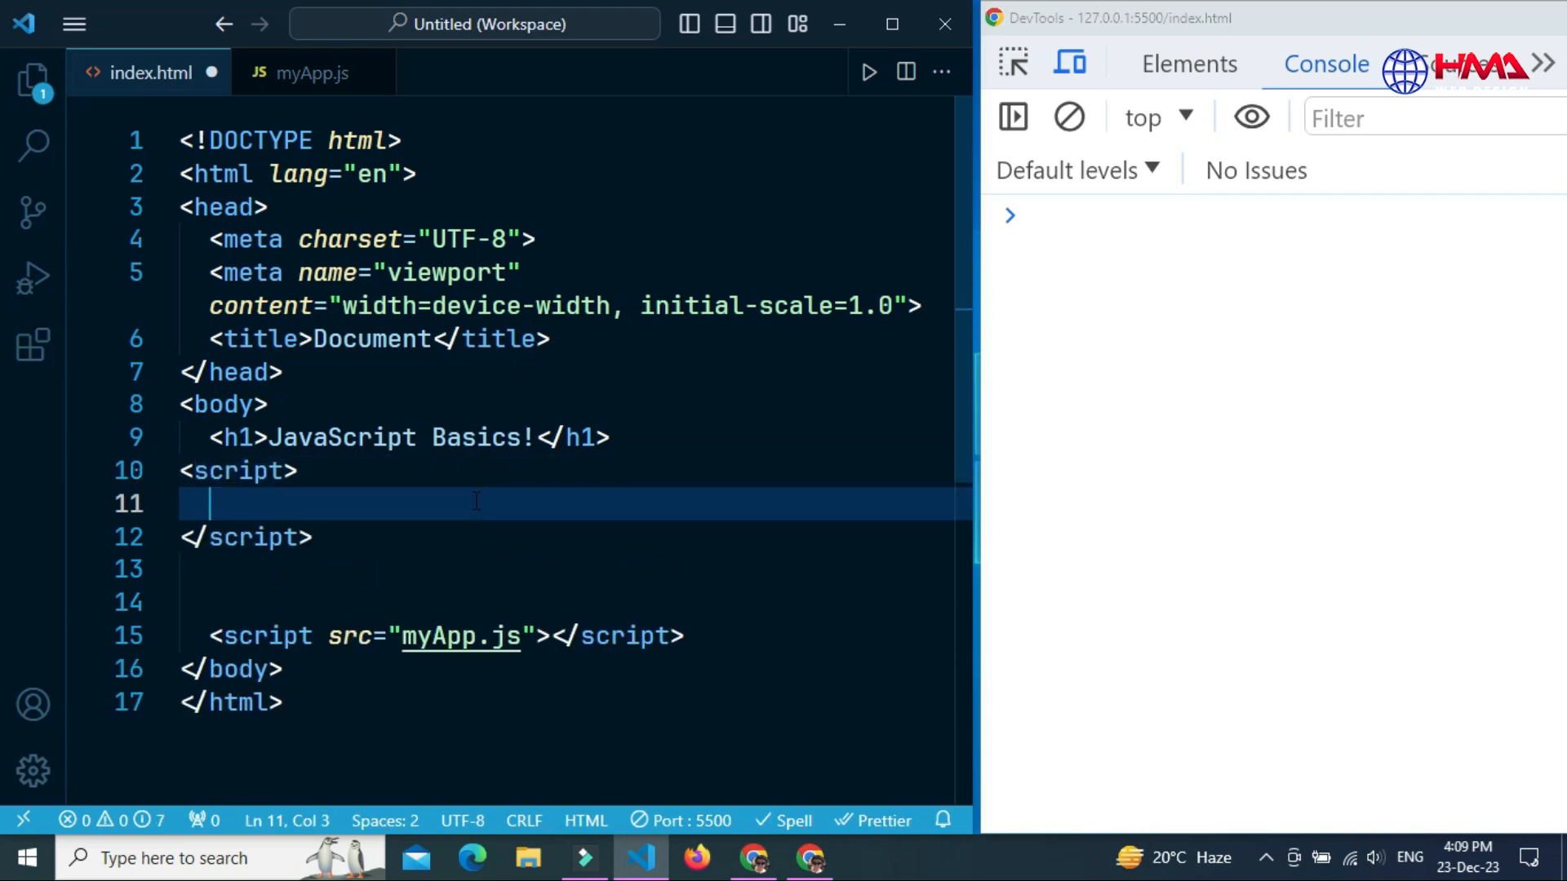
Write an inline script with let myVar = 100 and console.log(myVar)
{"action": "type", "text": "let myVar ="}
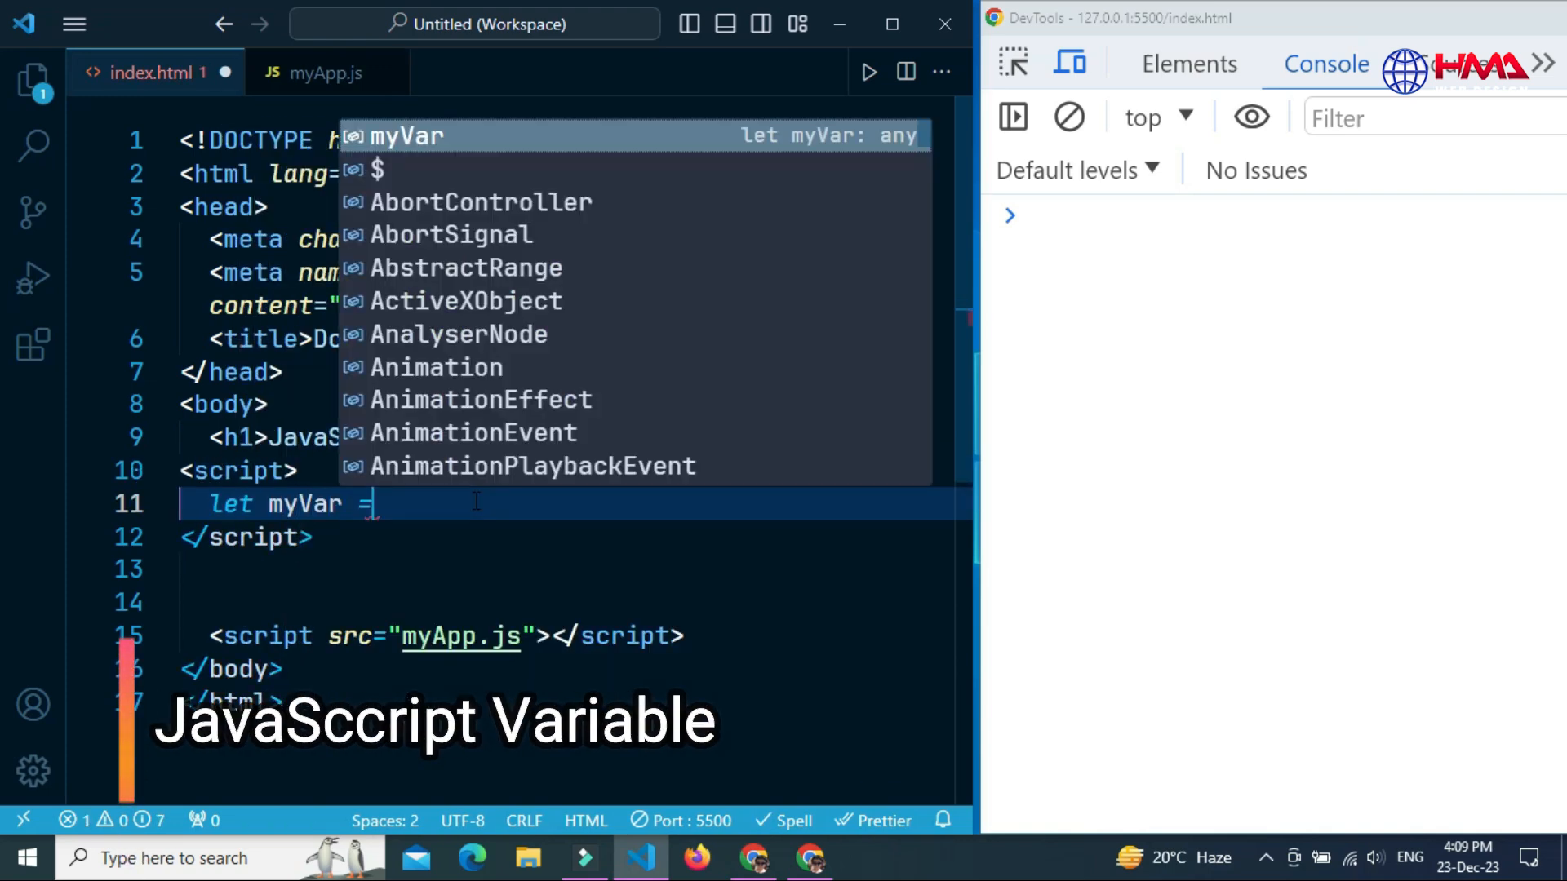
{"action": "type", "text": "100"}
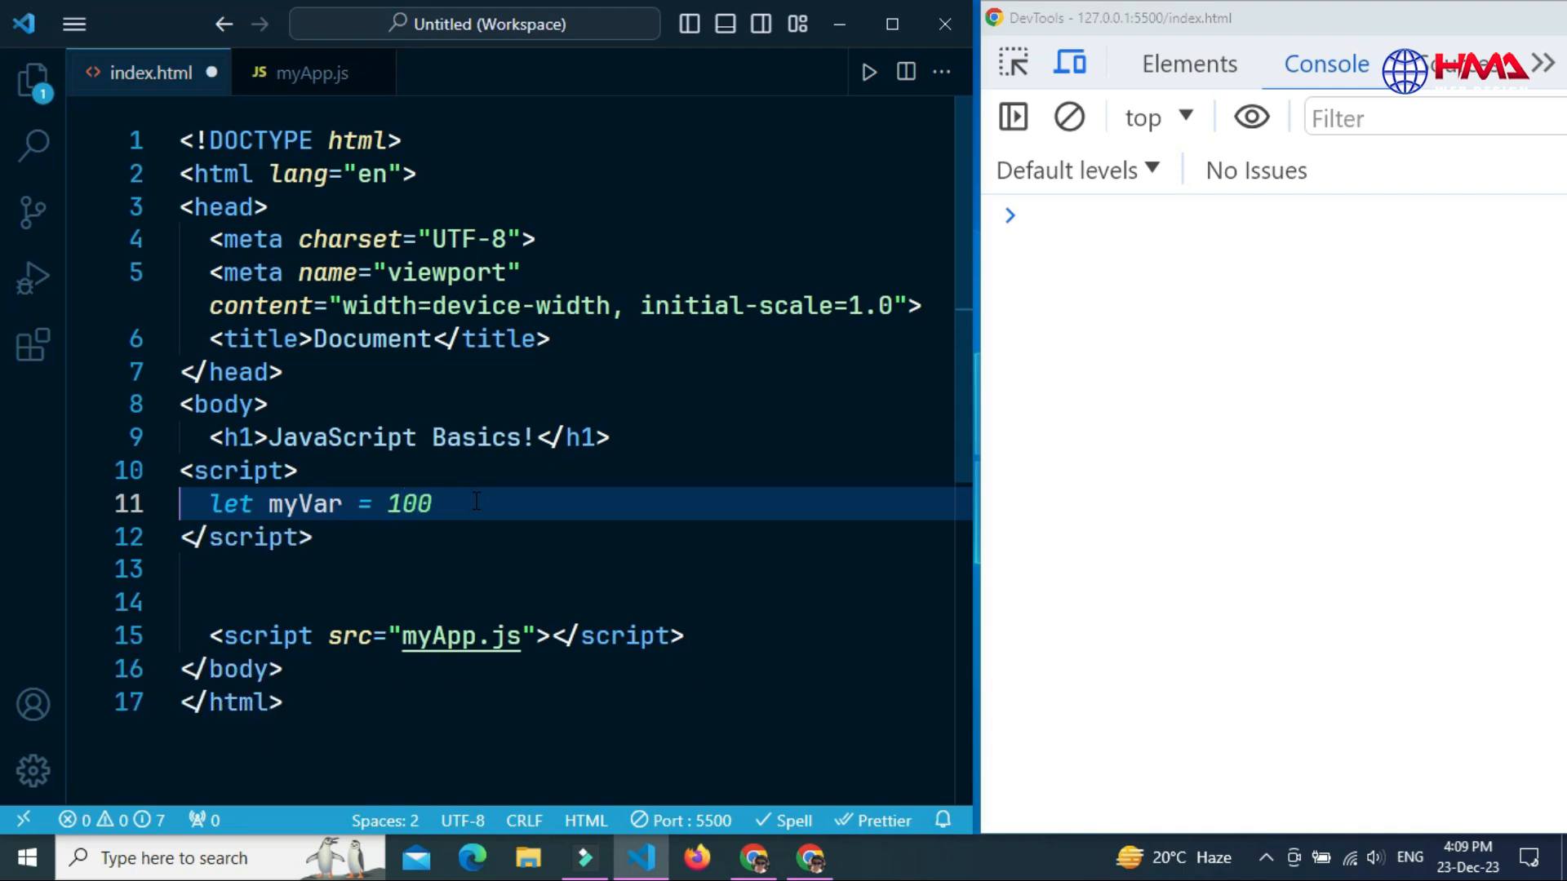
{"action": "type", "text": "'"}
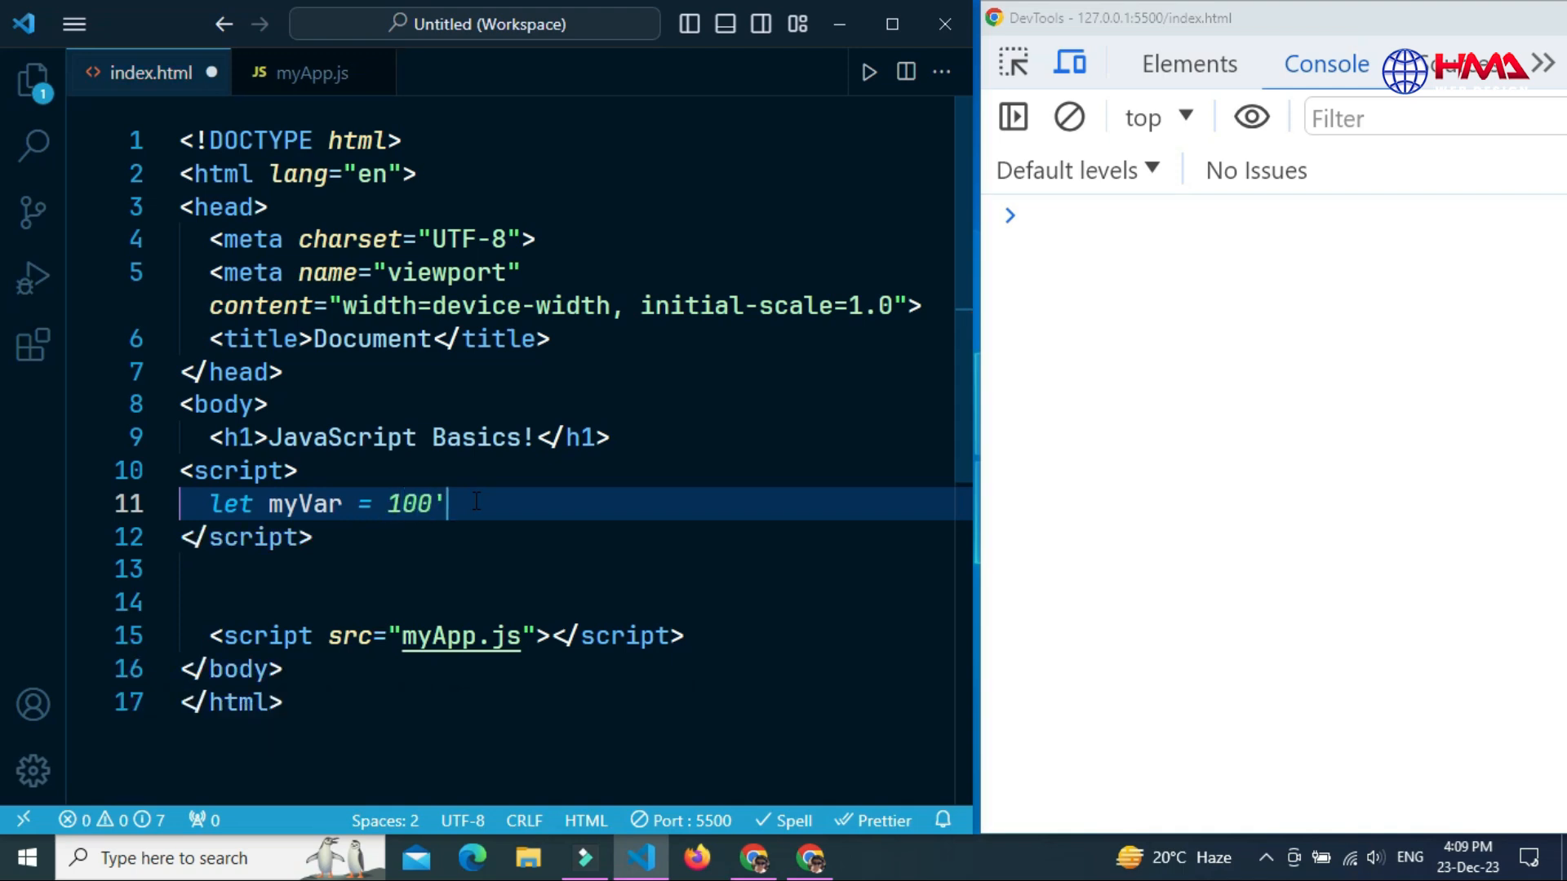
{"action": "type", "text": "console.log("}
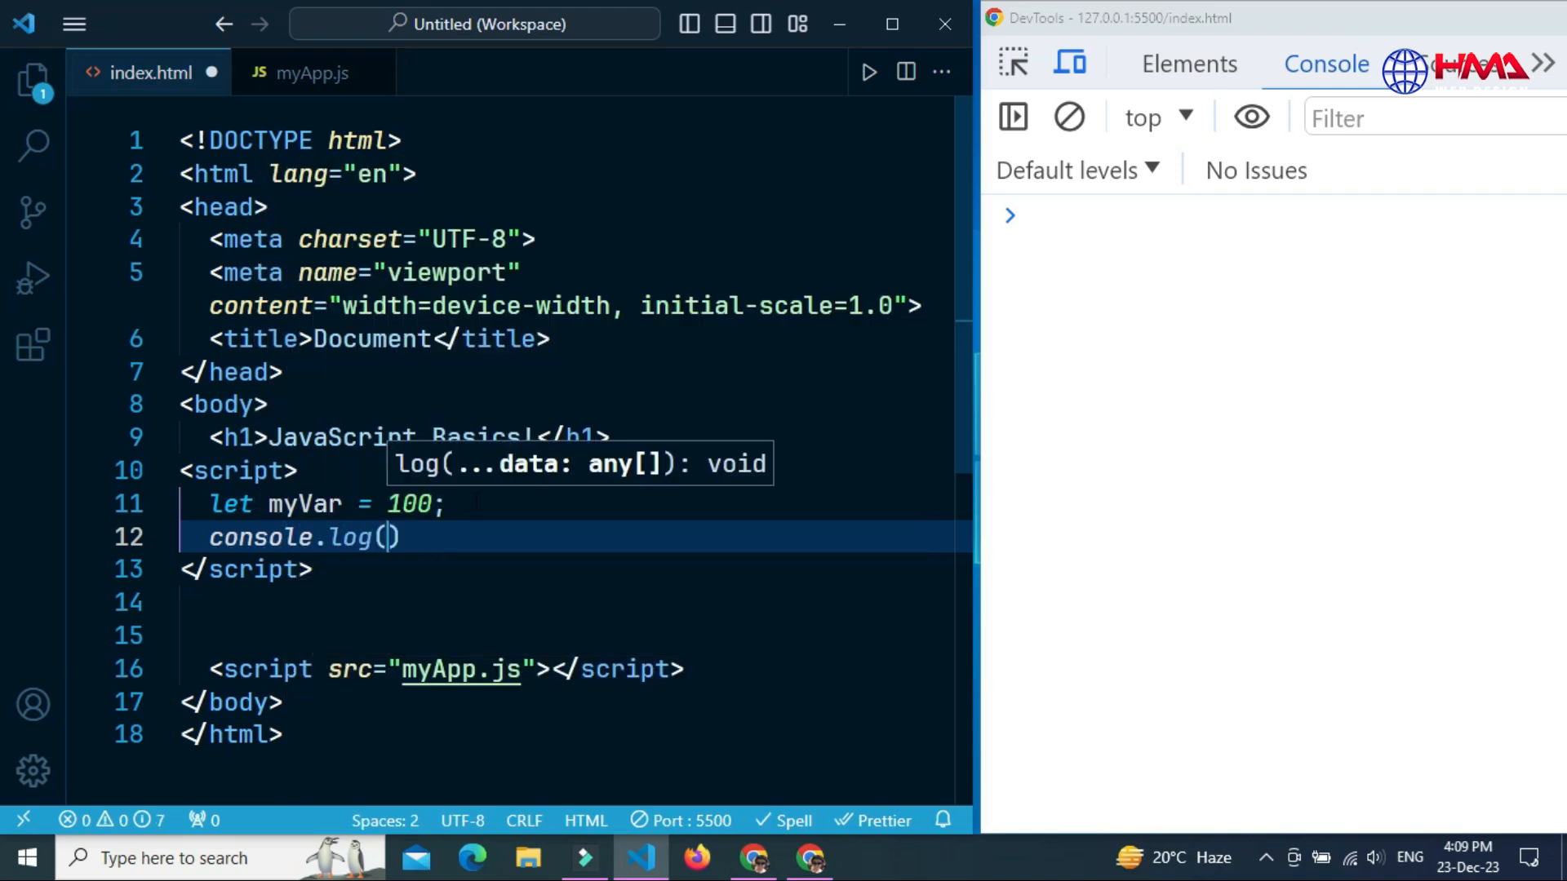
{"action": "type", "text": "myVar"}
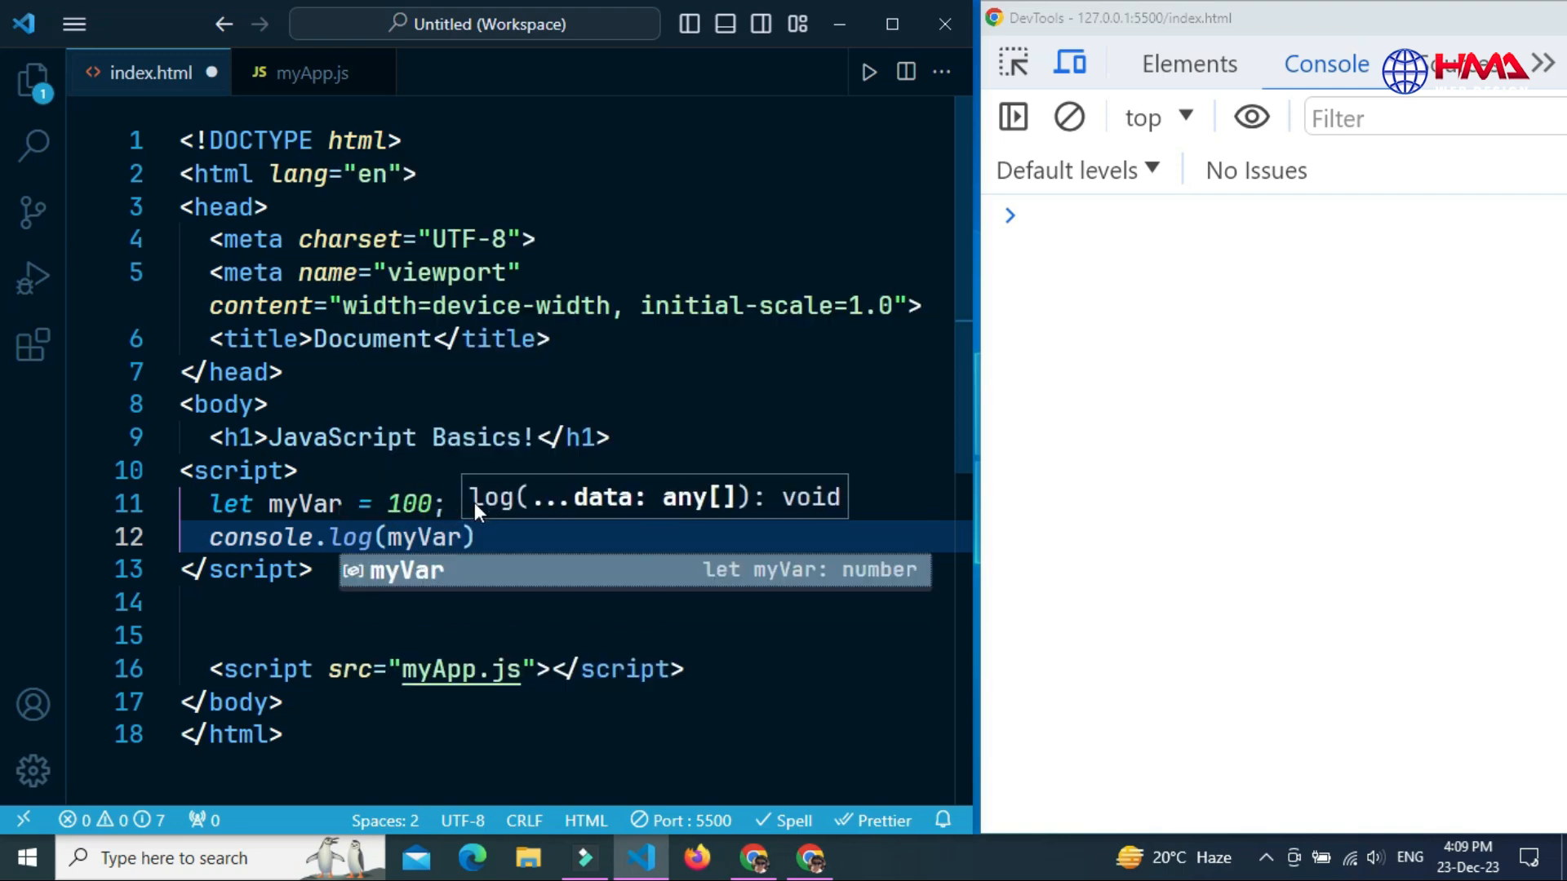
Select the myVar declaration and its log statement and remove them
{"action": "left_click", "coordinate": [533, 537]}
{"action": "type", "text": ";"}
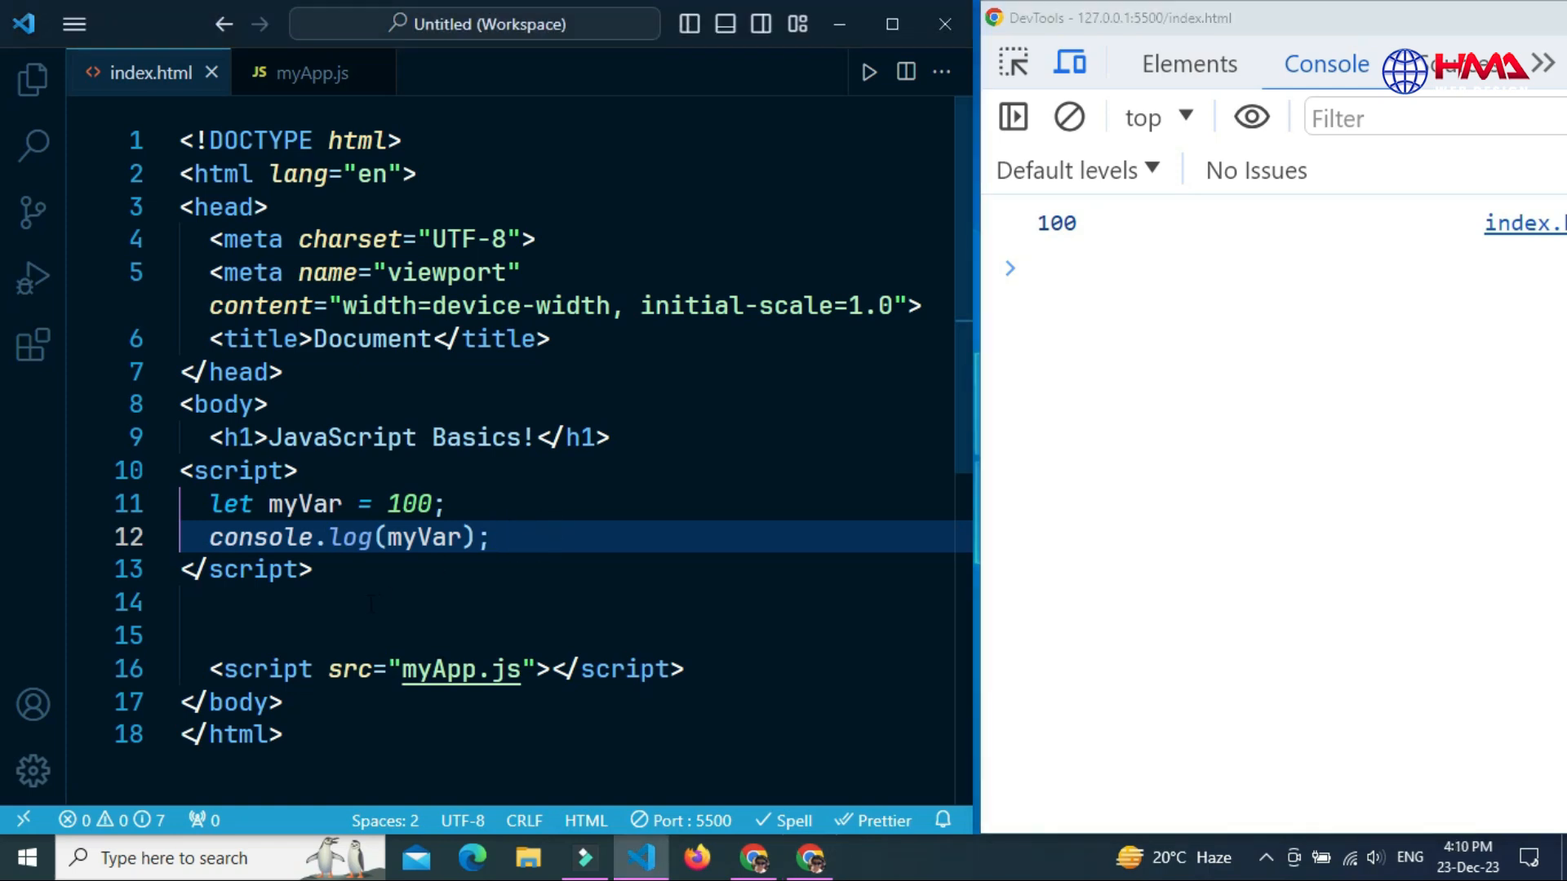
{"action": "left_click_drag", "start_coordinate": [209, 504], "coordinate": [489, 537]}
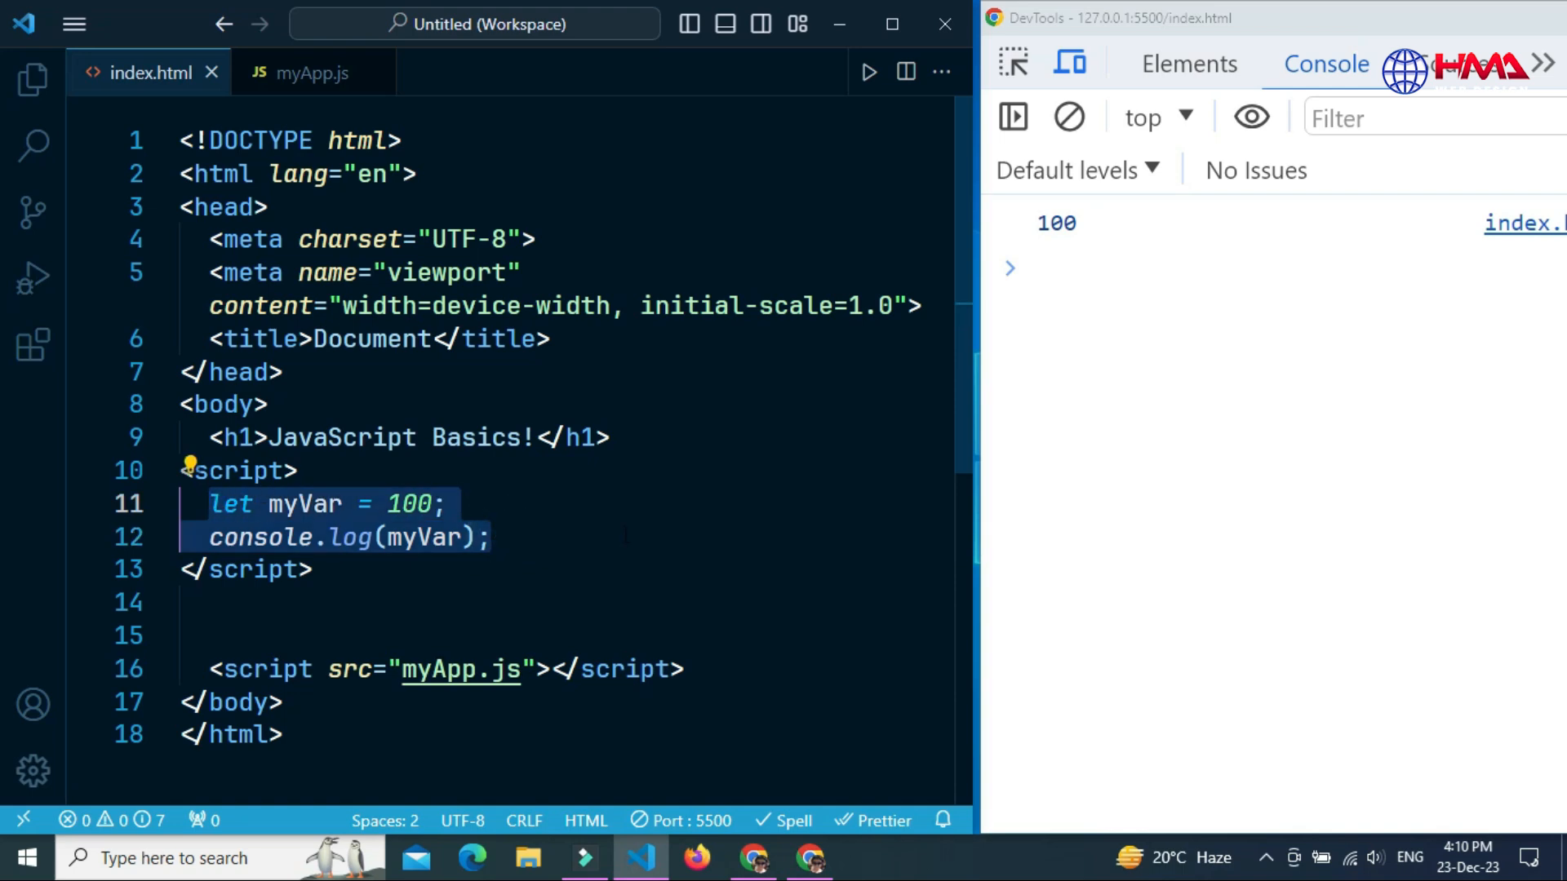
{"action": "key", "text": "Delete"}
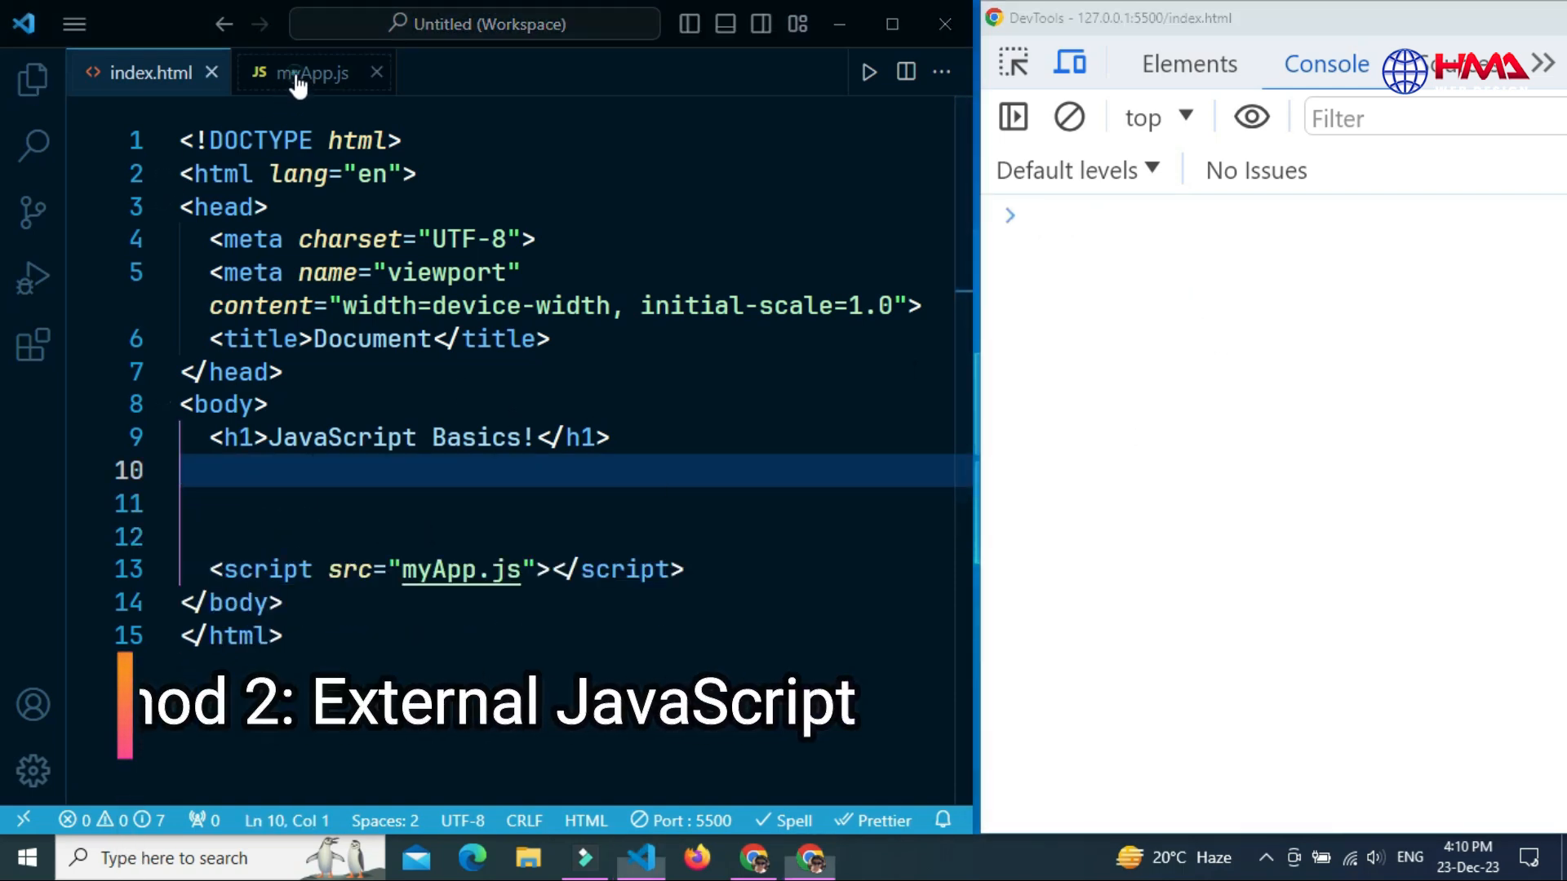
Switch to myApp.js, declaring and logging myVar as 500, and start a function
{"action": "left_click", "coordinate": [305, 72]}
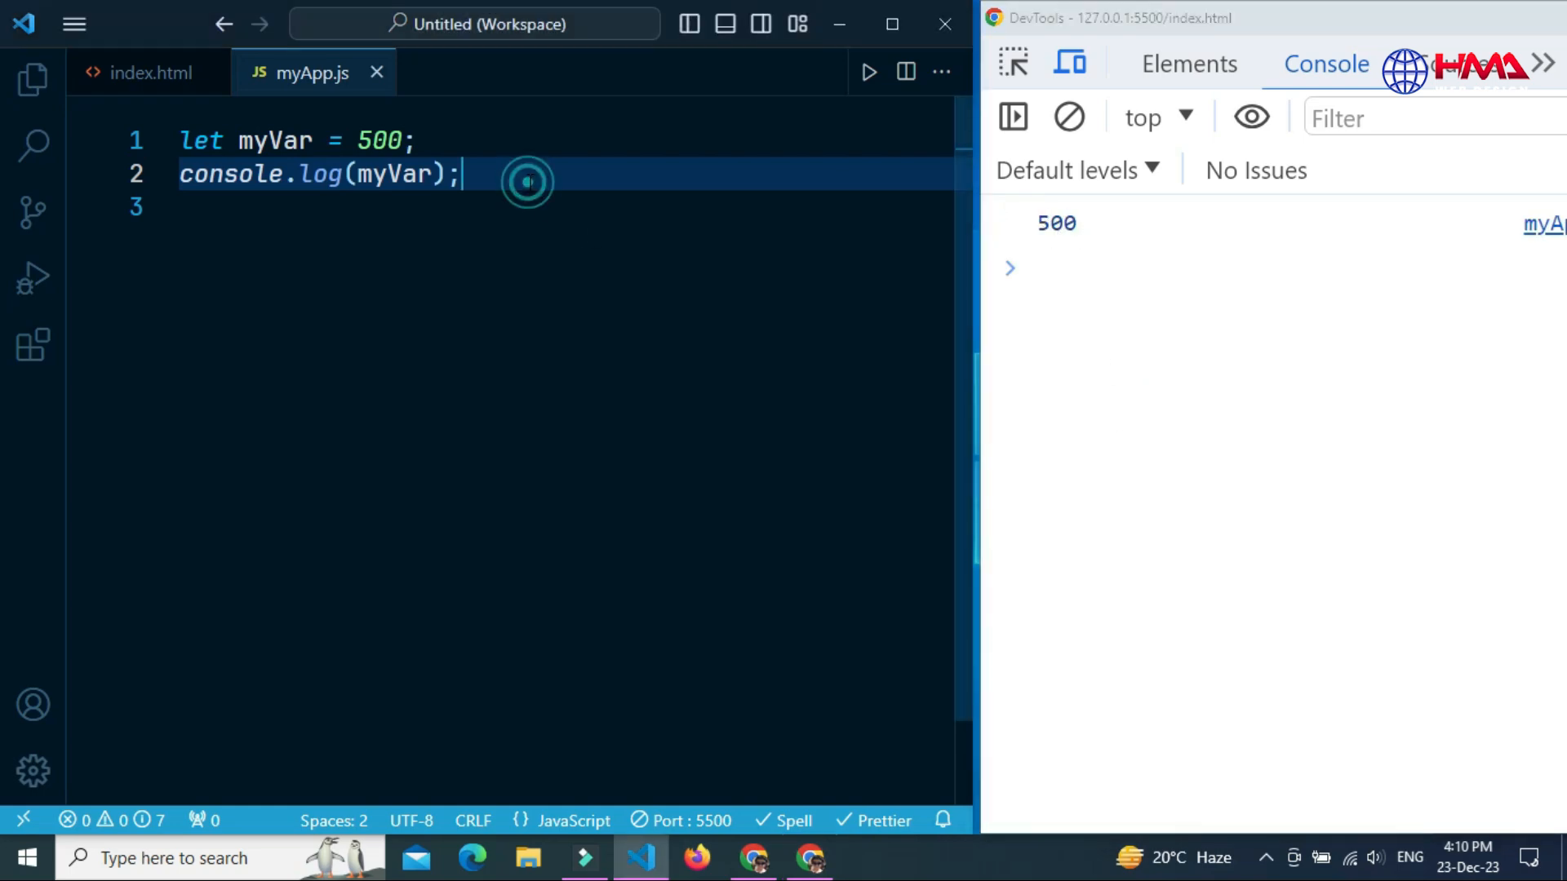
{"action": "type", "text": "function name(params) {"}
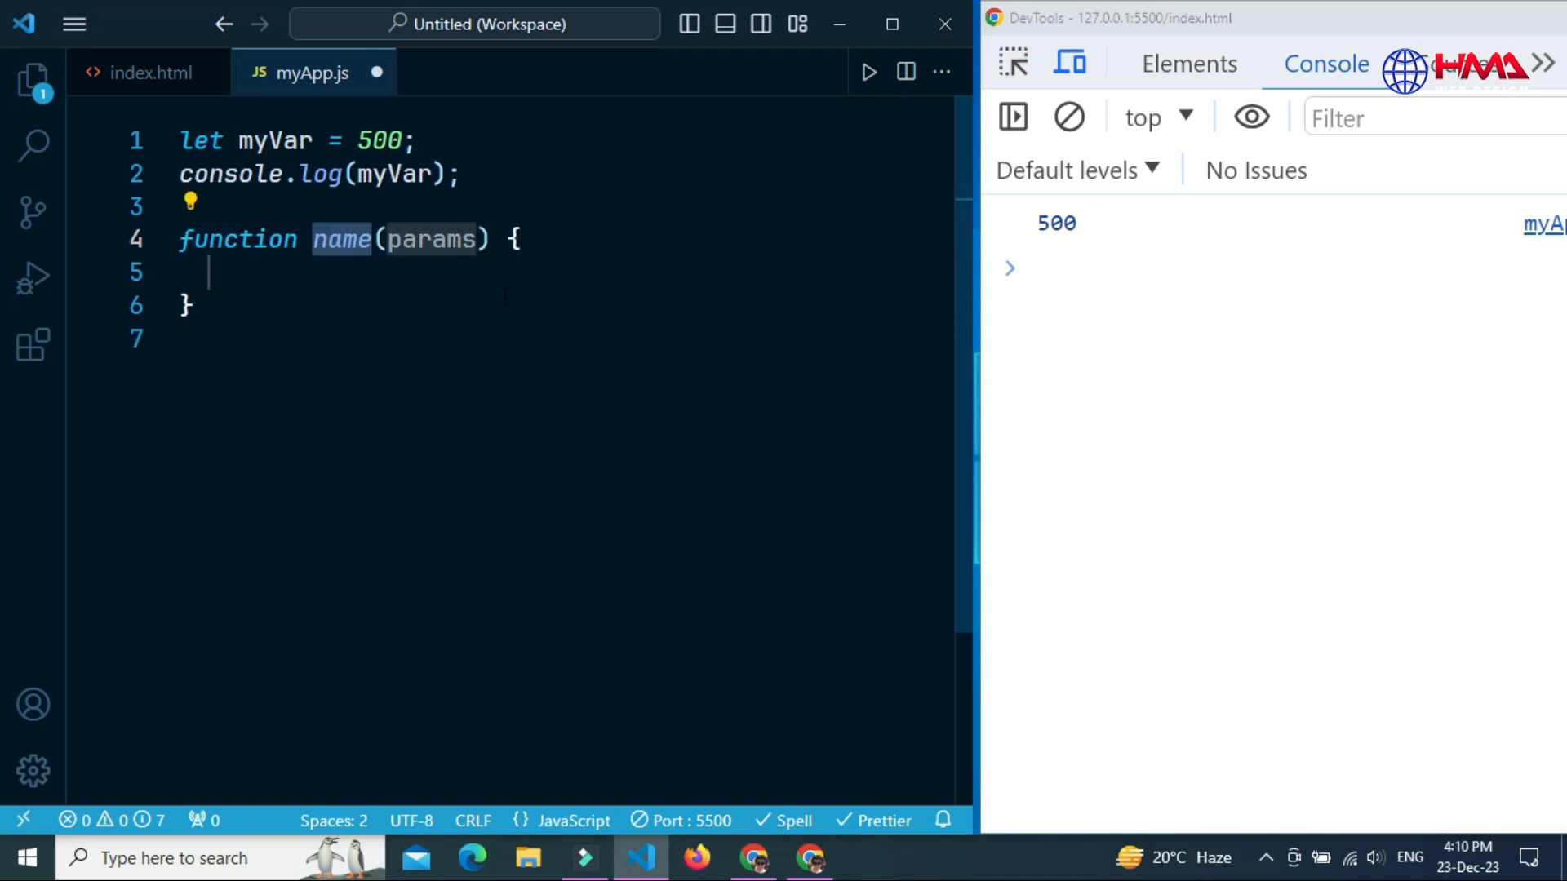
Define printName(name) logging "My Name is," + name + "!"
{"action": "type", "text": "printN"}
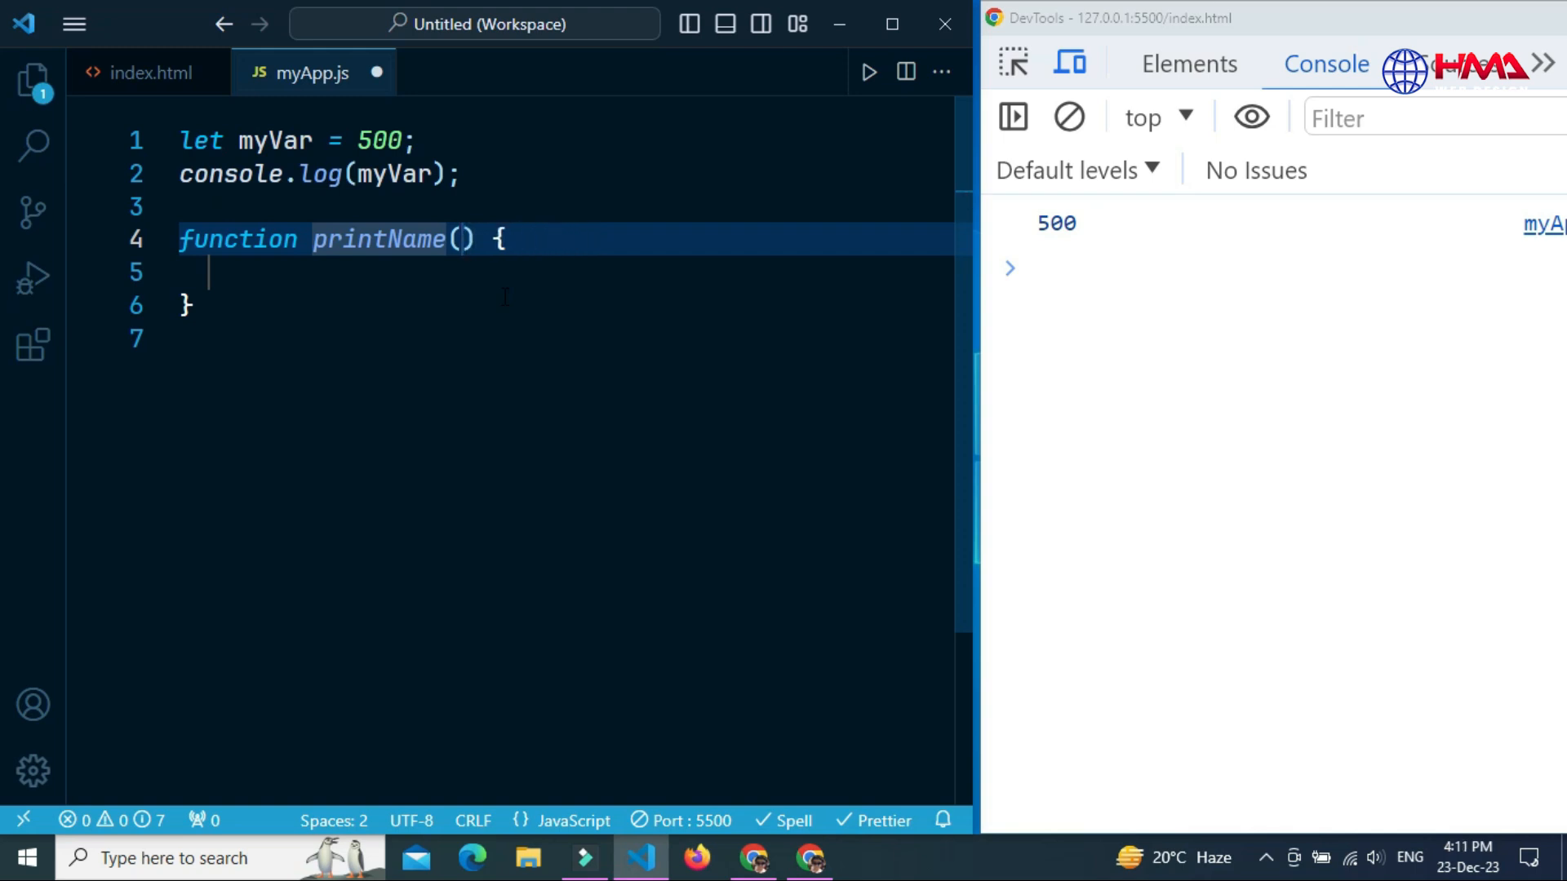
{"action": "type", "text": "name"}
{"action": "left_click", "coordinate": [563, 272]}
{"action": "type", "text": "c"}
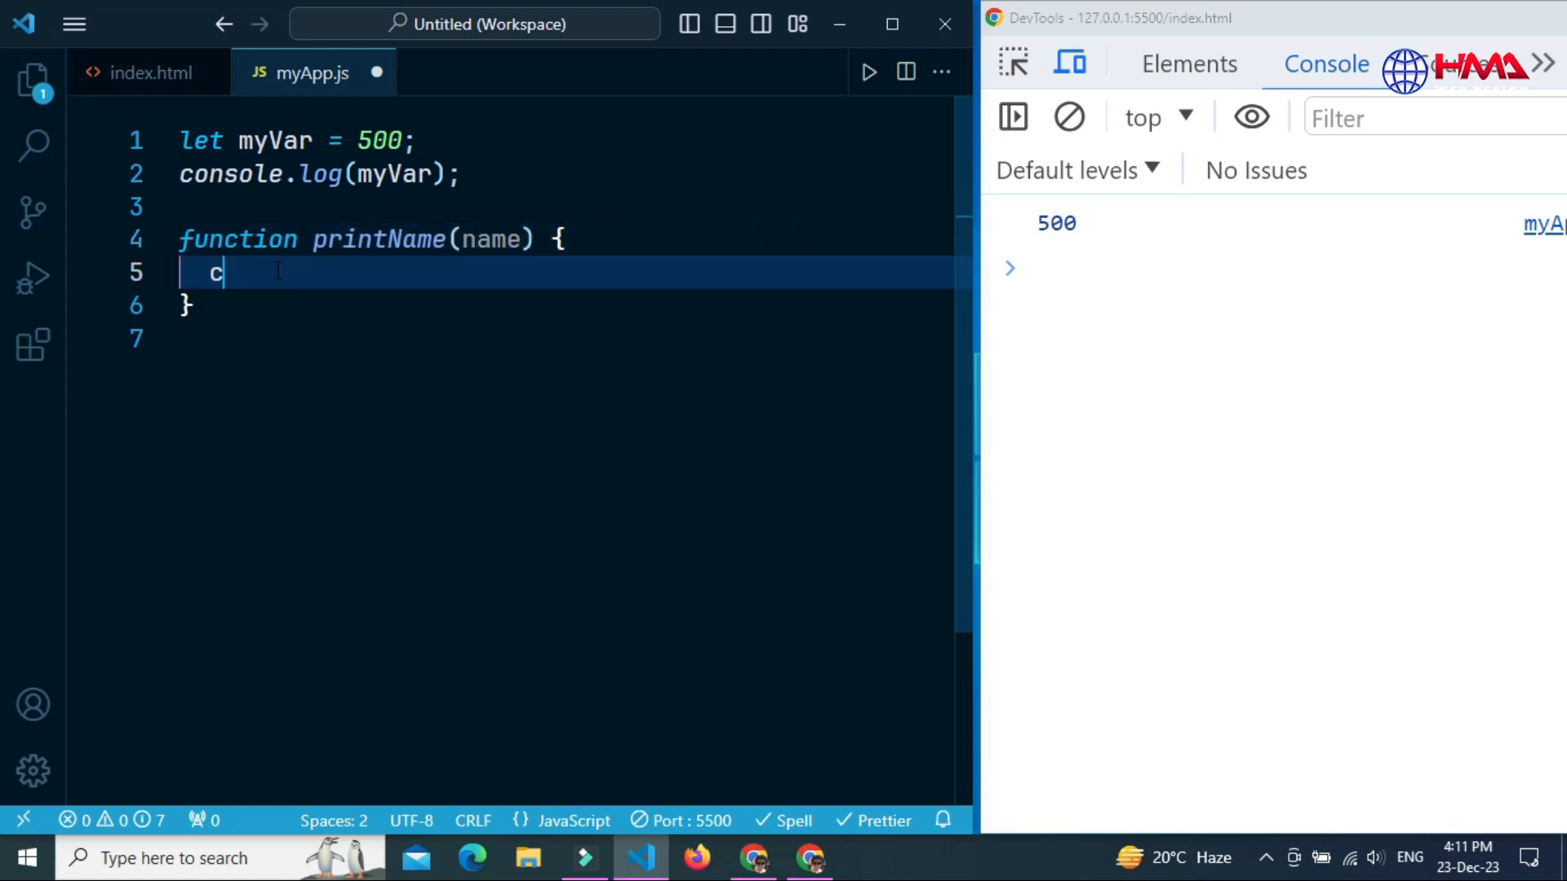
{"action": "type", "text": "onsole.log(\"My Name"}
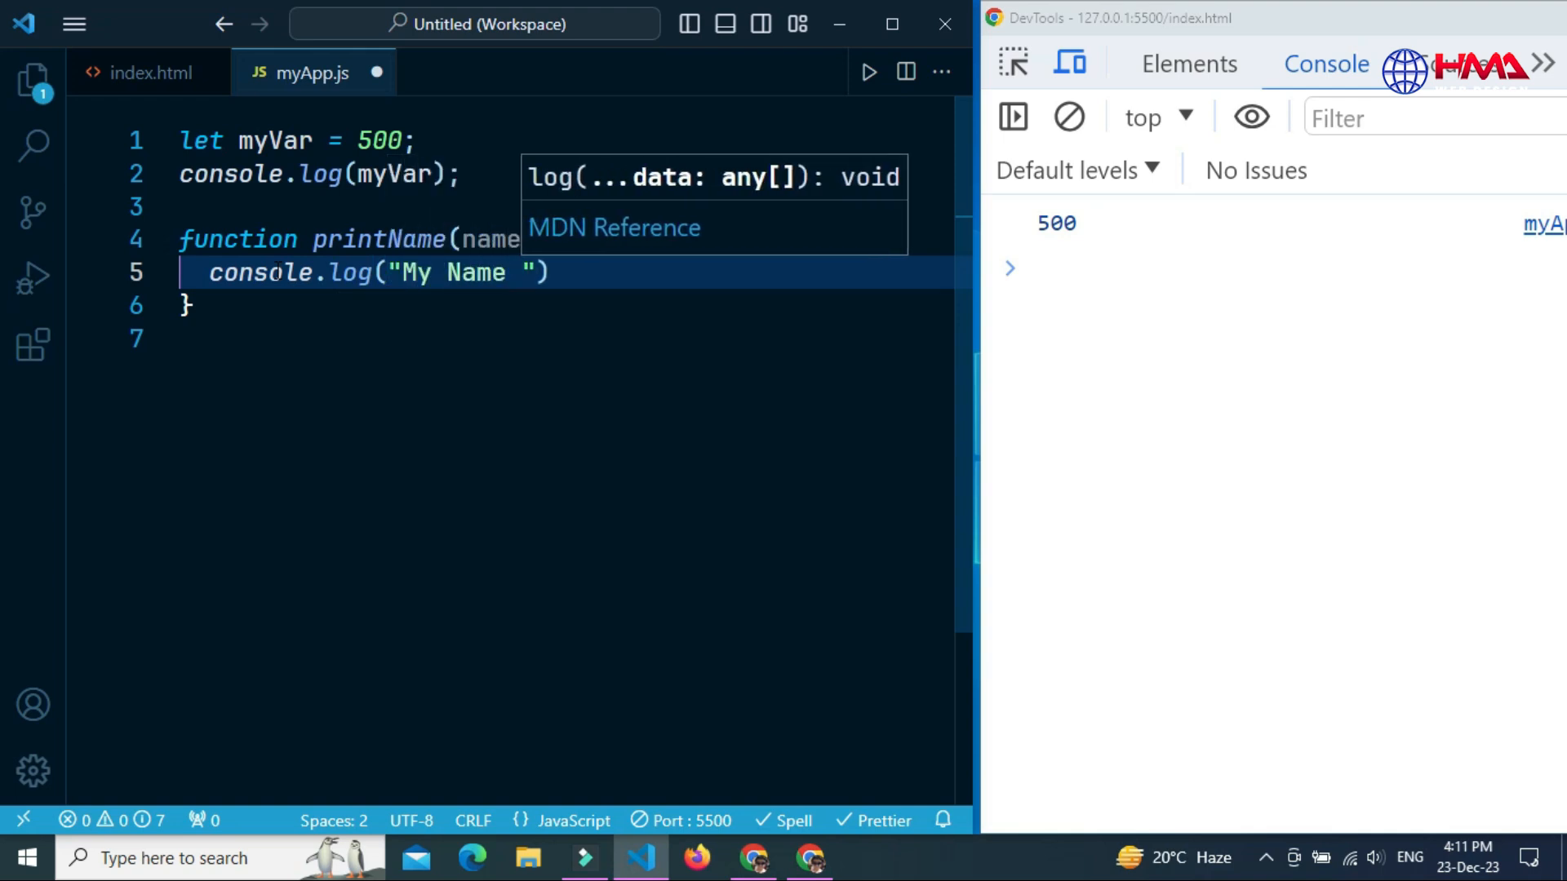
{"action": "type", "text": "is,\" +"}
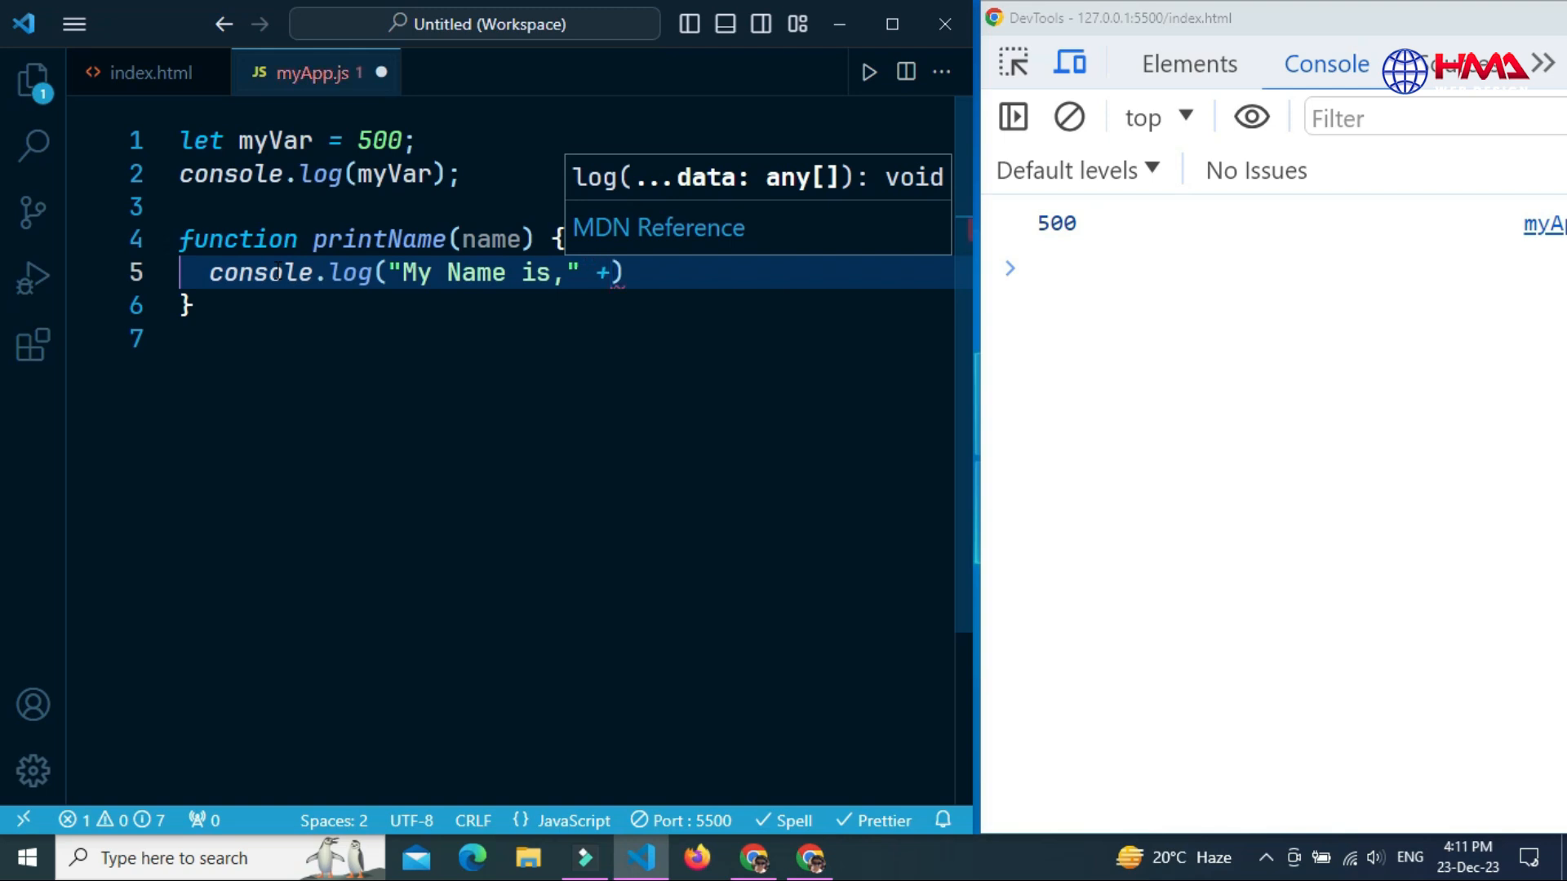
{"action": "type", "text": "name"}
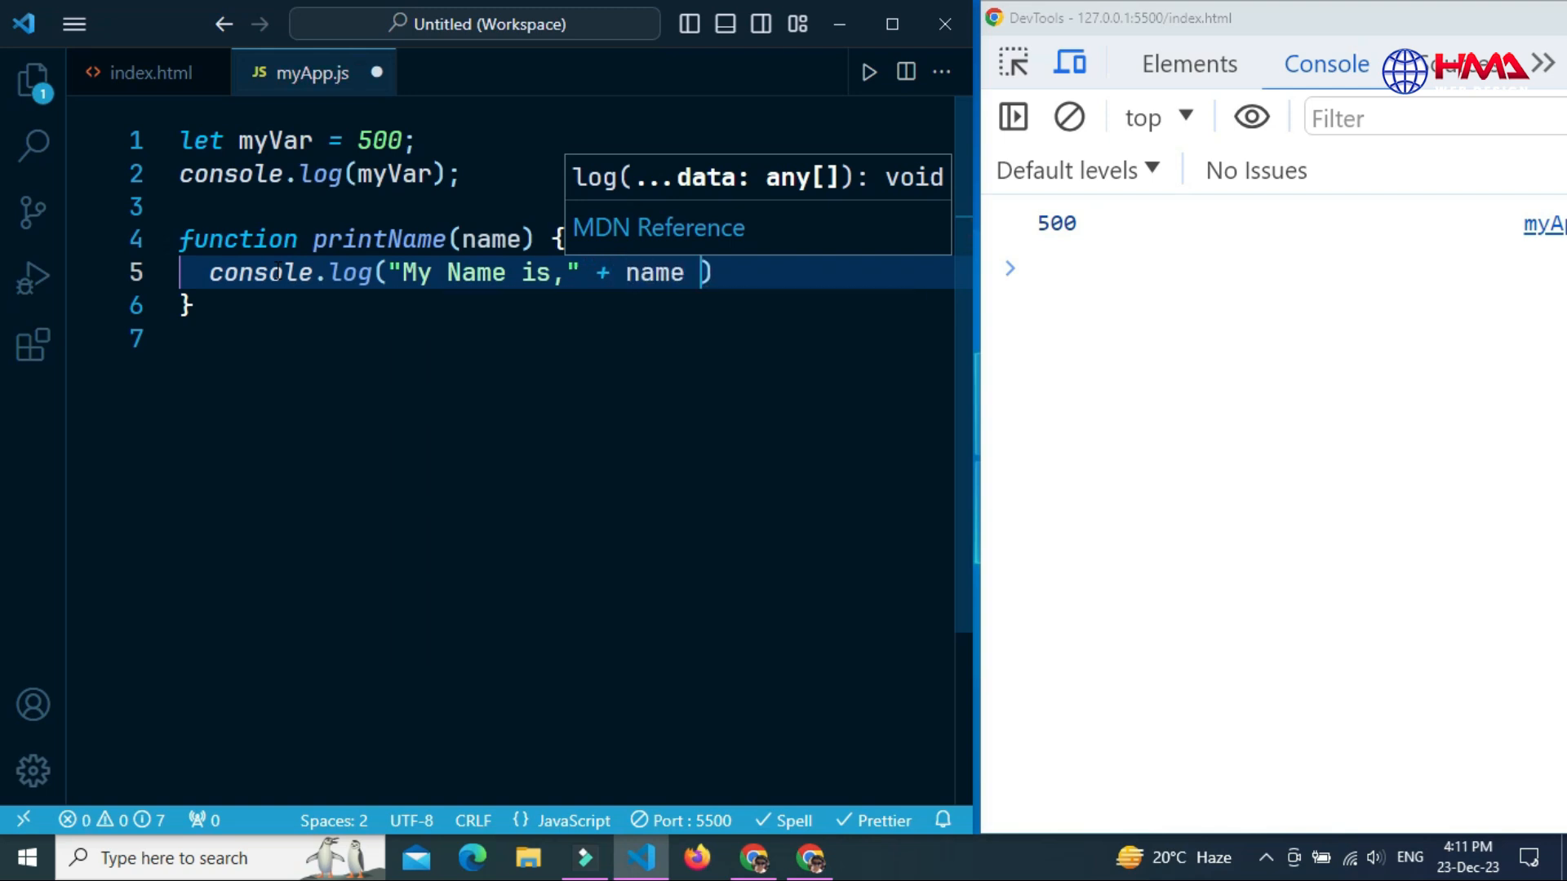
{"action": "type", "text": "+ \"\""}
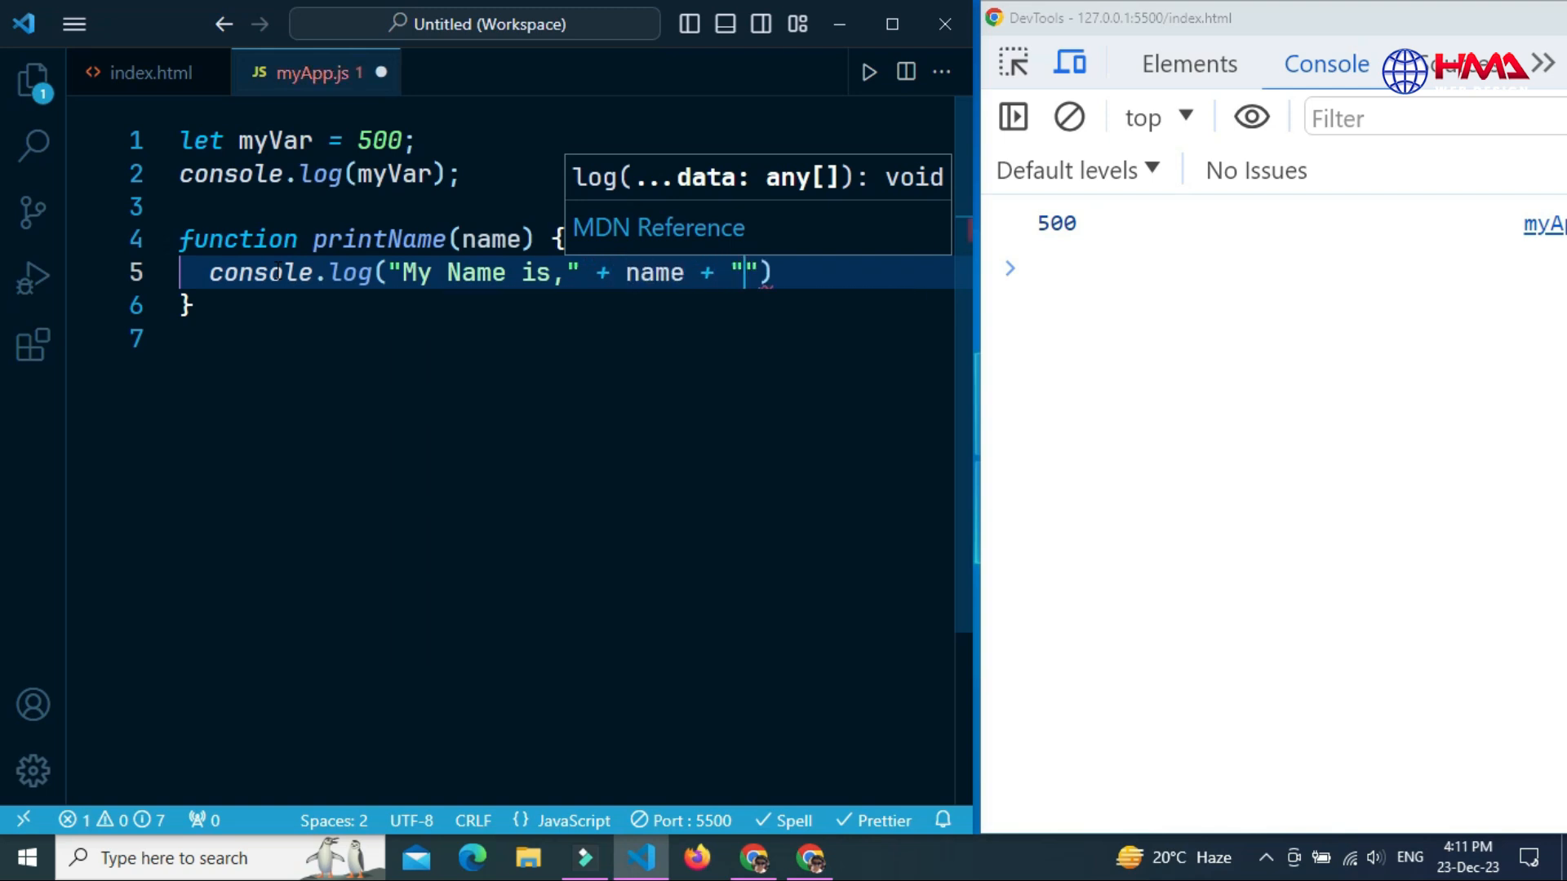
{"action": "type", "text": "!"}
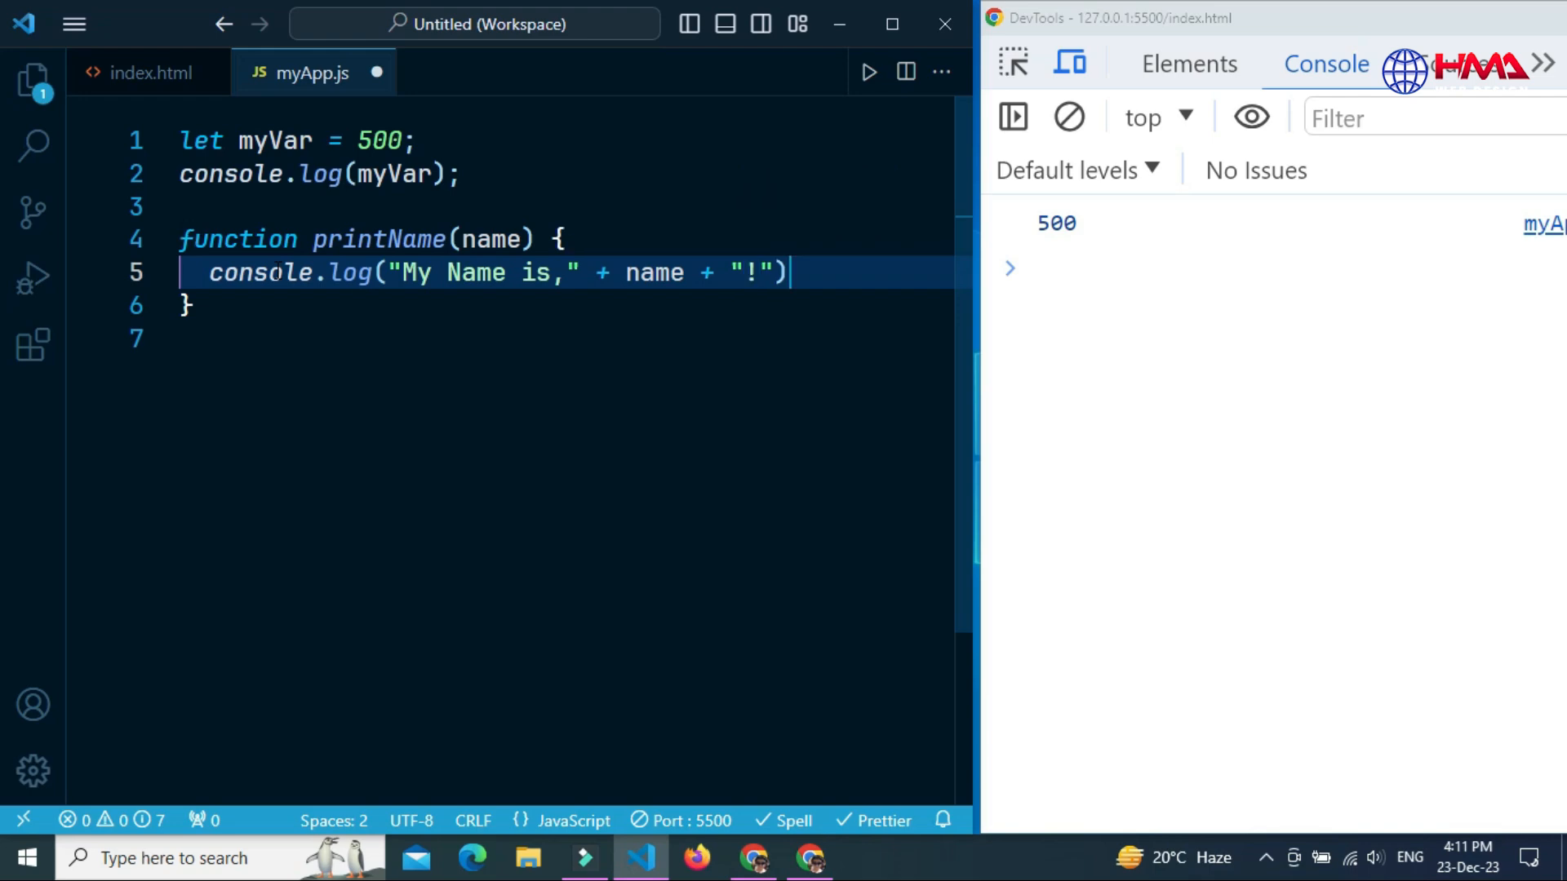
Call printName("HMA Webdesign"); on a new line below the function
{"action": "key", "text": "Enter"}
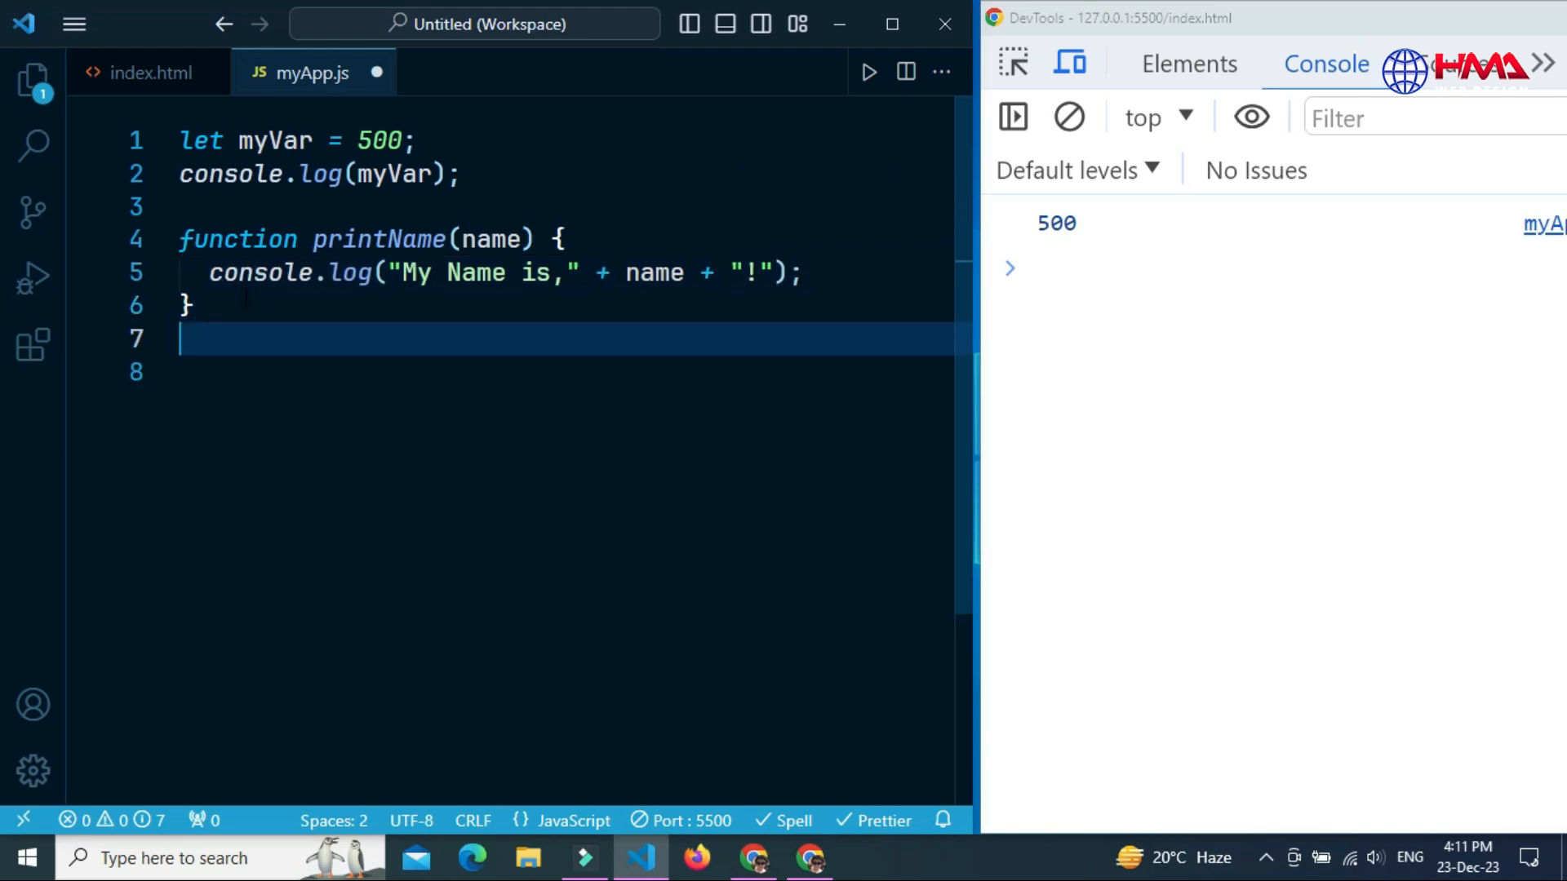
{"action": "type", "text": "printName("}
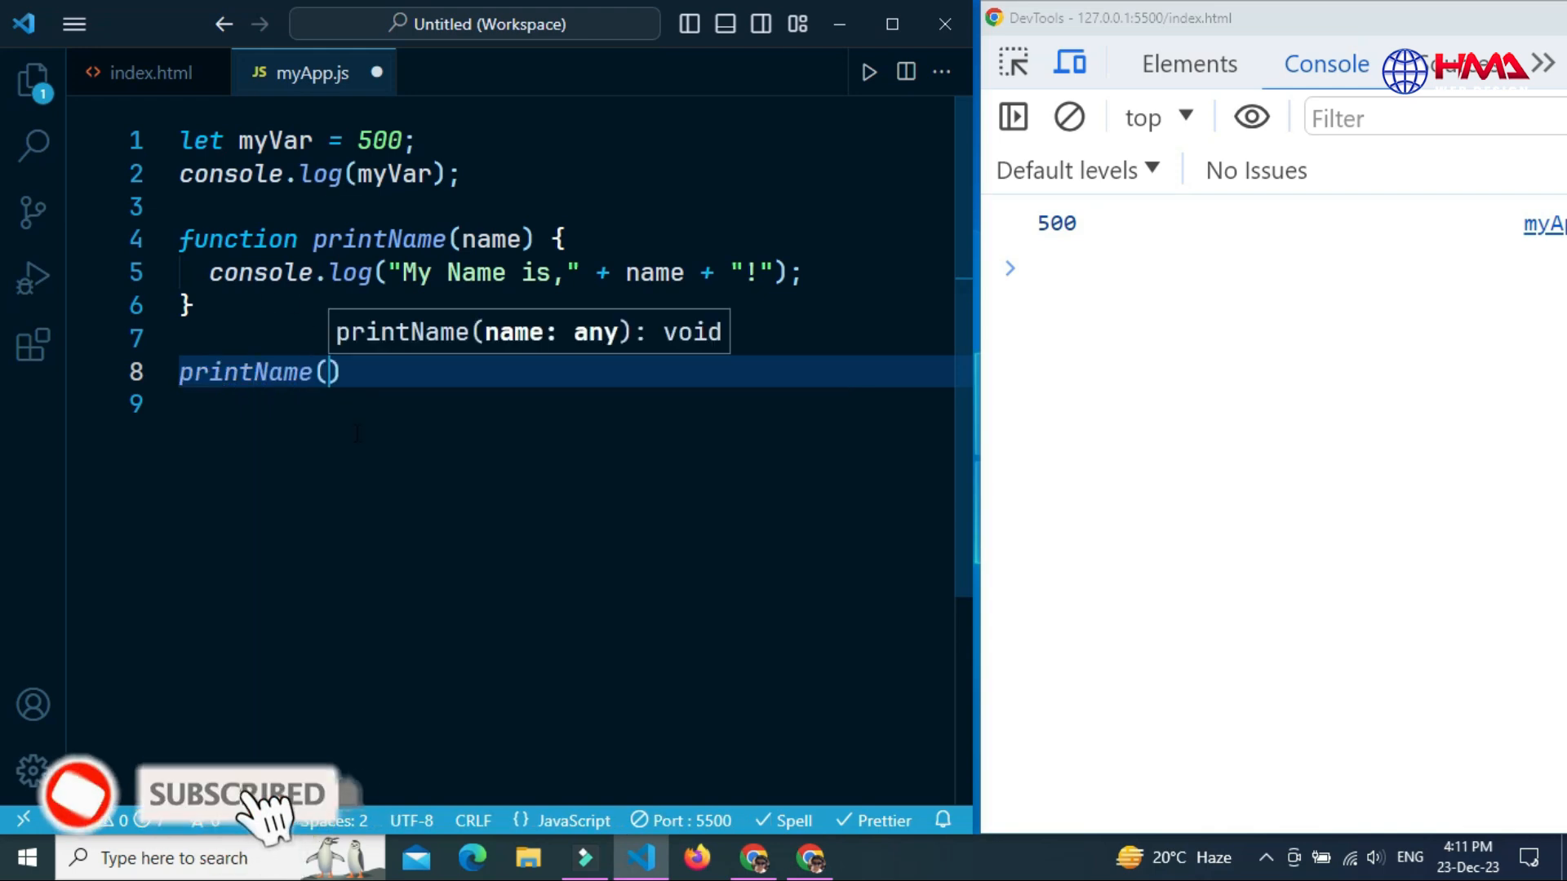
{"action": "type", "text": "\"HMA W\""}
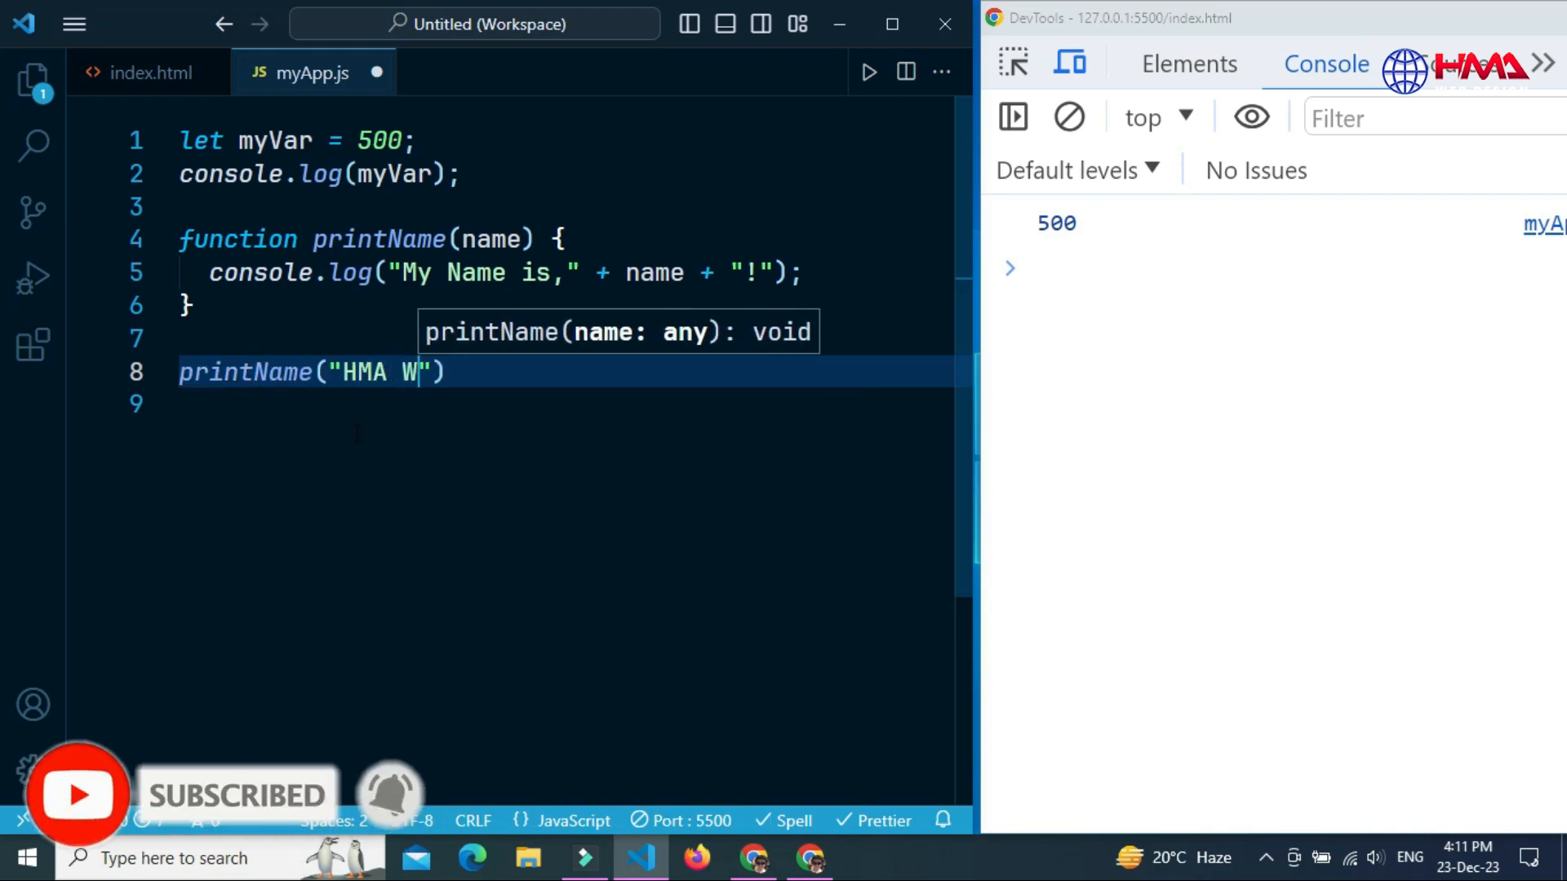
{"action": "type", "text": "ebdesign"}
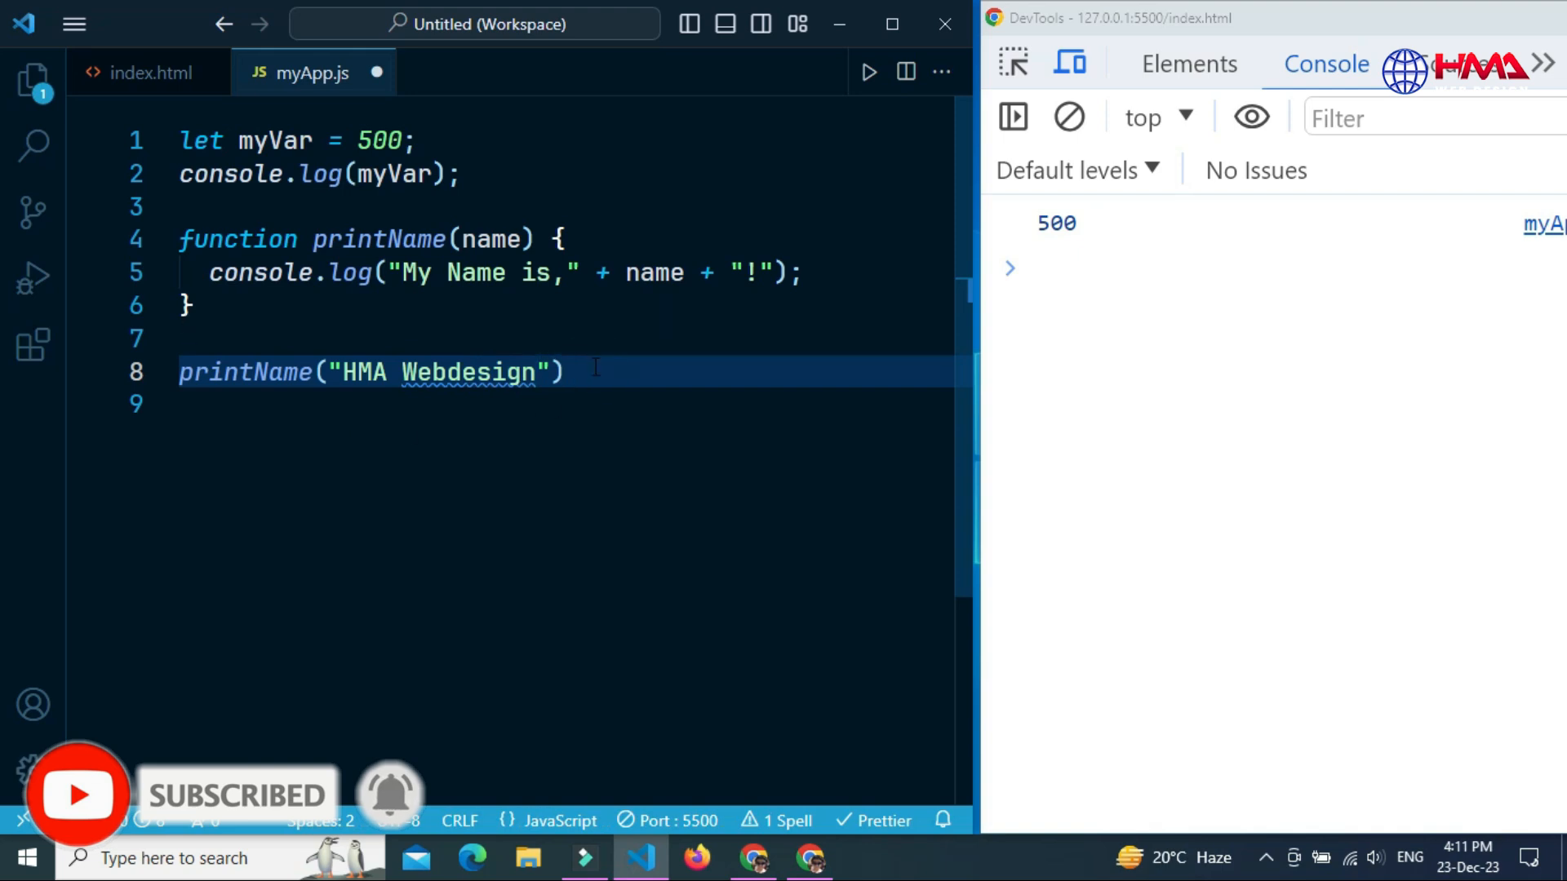
{"action": "type", "text": ";"}
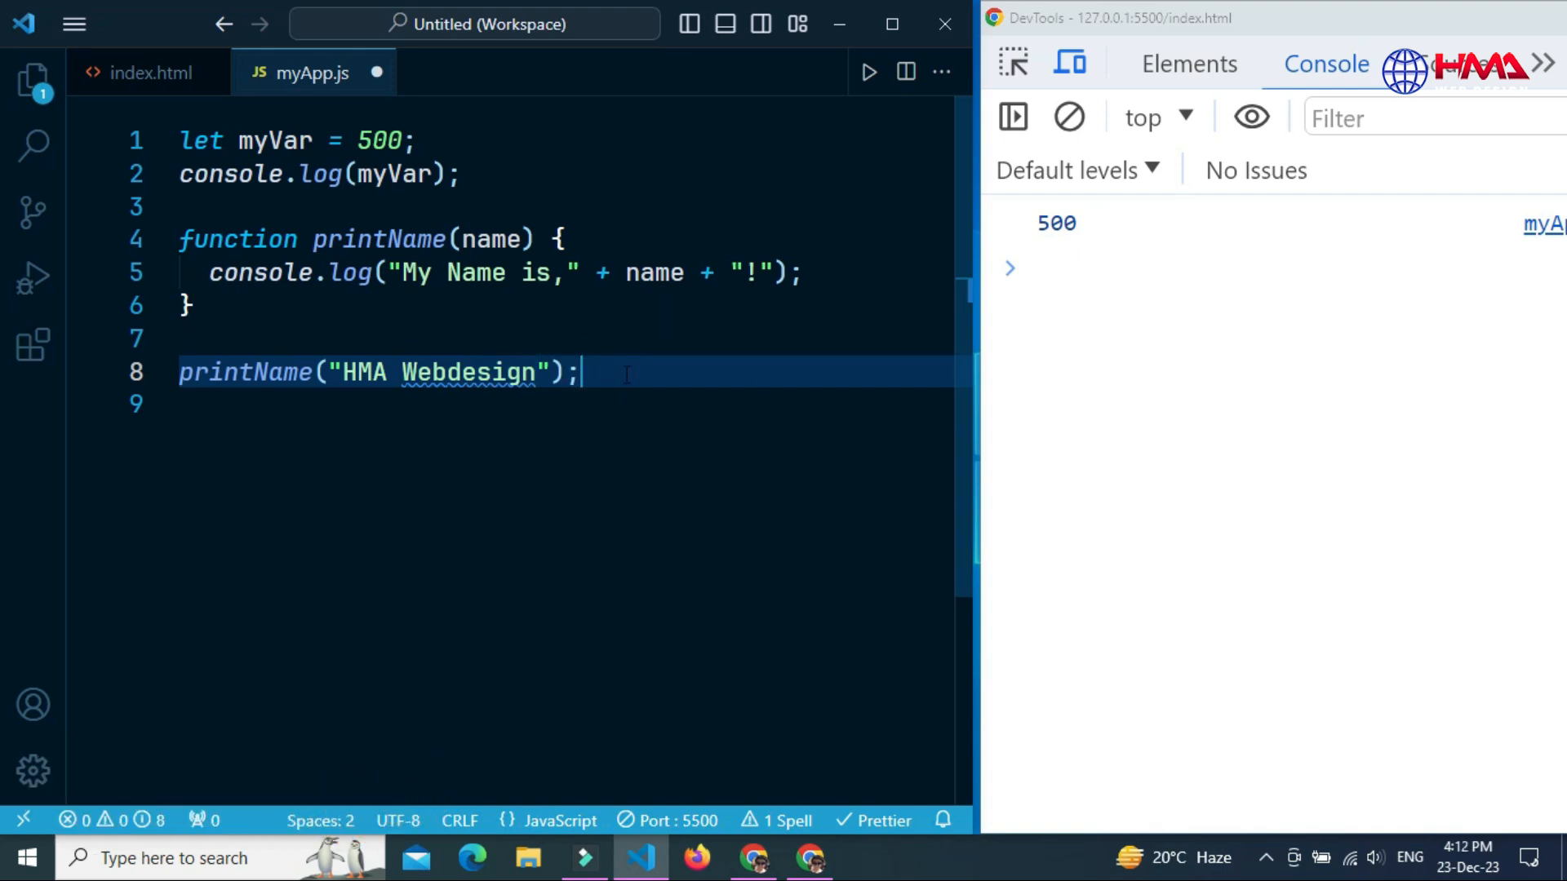